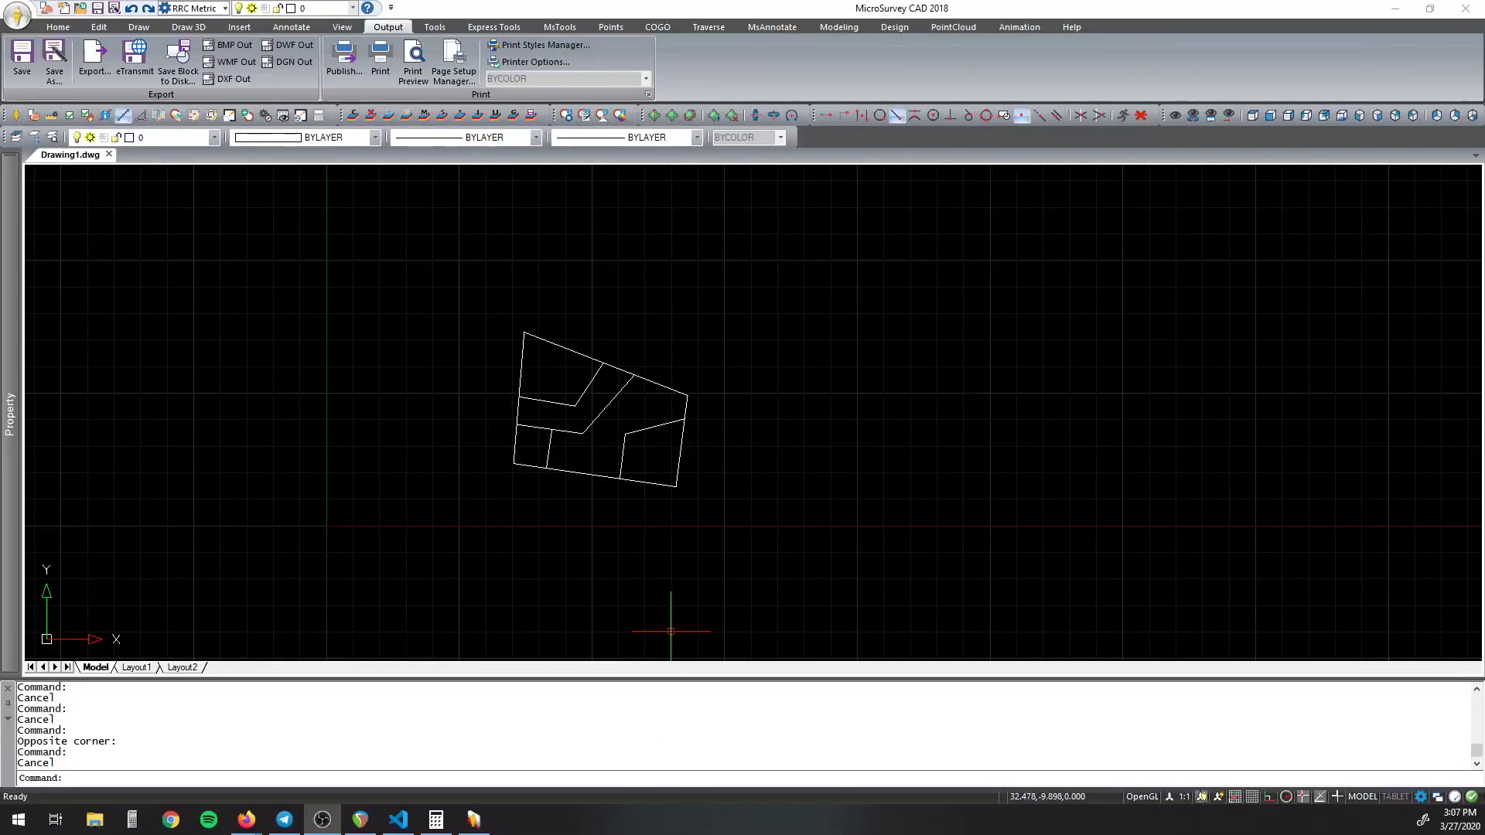
mouse_move(433, 246)
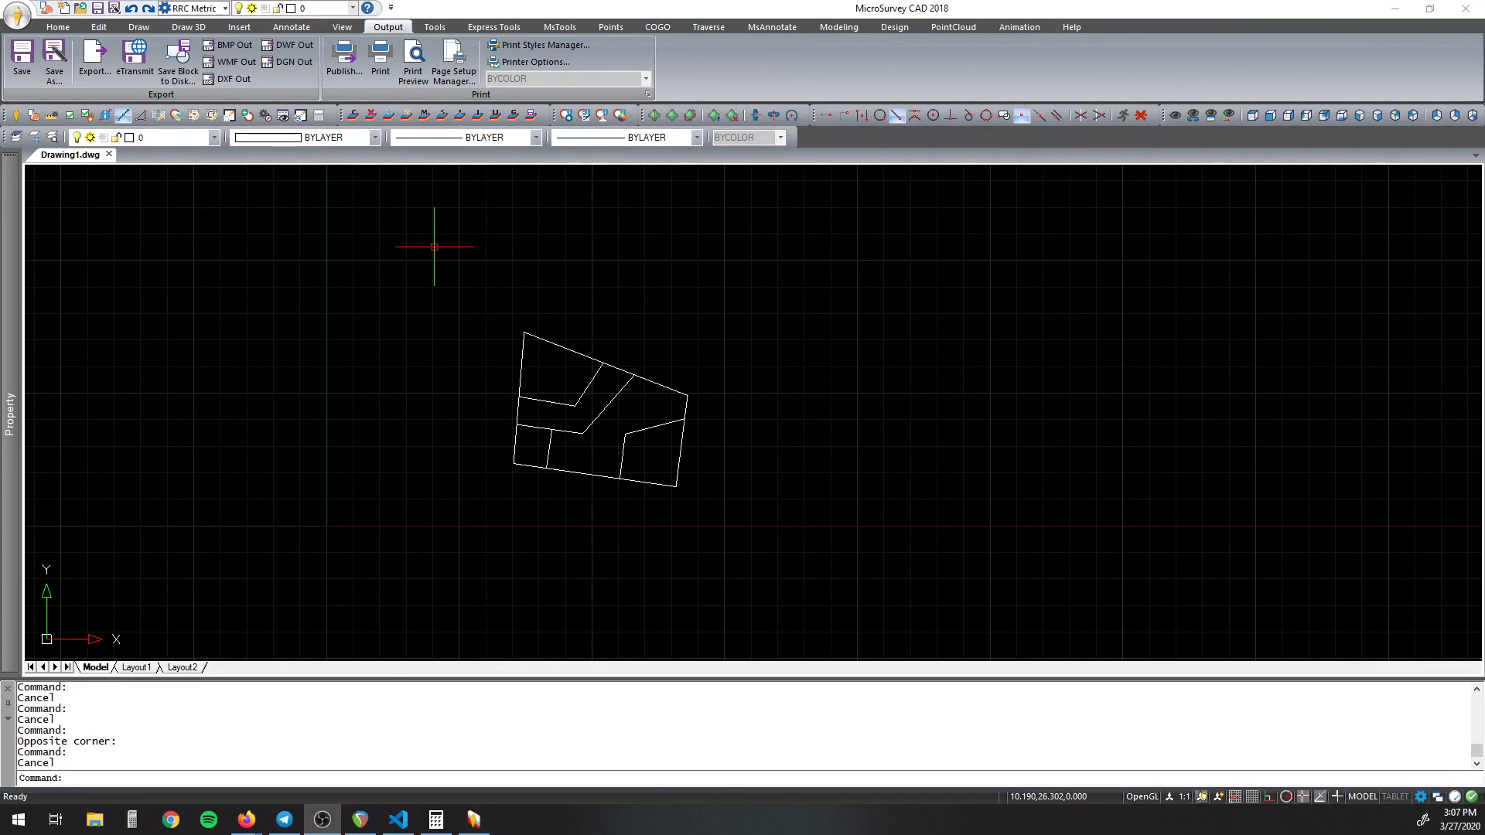
mouse_move(512, 214)
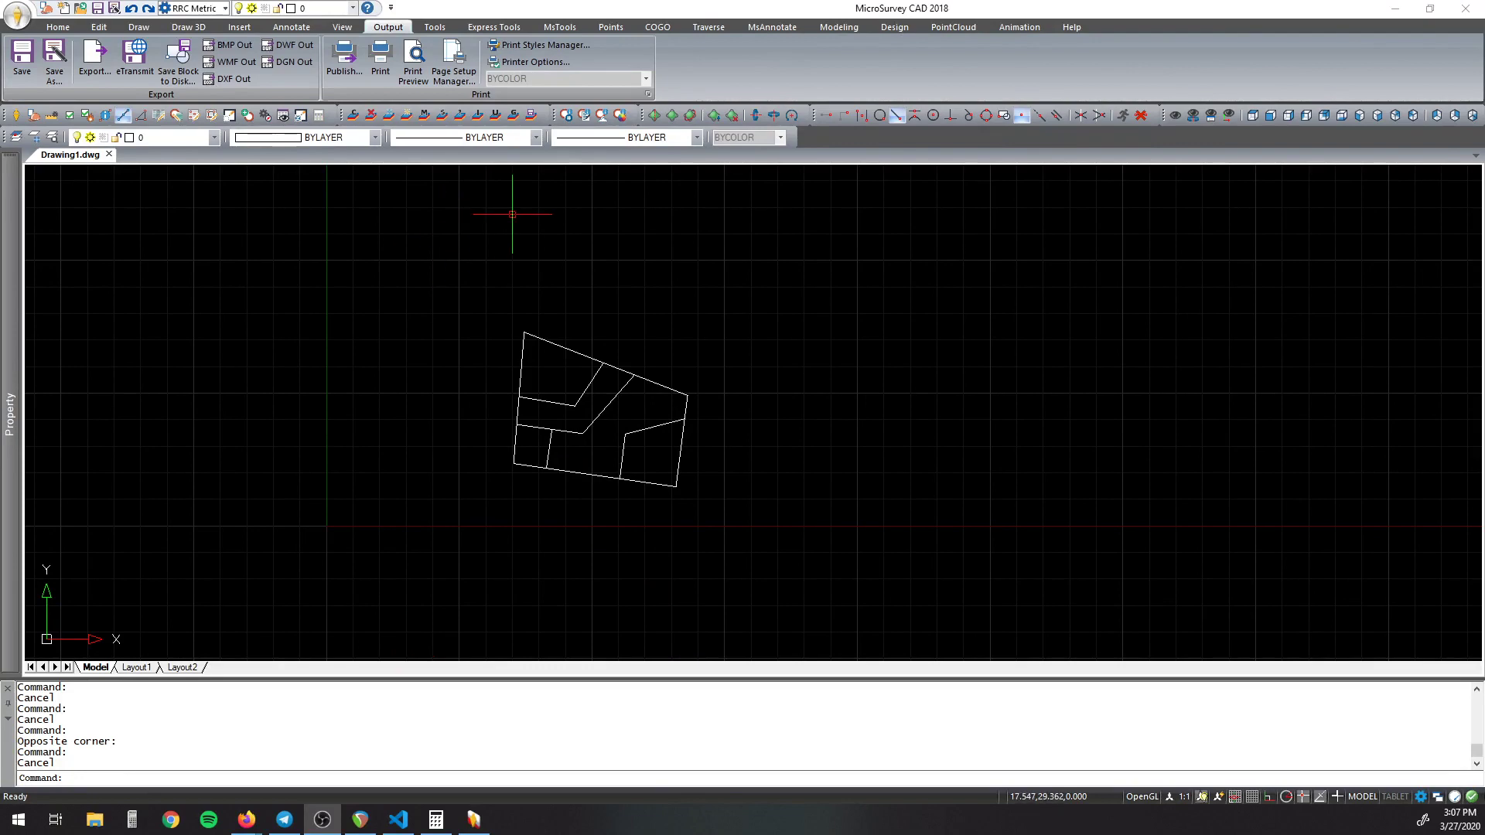
mouse_move(529, 216)
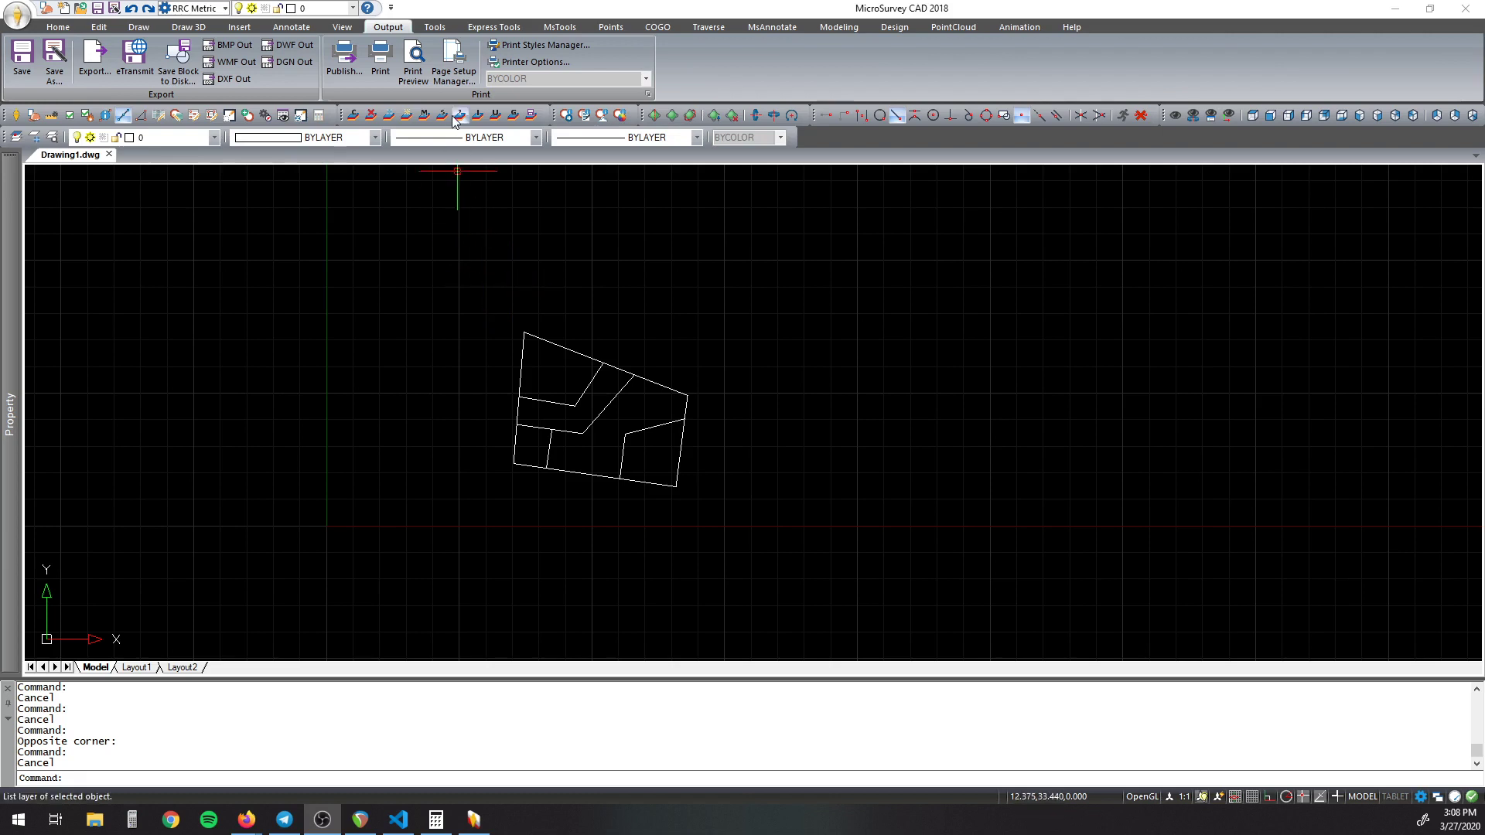
mouse_move(485, 298)
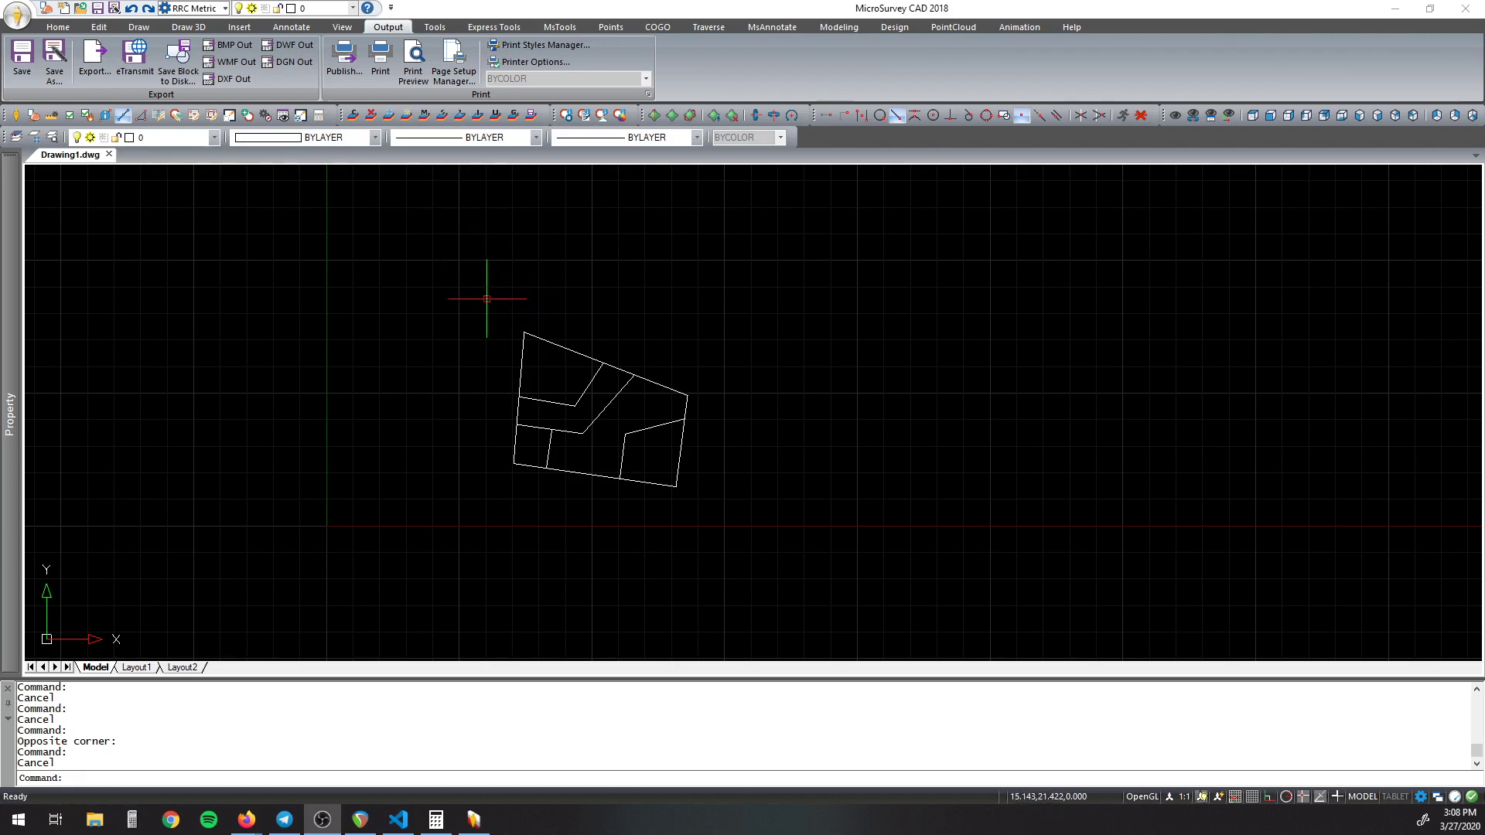
mouse_move(504, 214)
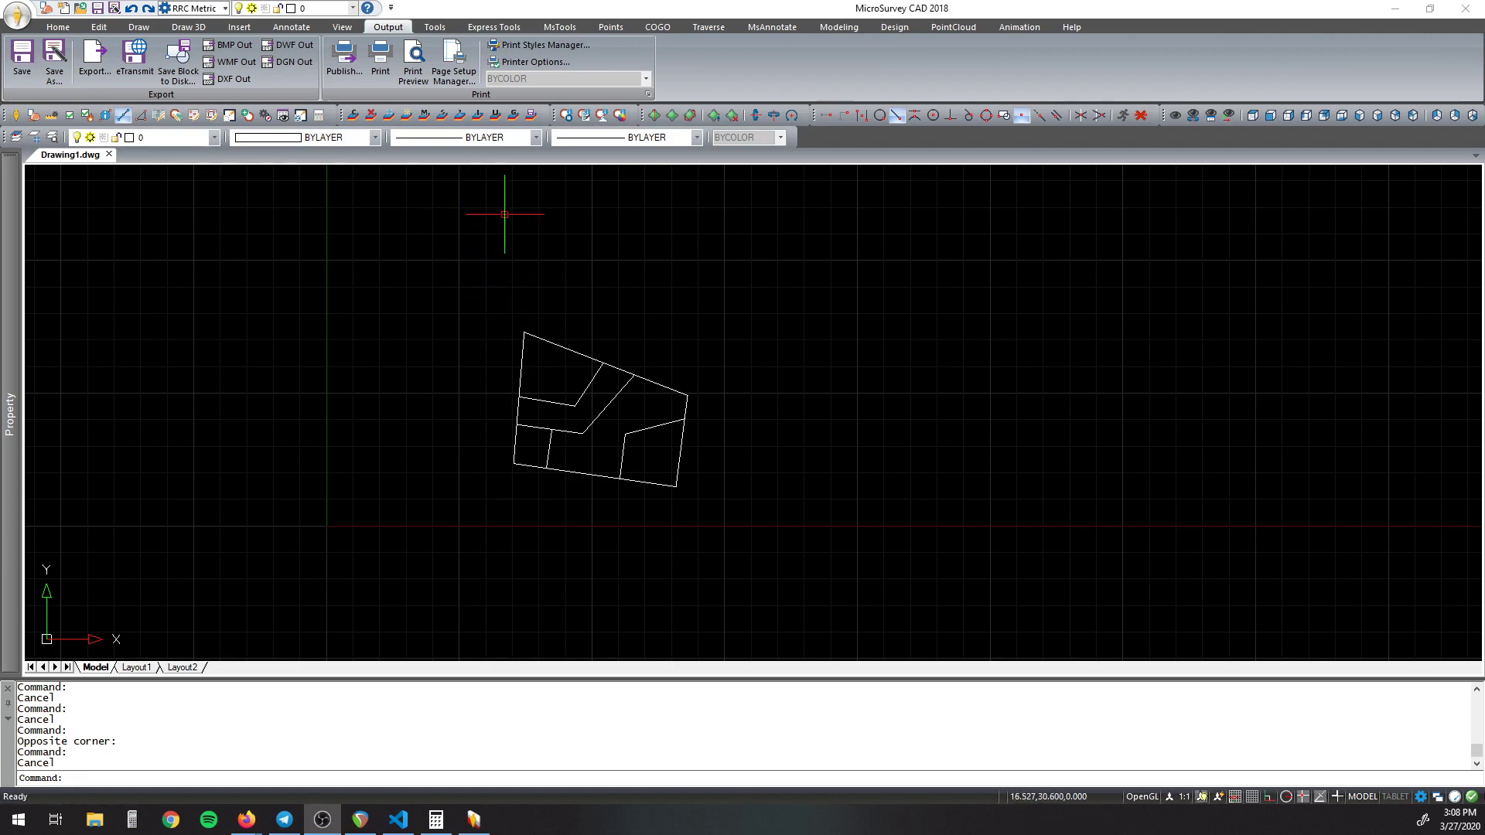
Step: Check the Microsoft Print to PDF paper sizes offered in the MicroSurvey CAD page setup
click(453, 61)
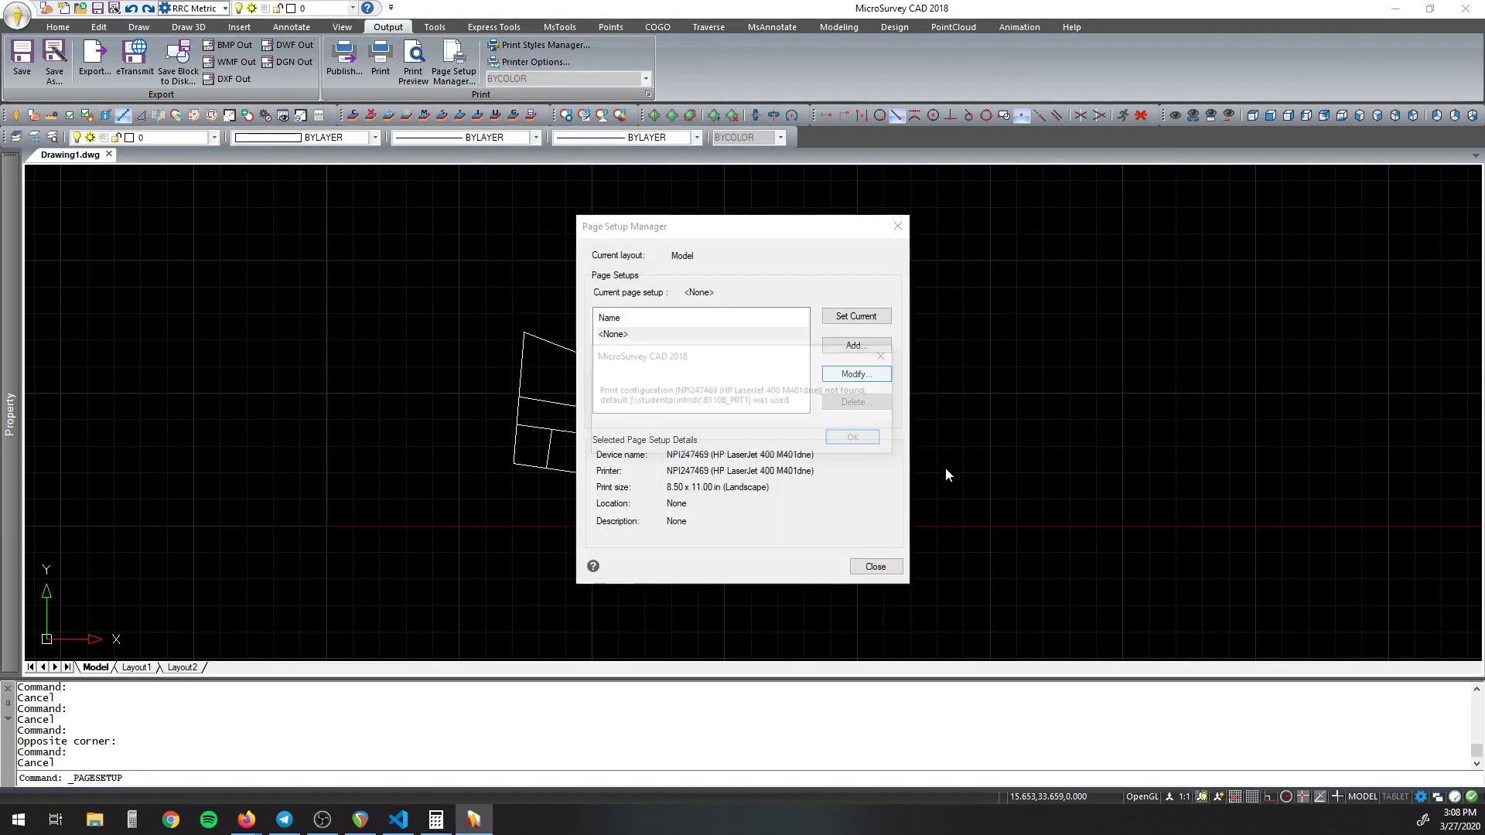
click(854, 372)
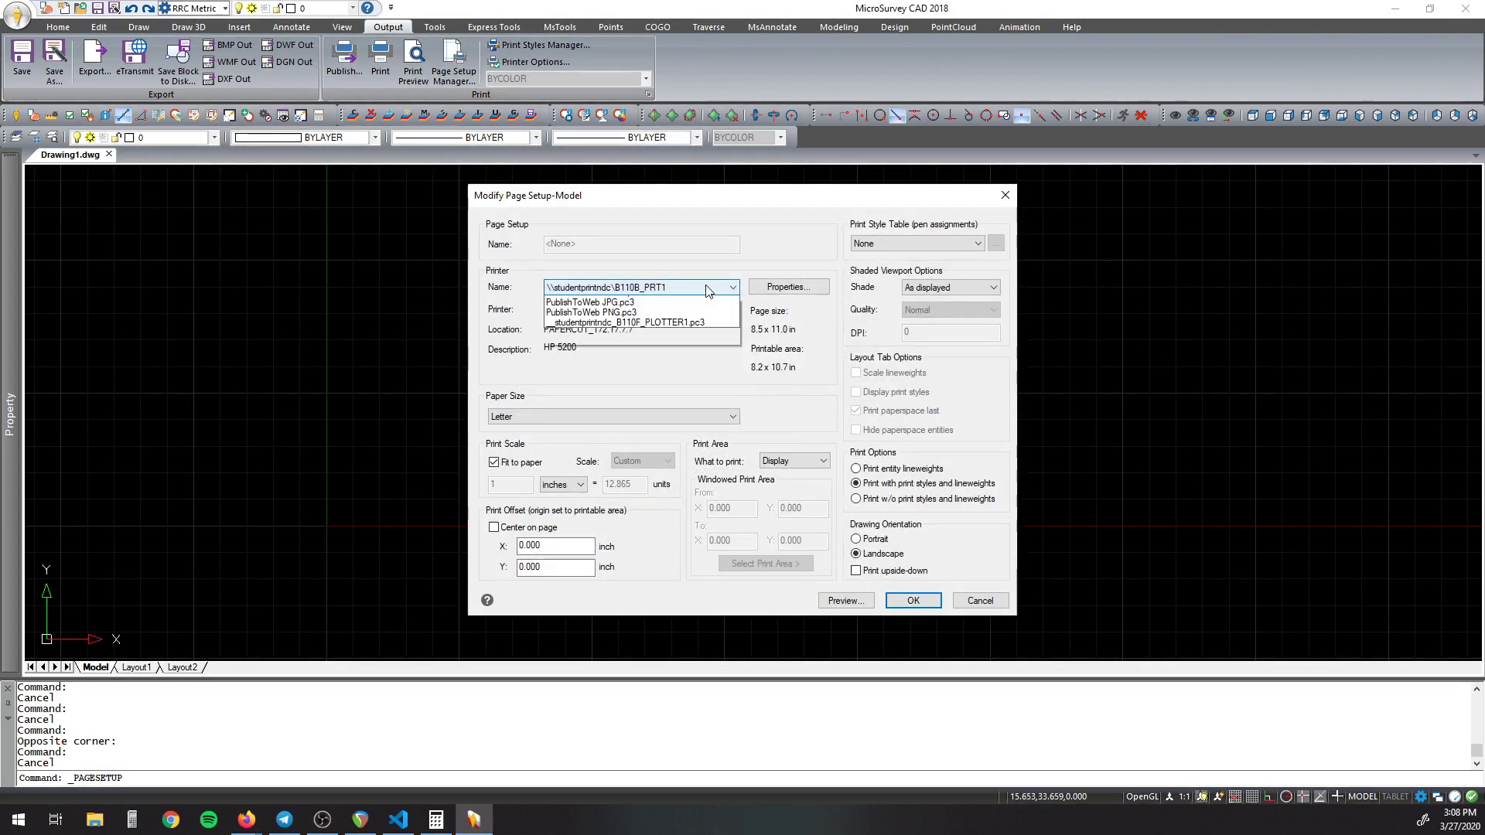
click(732, 288)
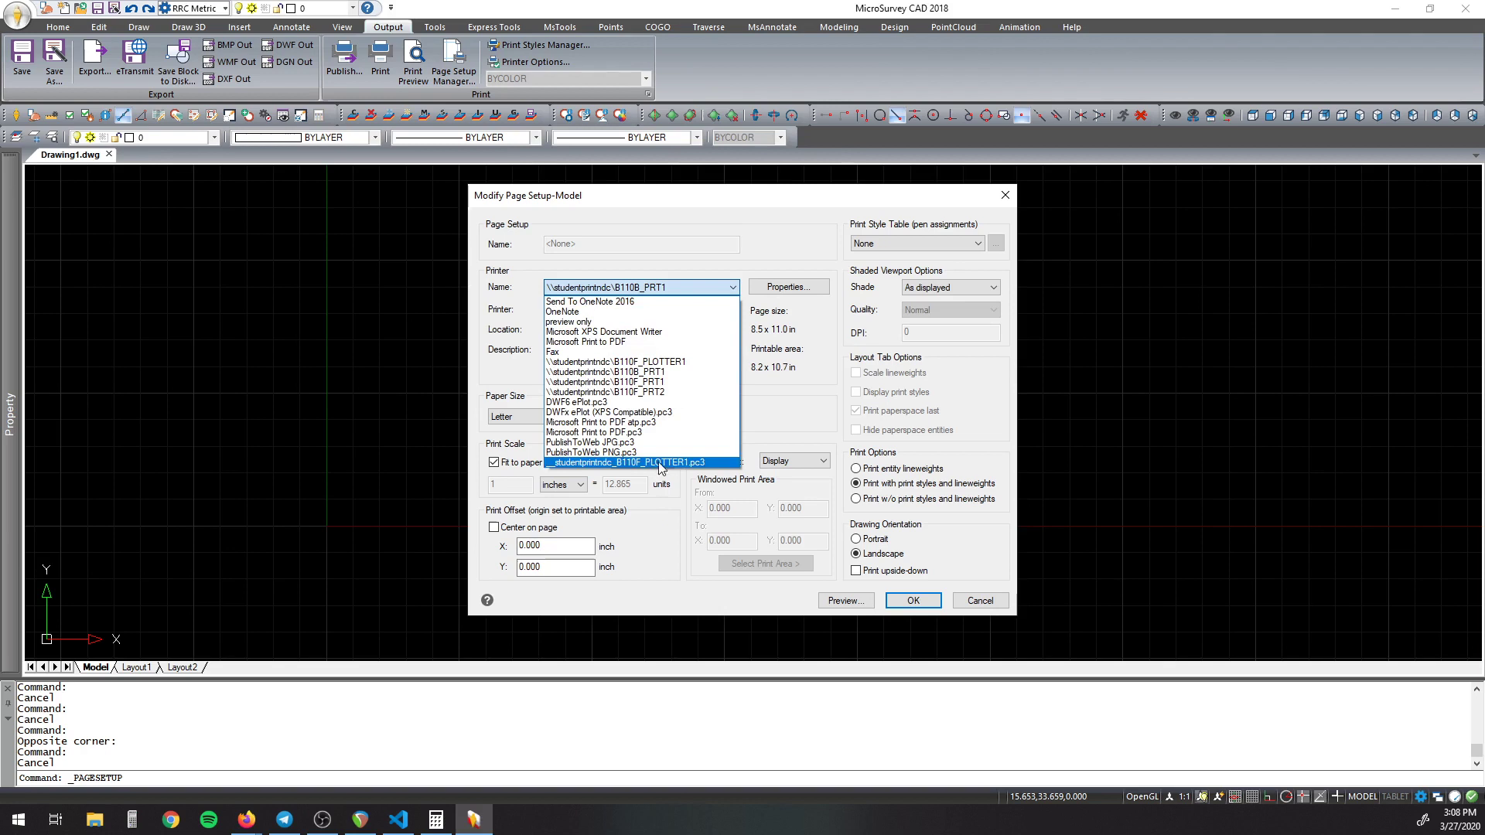
mouse_move(661, 450)
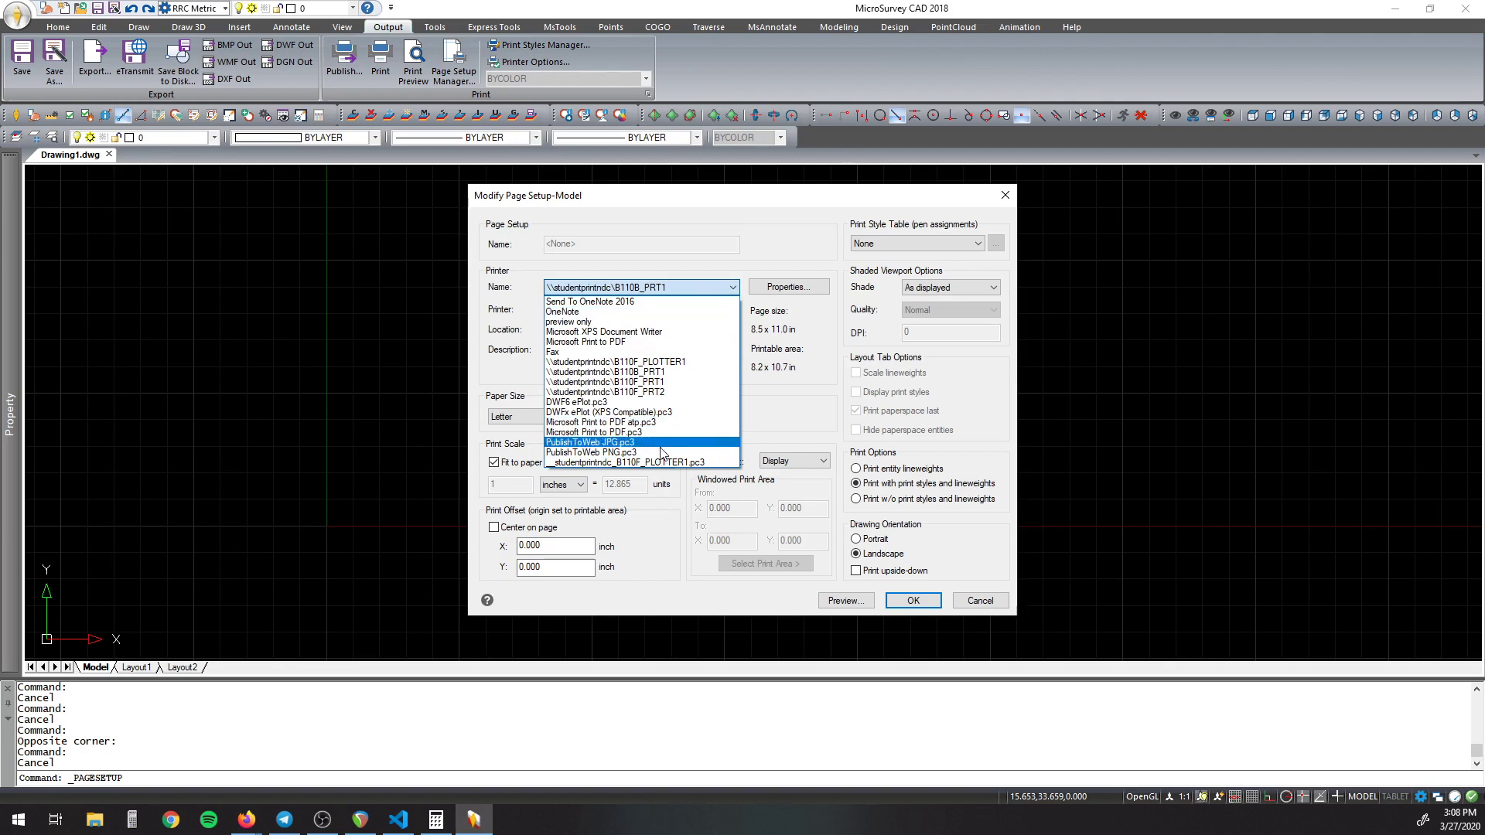
mouse_move(659, 452)
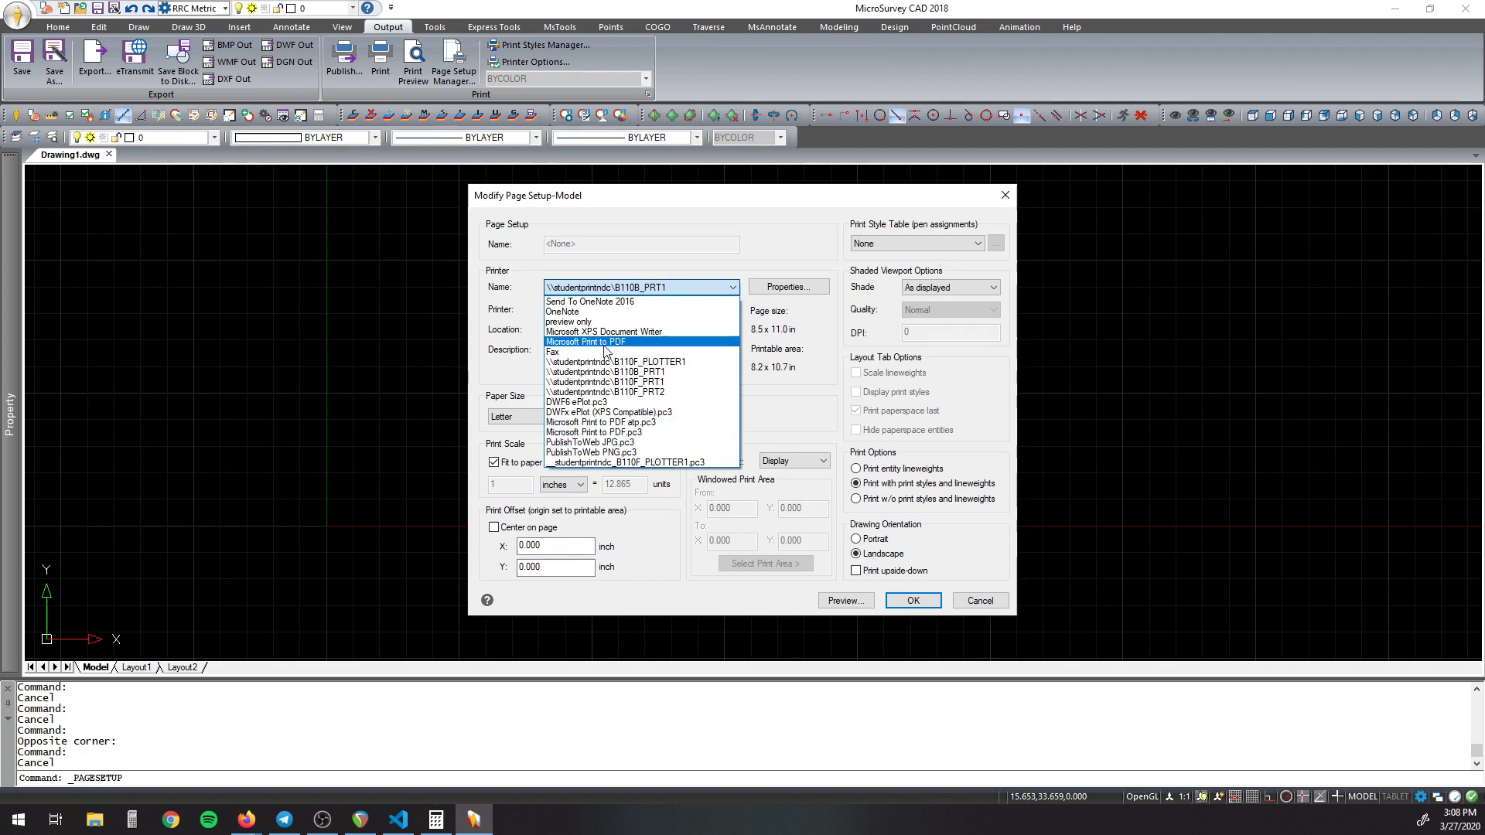
click(585, 342)
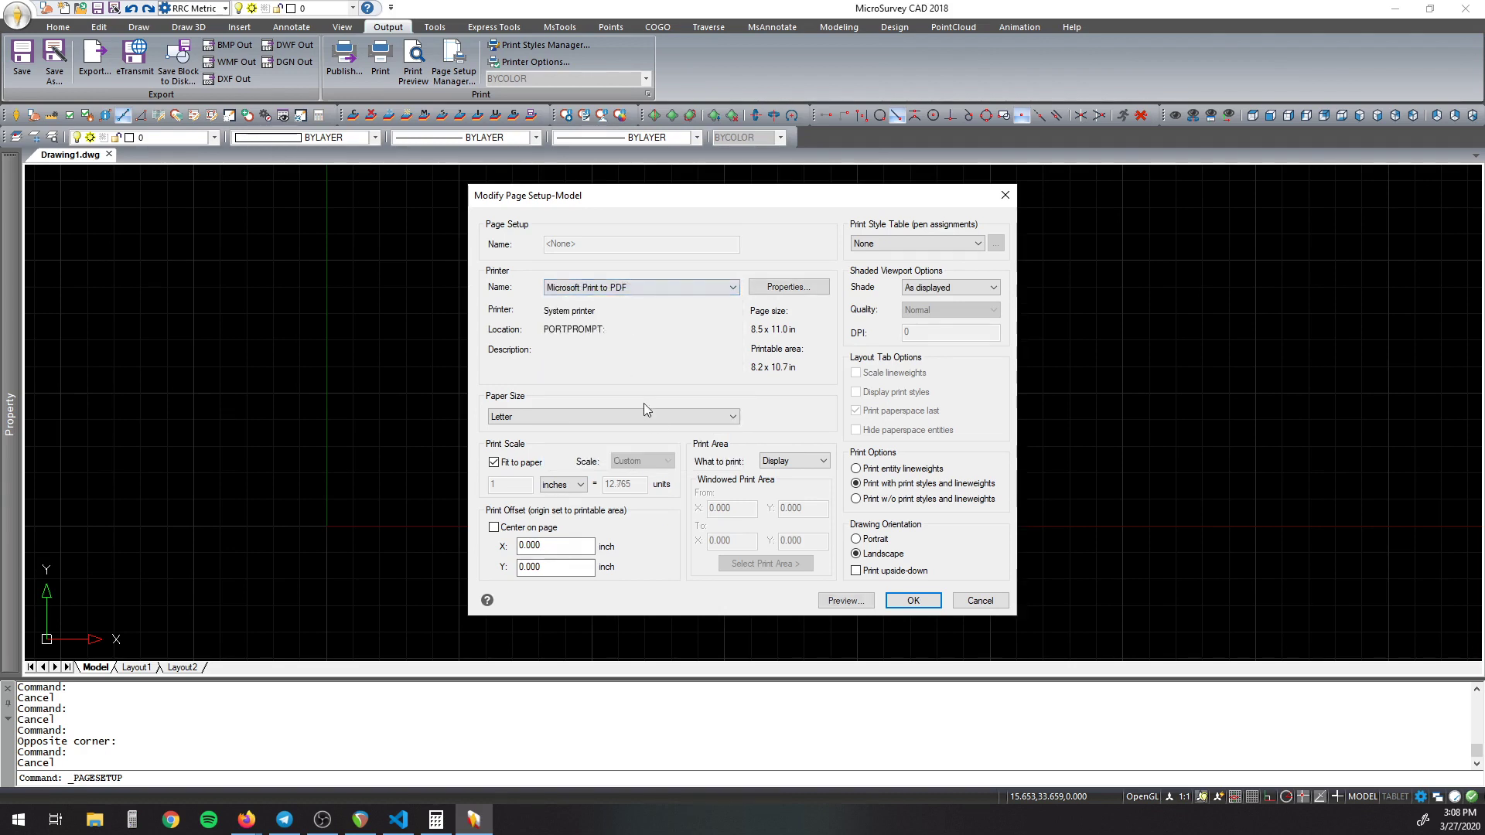
click(732, 416)
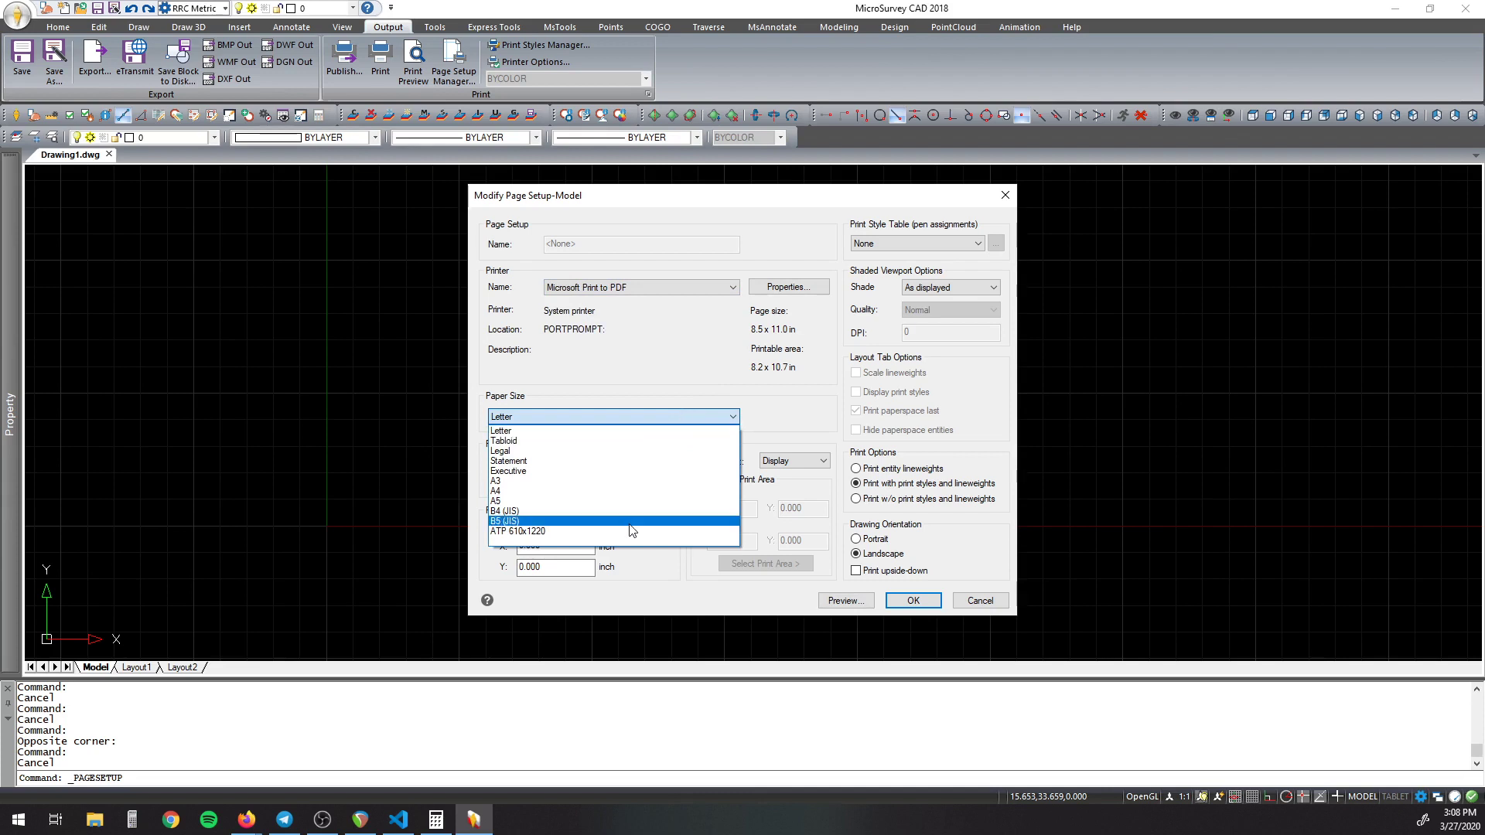
mouse_move(620, 430)
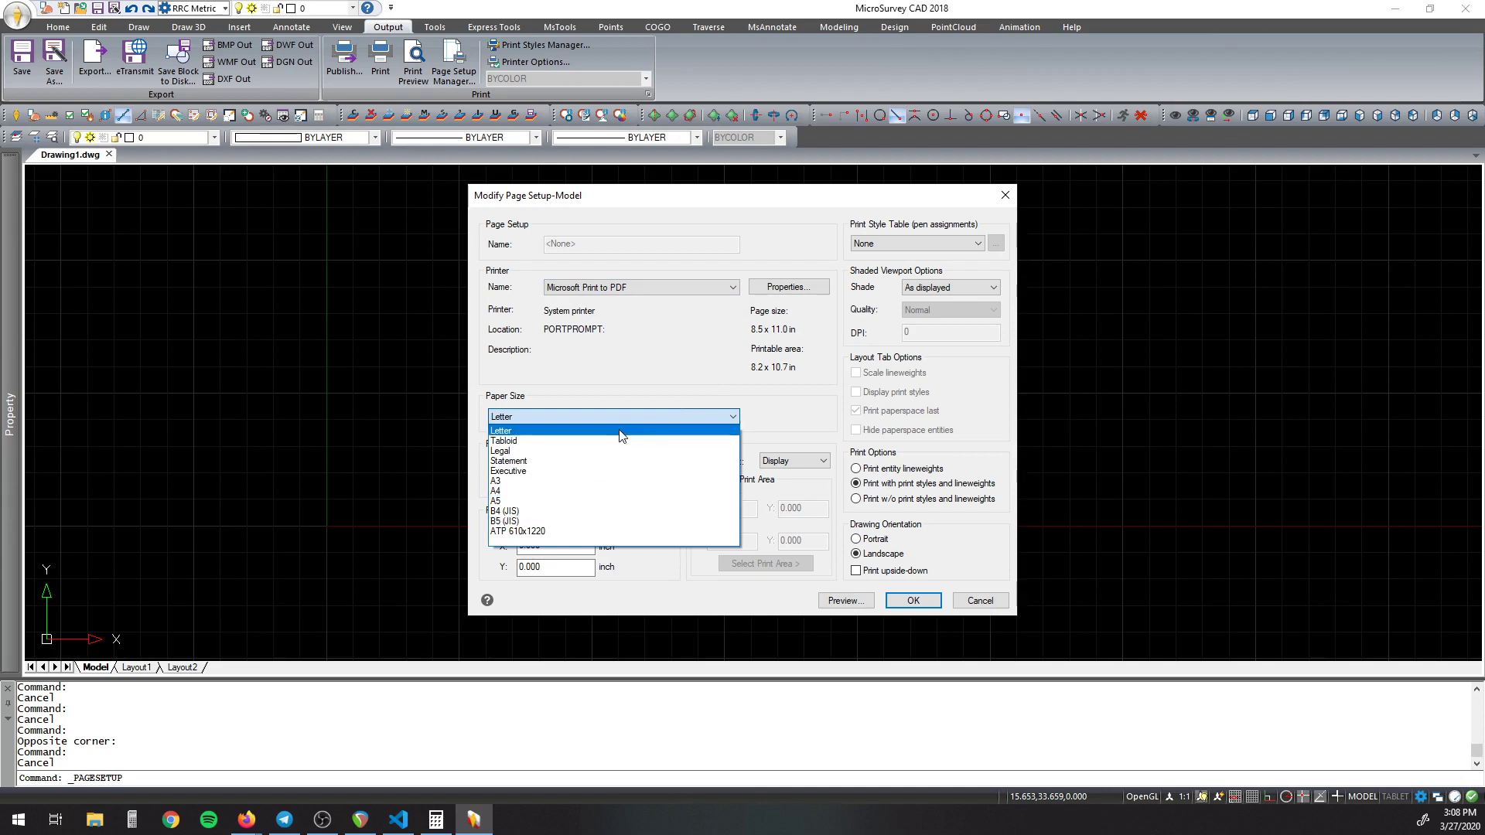
mouse_move(616, 521)
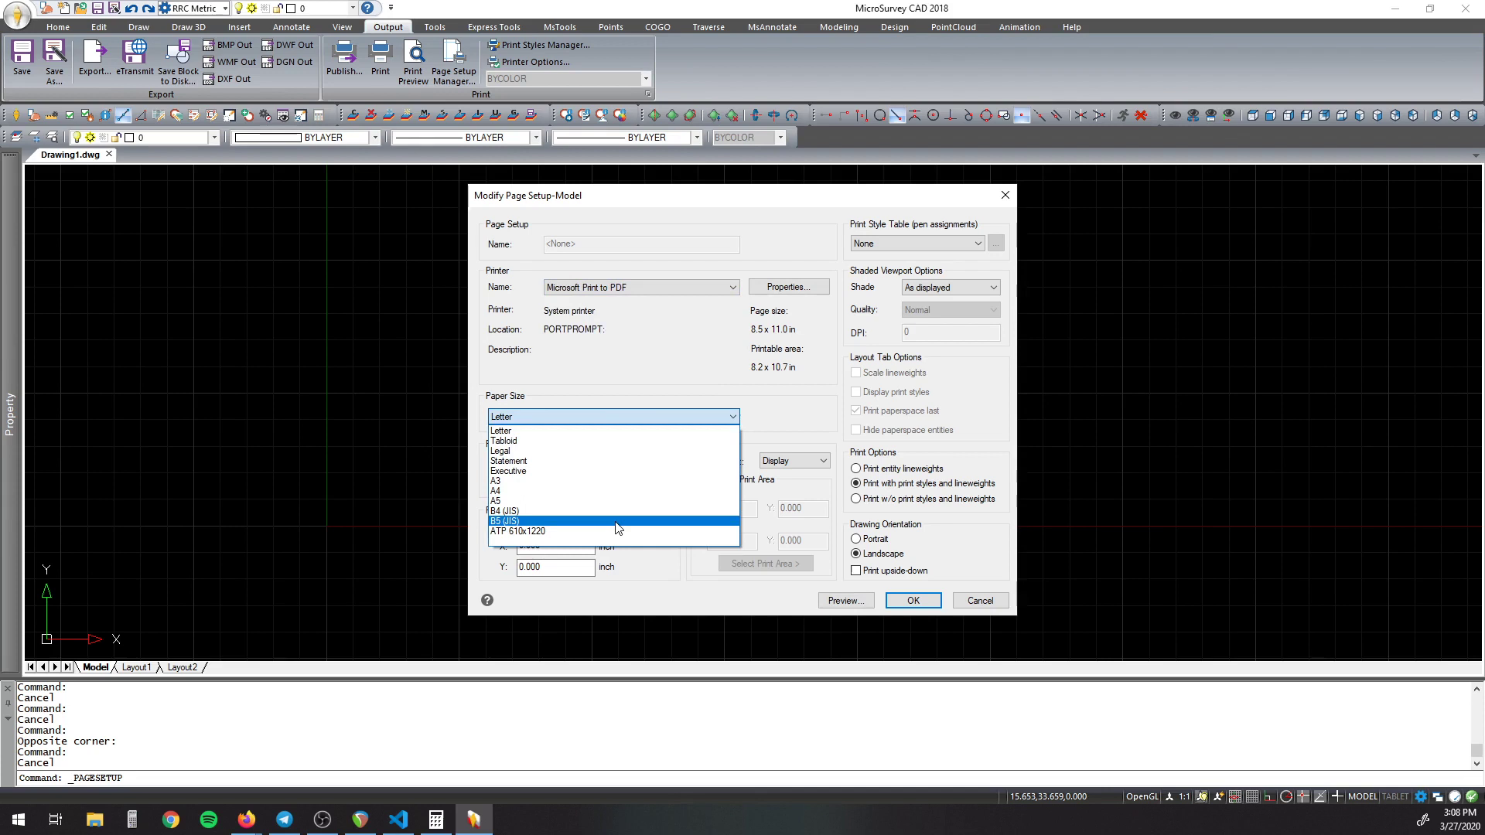
mouse_move(616, 492)
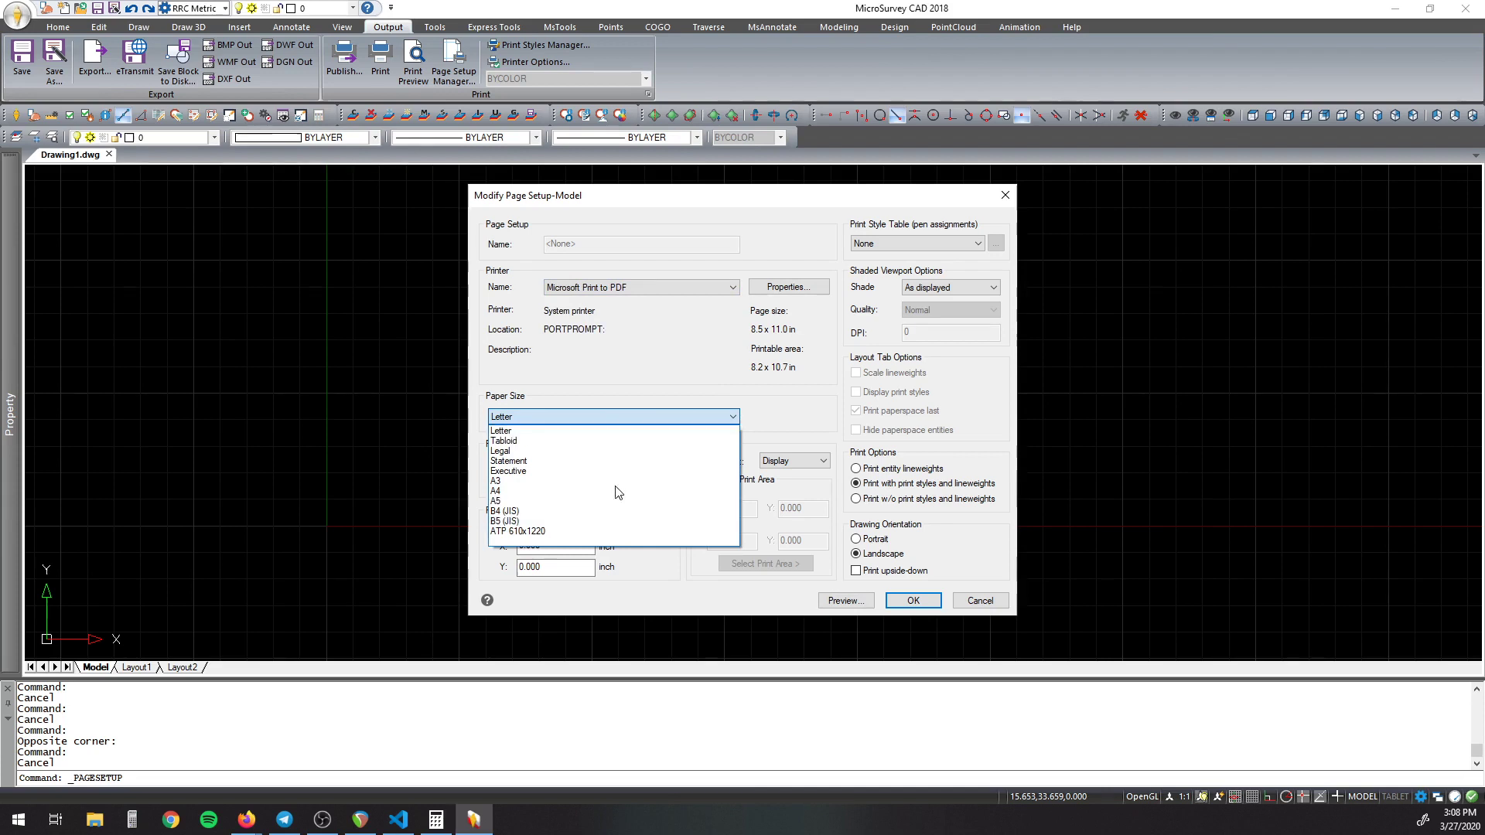
mouse_move(614, 481)
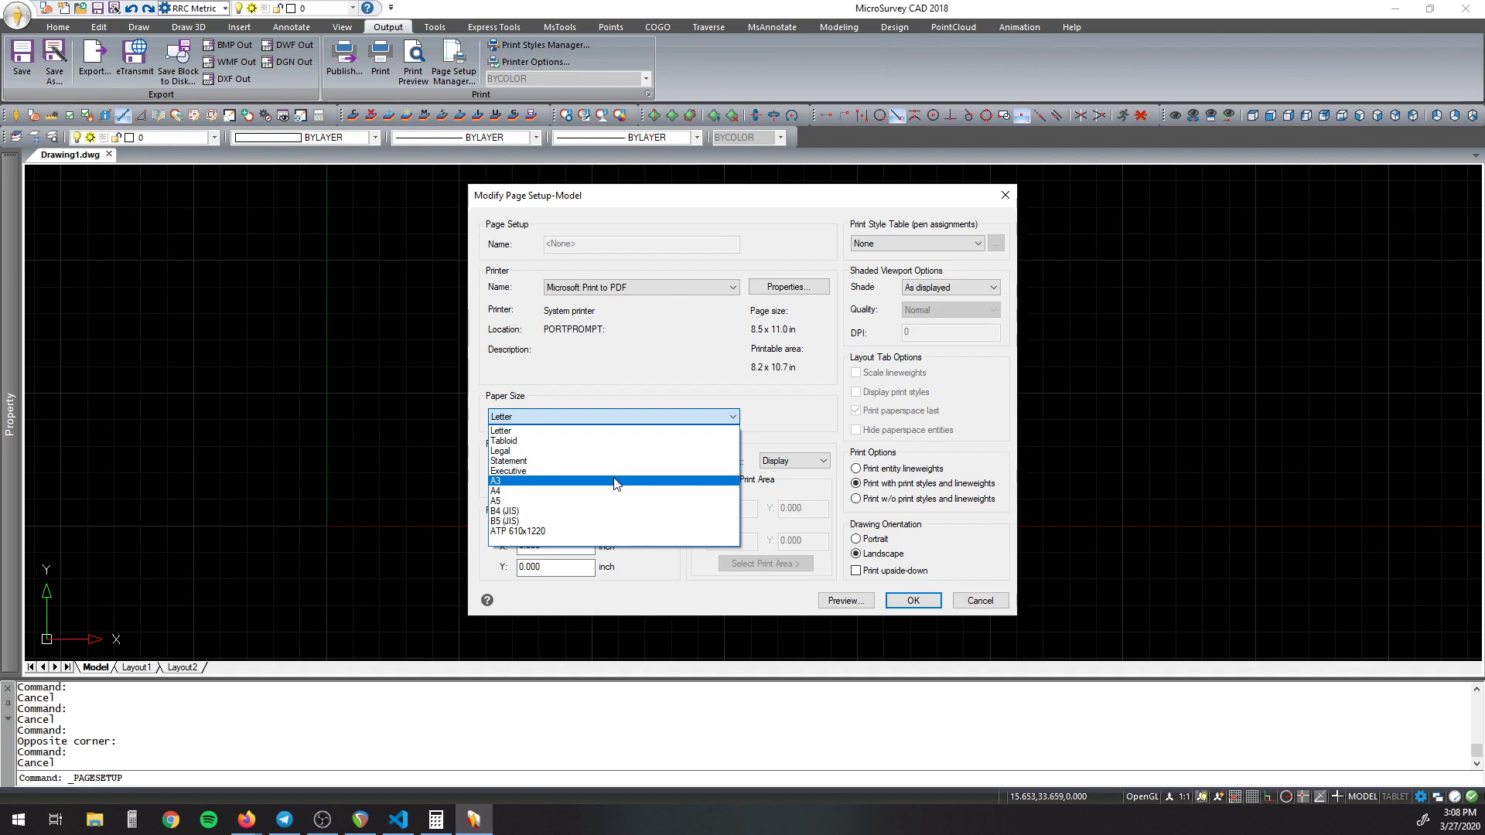
mouse_move(607, 483)
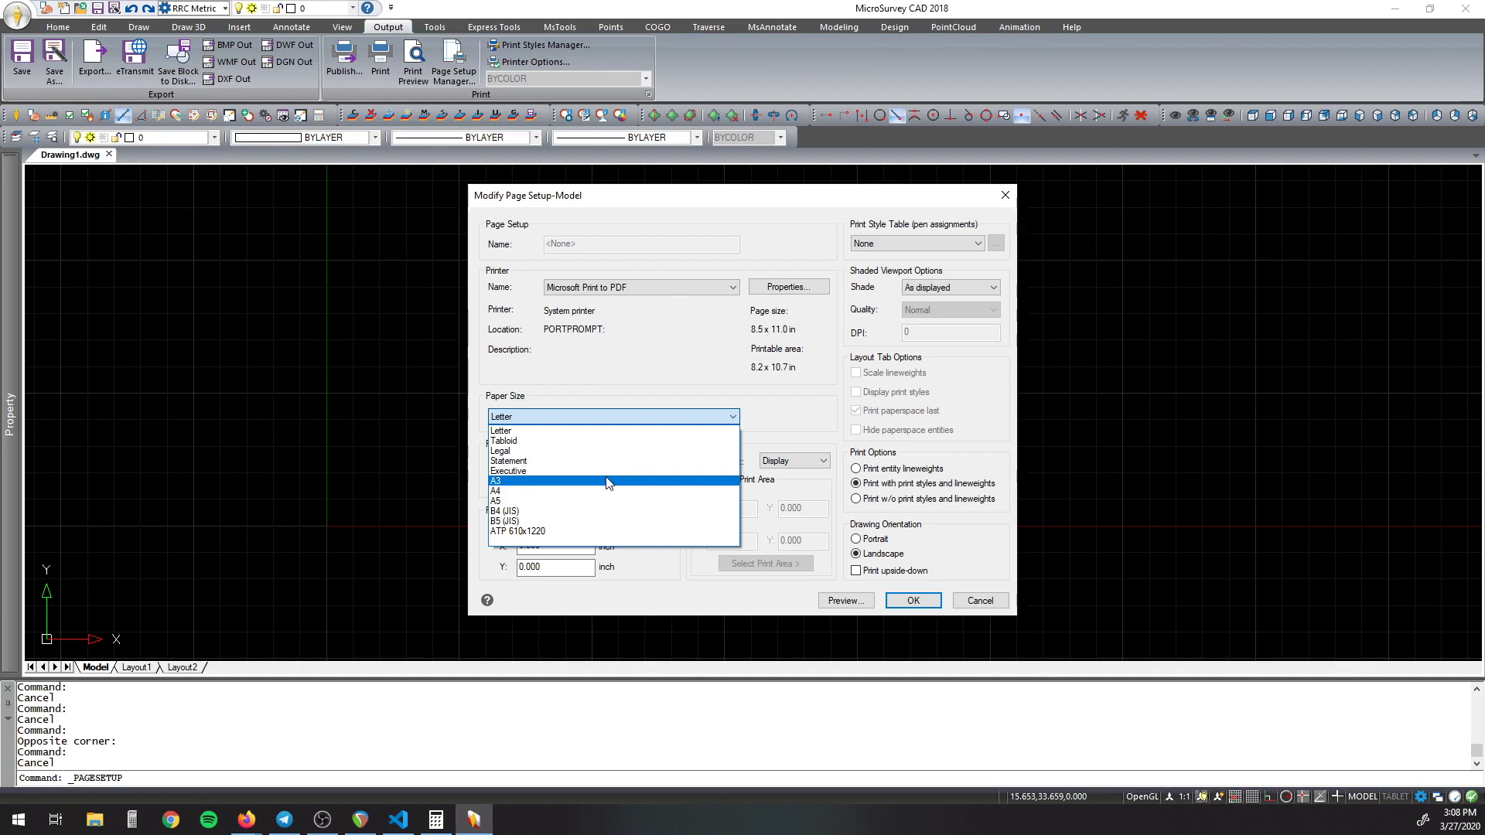
Step: Discard the page setup and bring up Registry Editor at the Microsoft Print to PDF printer key
click(500, 432)
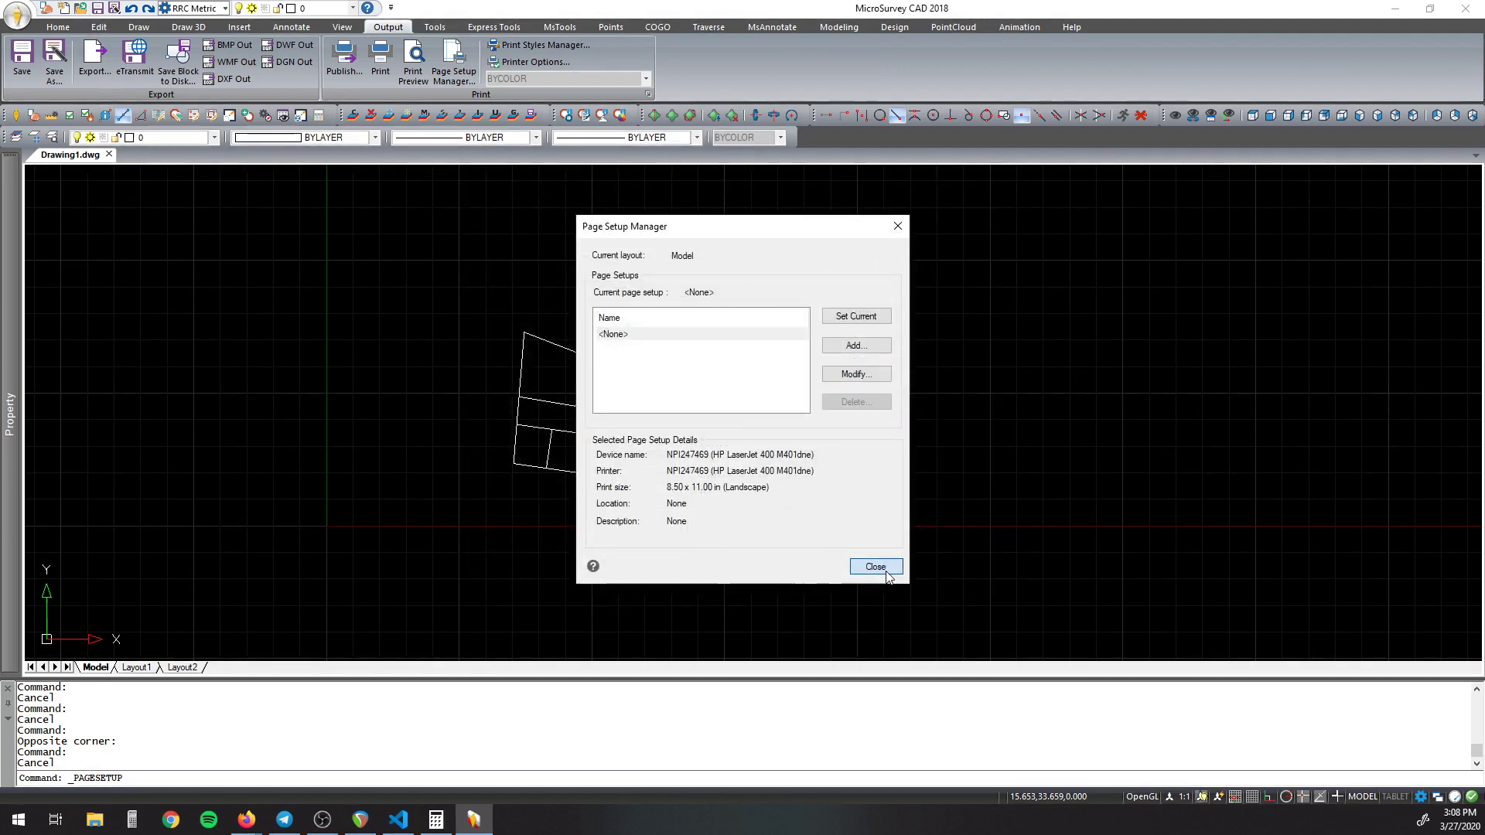
click(872, 566)
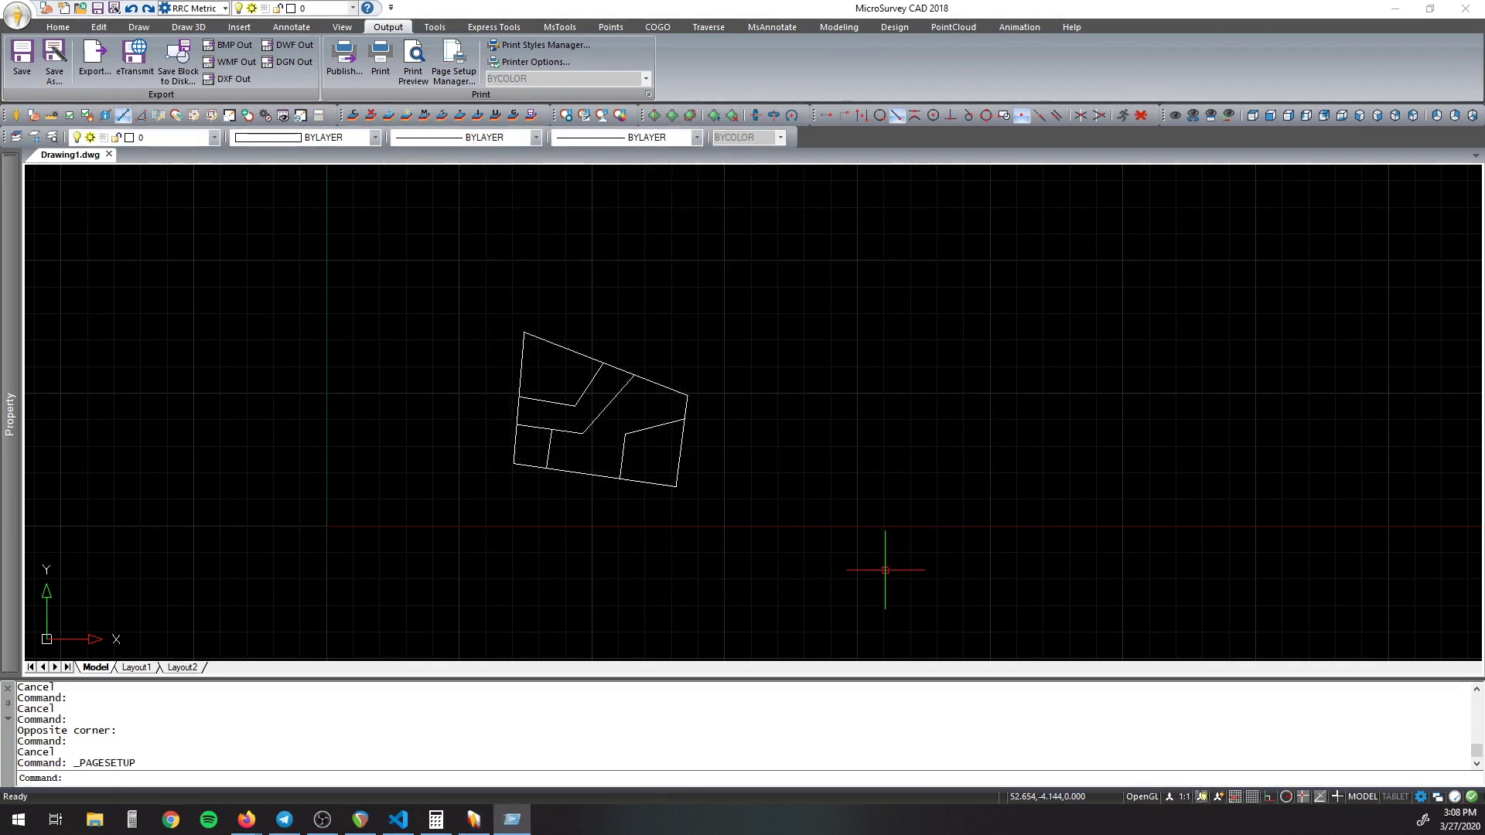
key(Win+r)
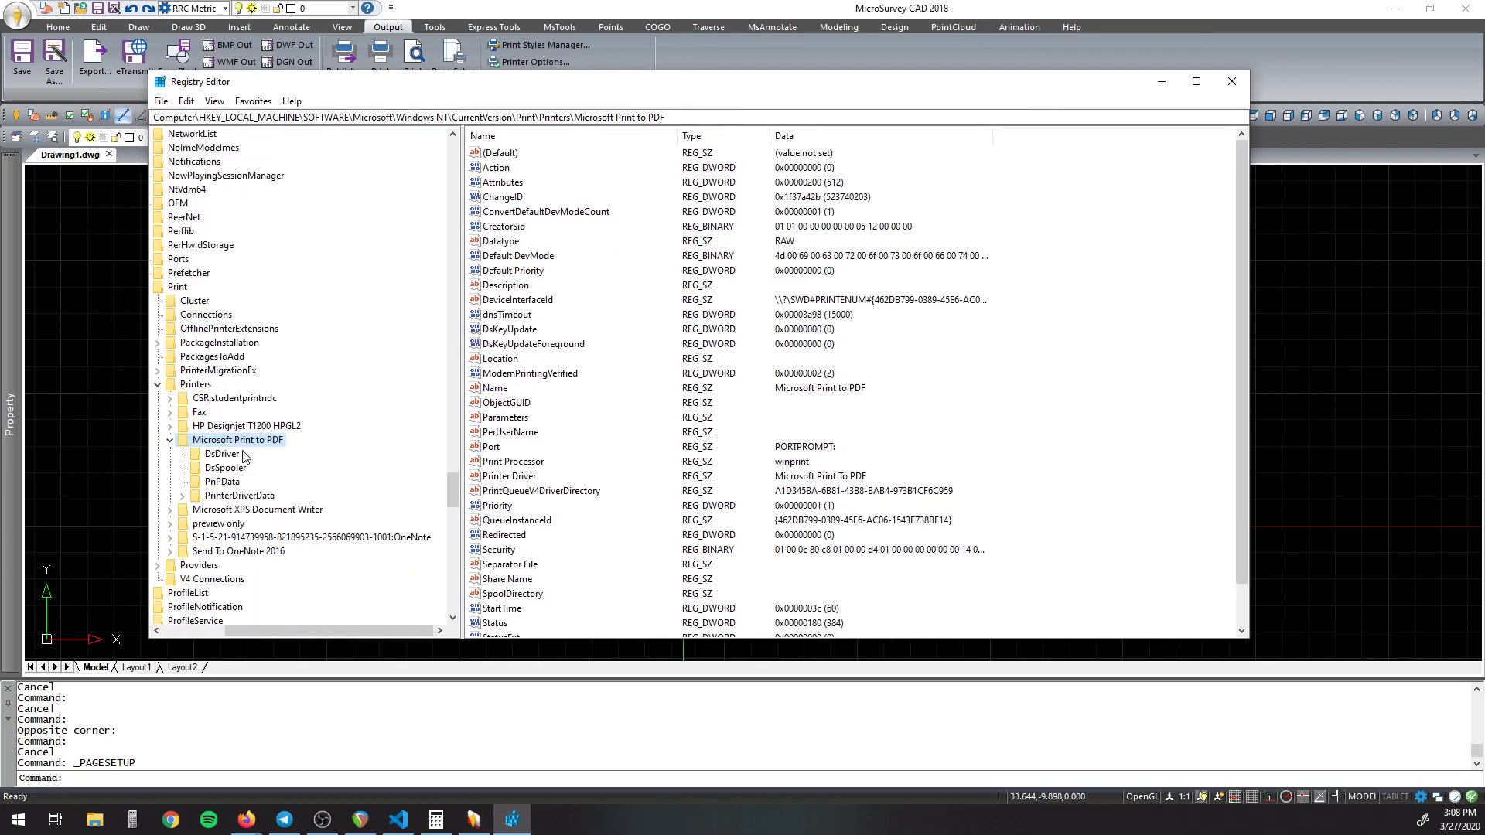
scroll(down, 3)
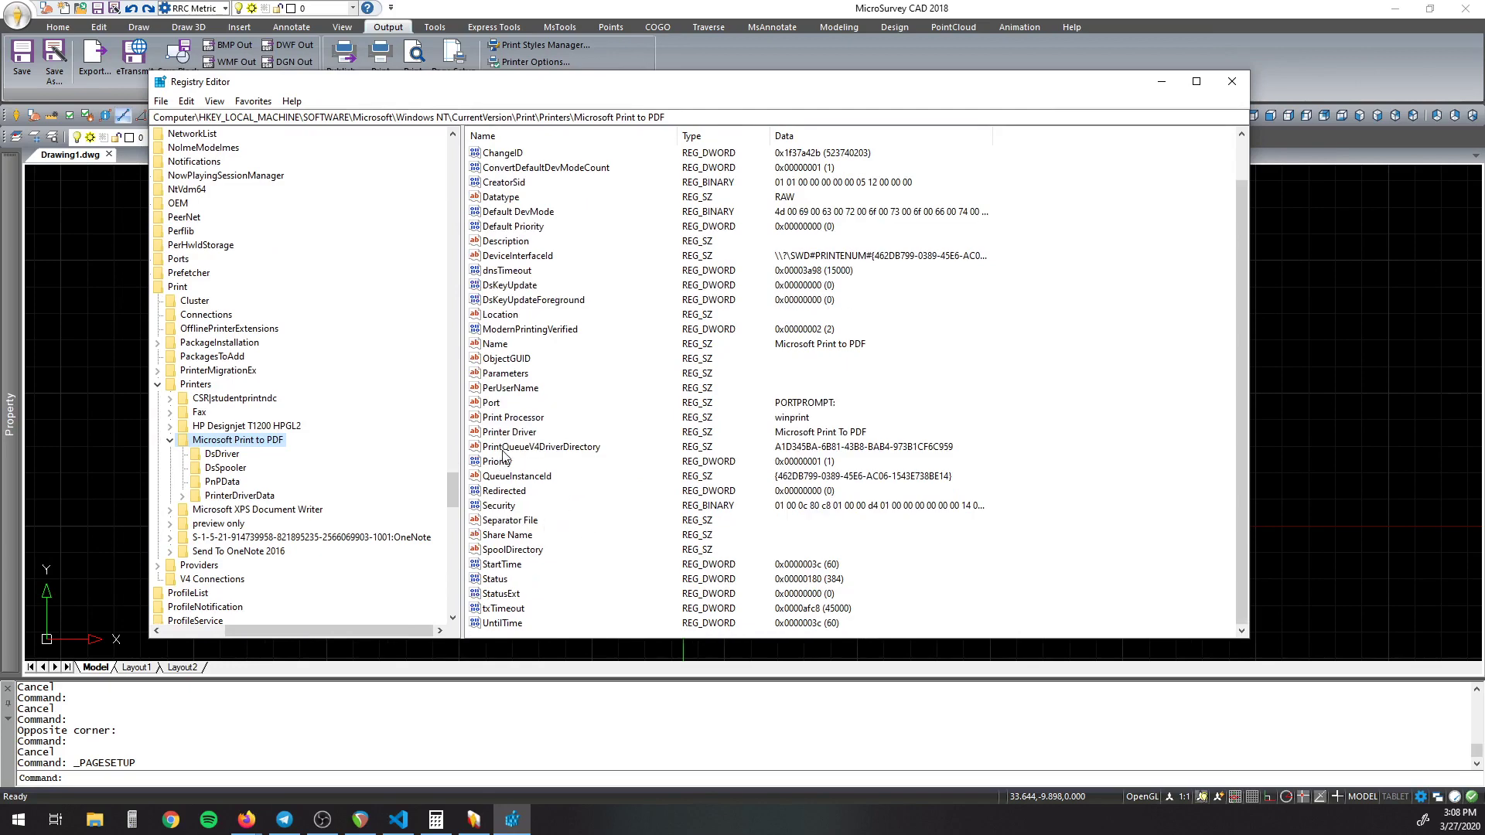
mouse_move(741, 463)
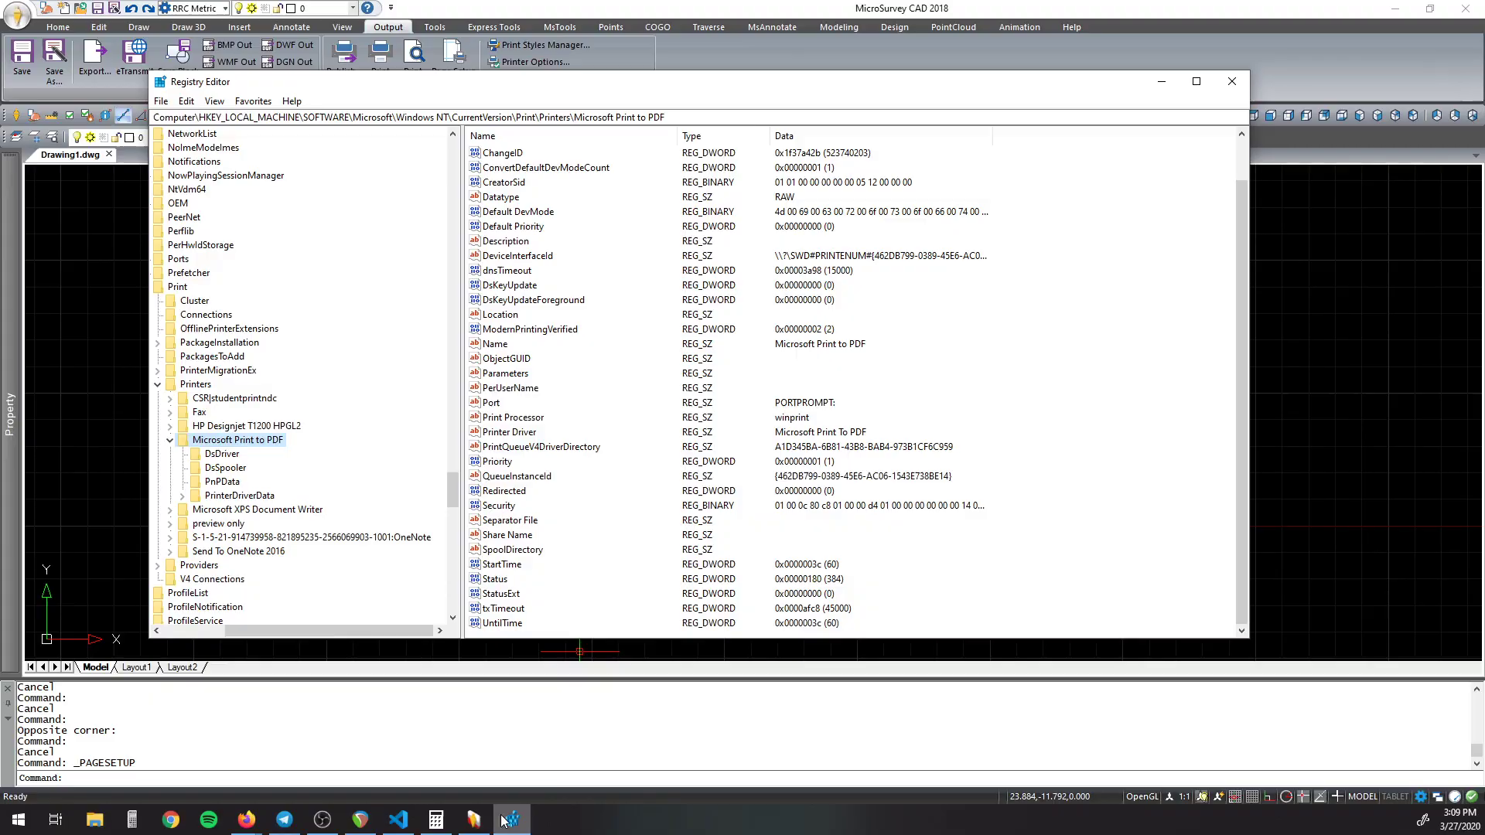
click(398, 820)
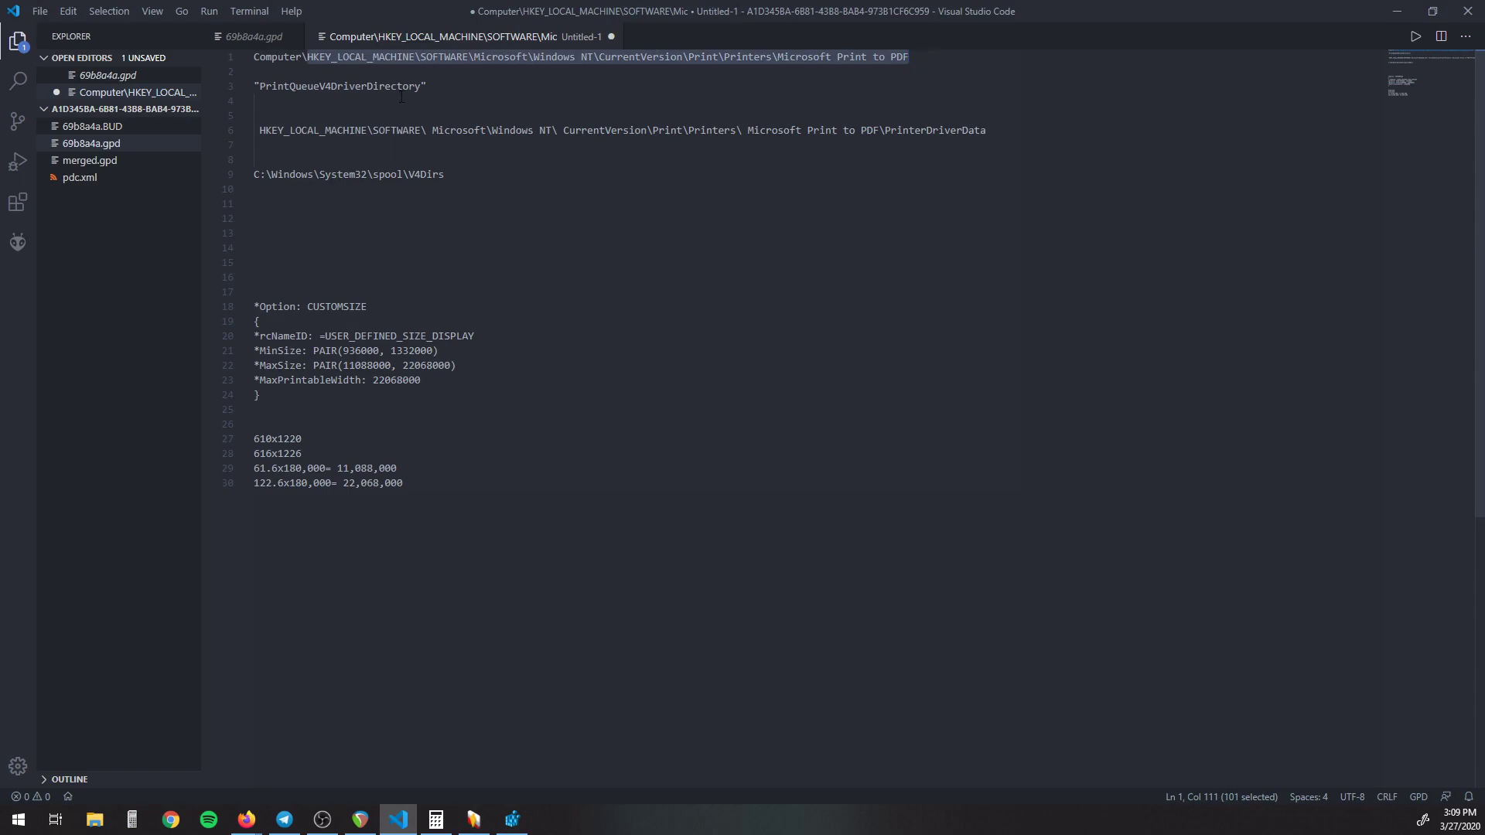
double_click(336, 87)
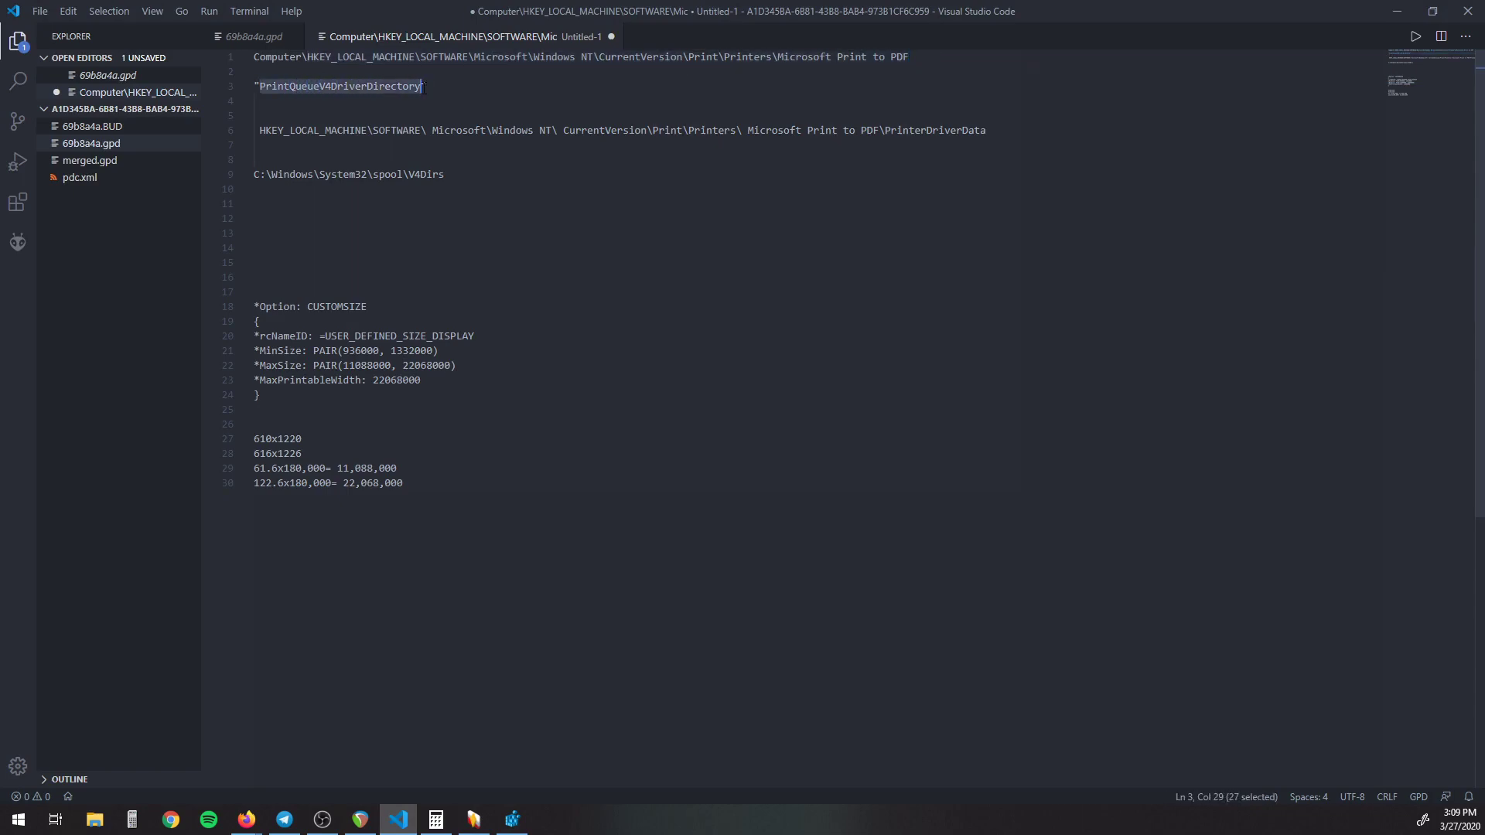
mouse_move(1063, 19)
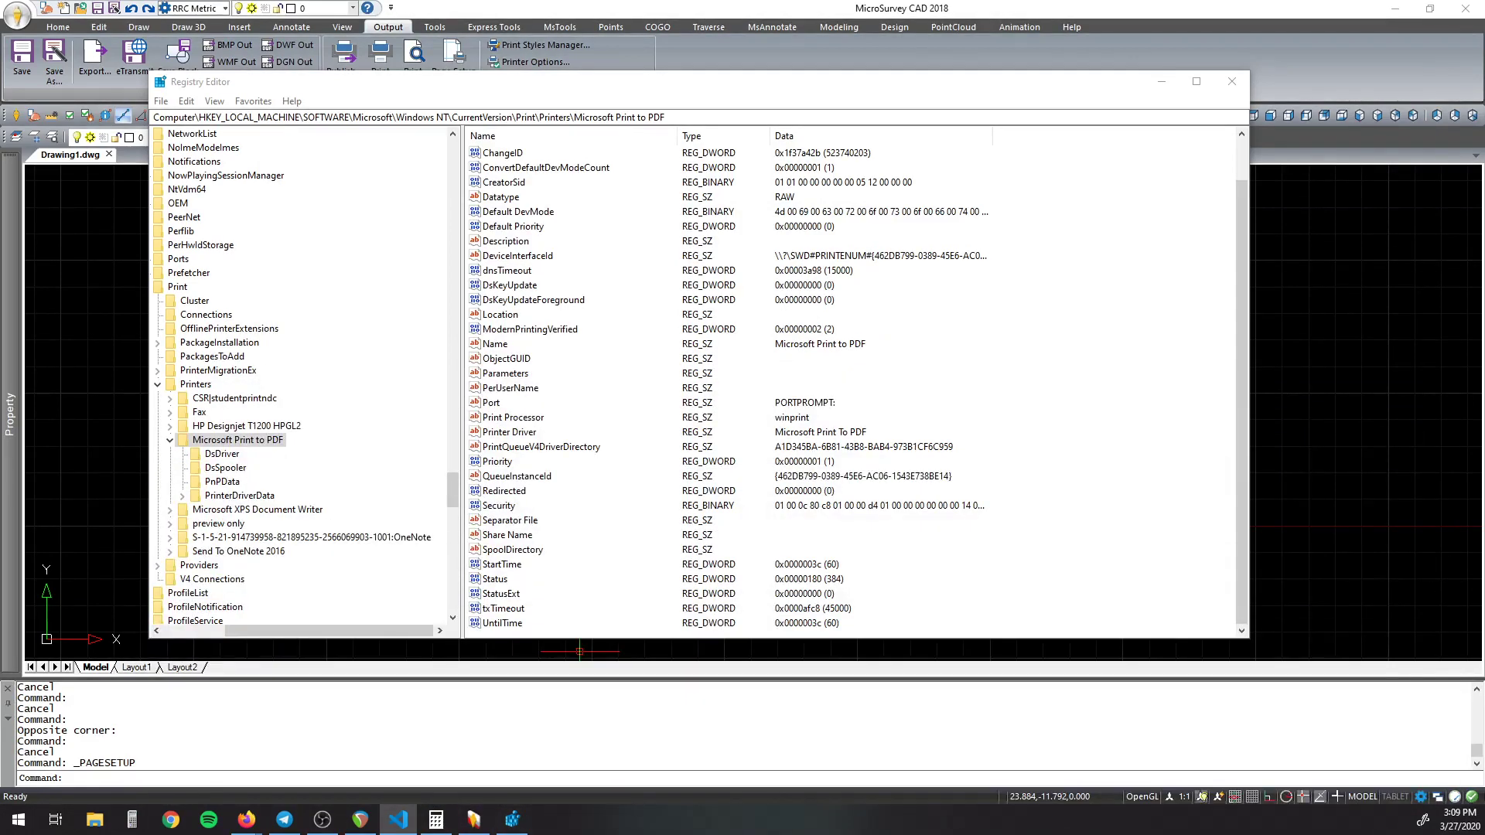
mouse_move(762, 651)
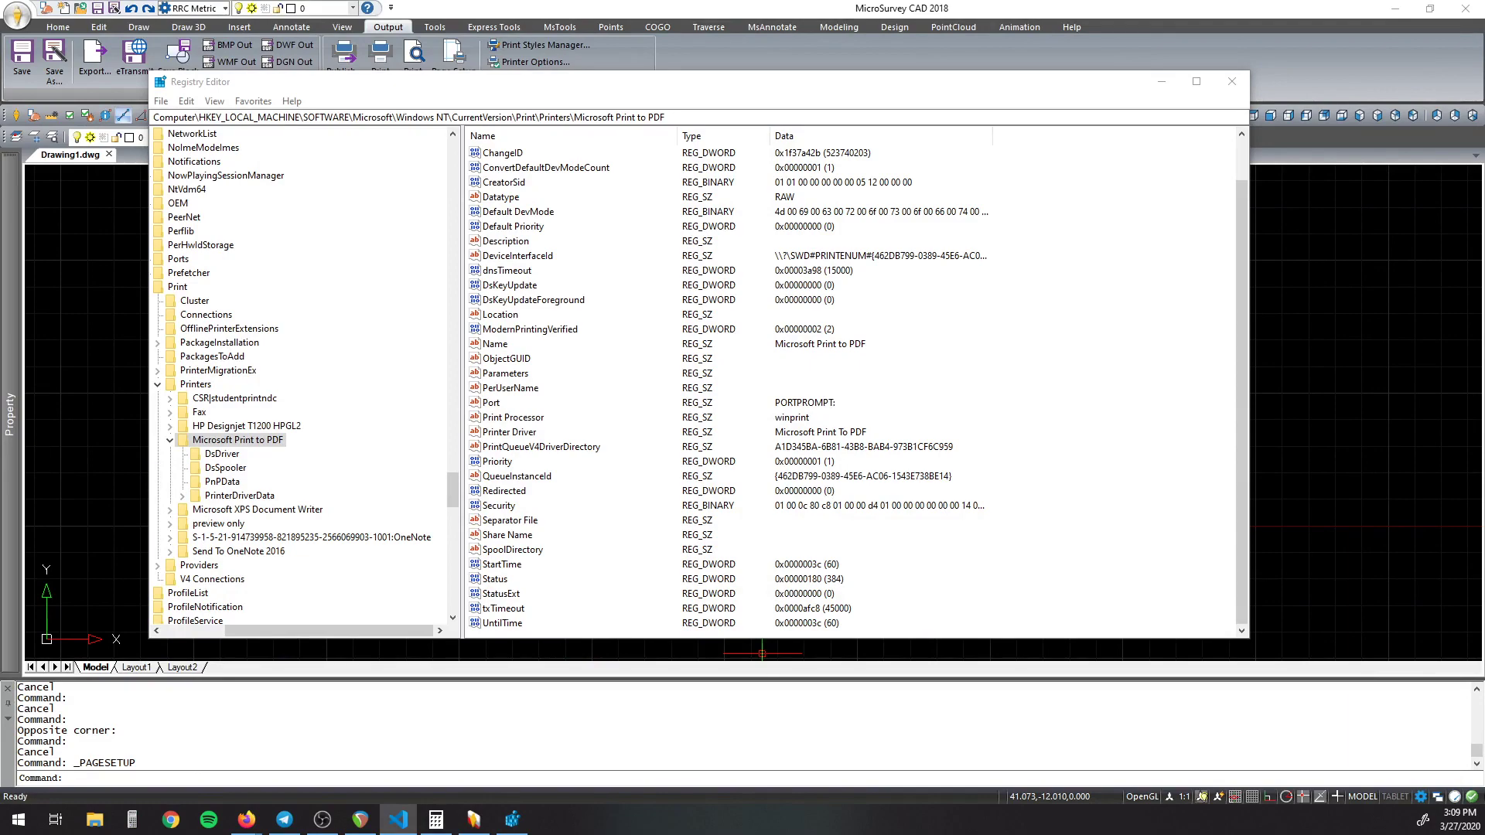
Step: Bring the VS Code notes back over Registry Editor with the V4Dirs directory path recorded
click(93, 820)
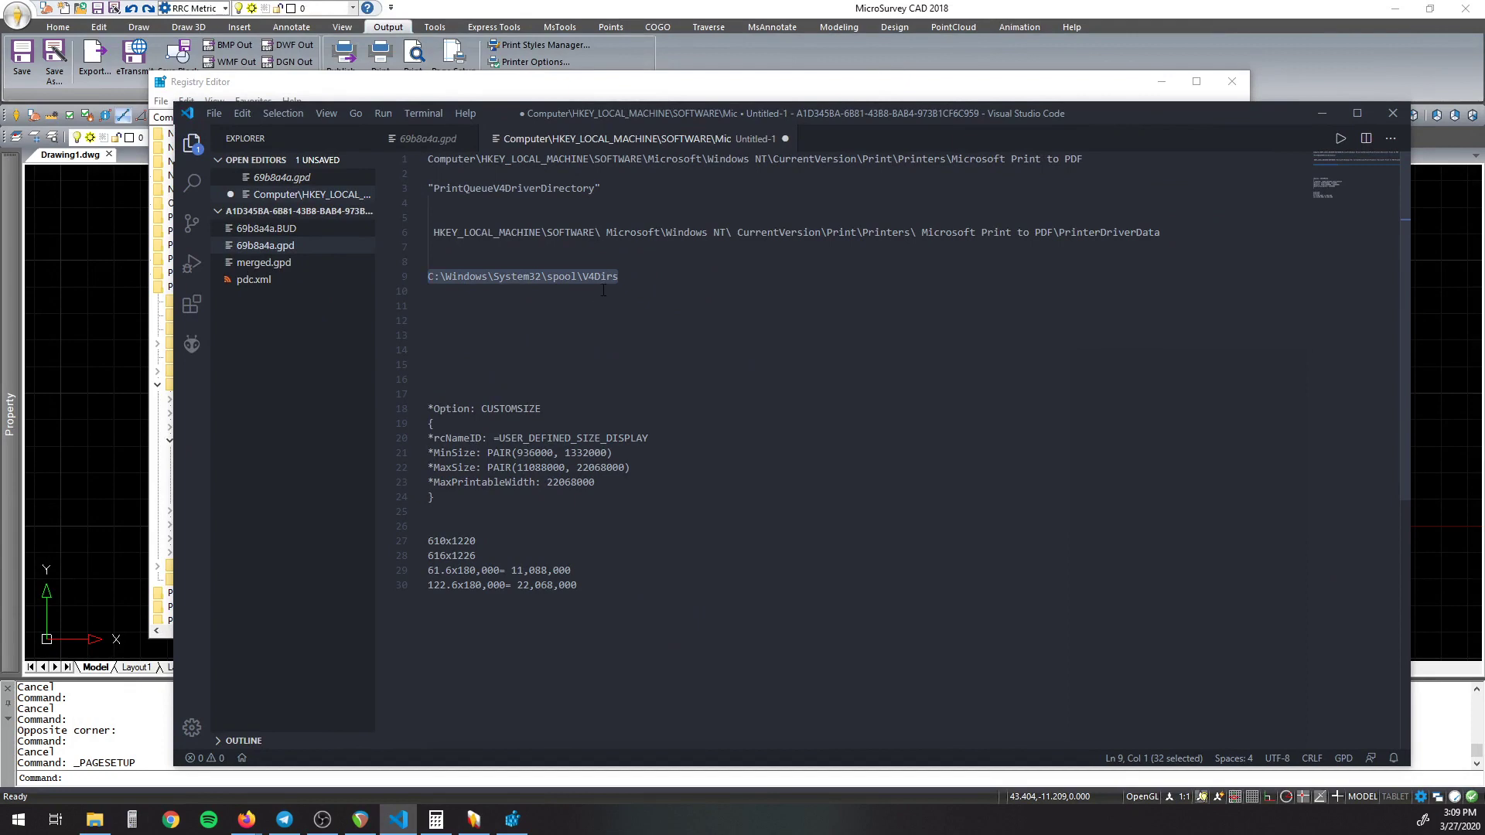
Step: Copy the noted C:\Windows\System32\spool\V4Dirs path for File Explorer
right_click(599, 275)
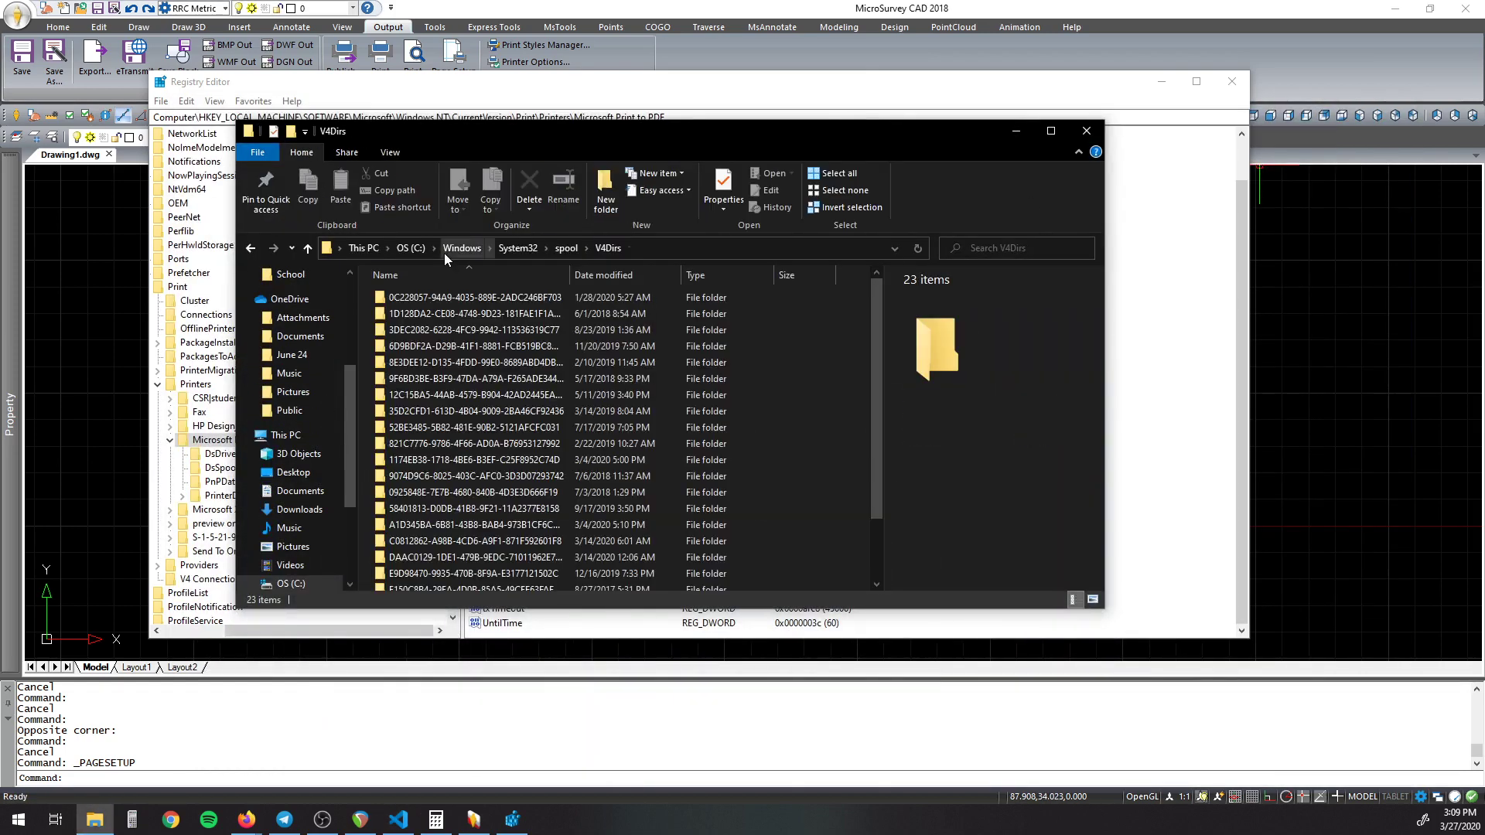
Step: Enter the A1D345BA driver folder in V4Dirs holding the Print to PDF gpd files
click(474, 345)
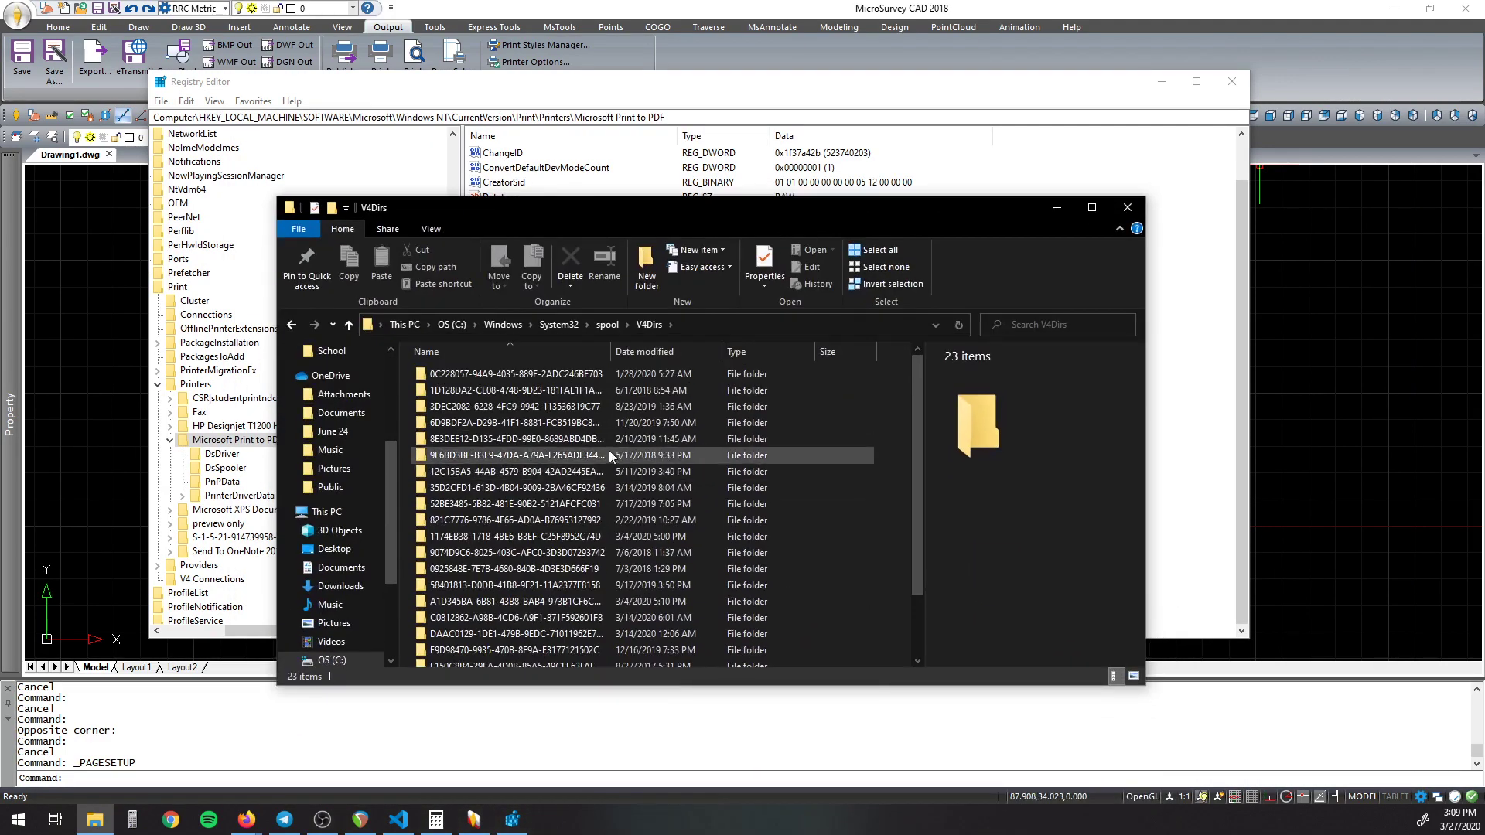
click(512, 602)
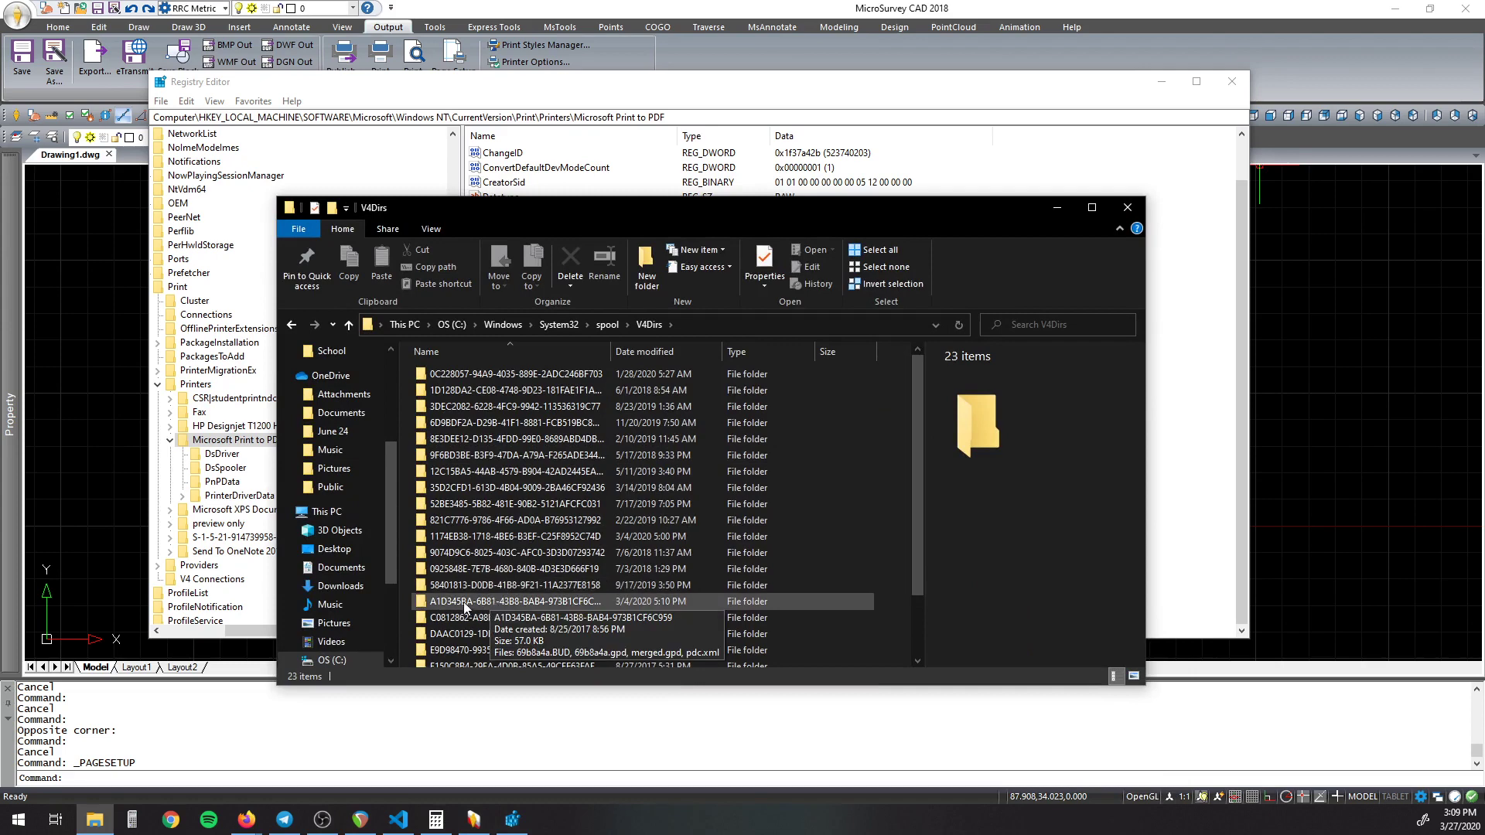
double_click(517, 602)
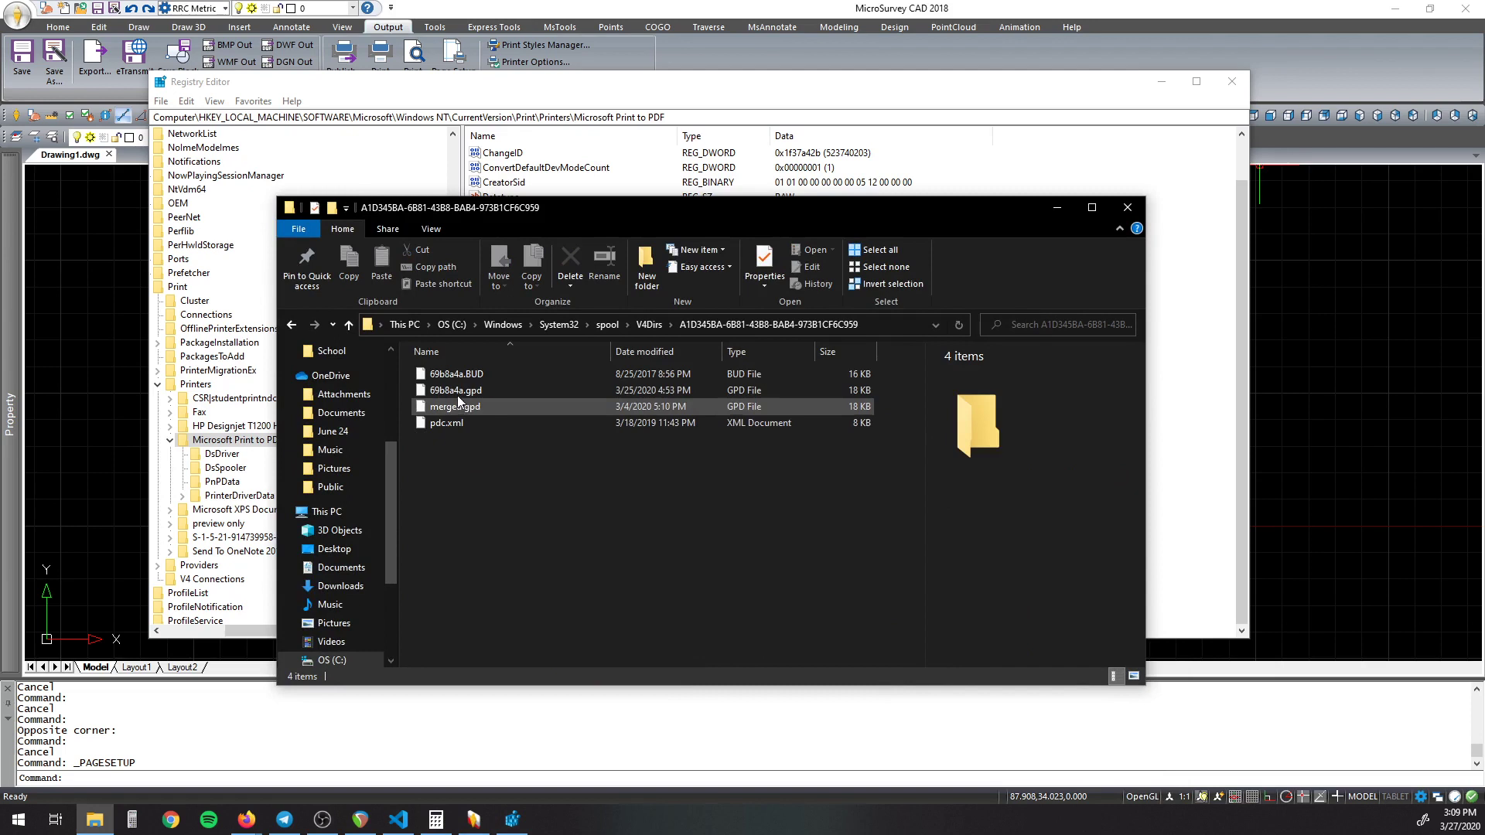
mouse_move(455, 390)
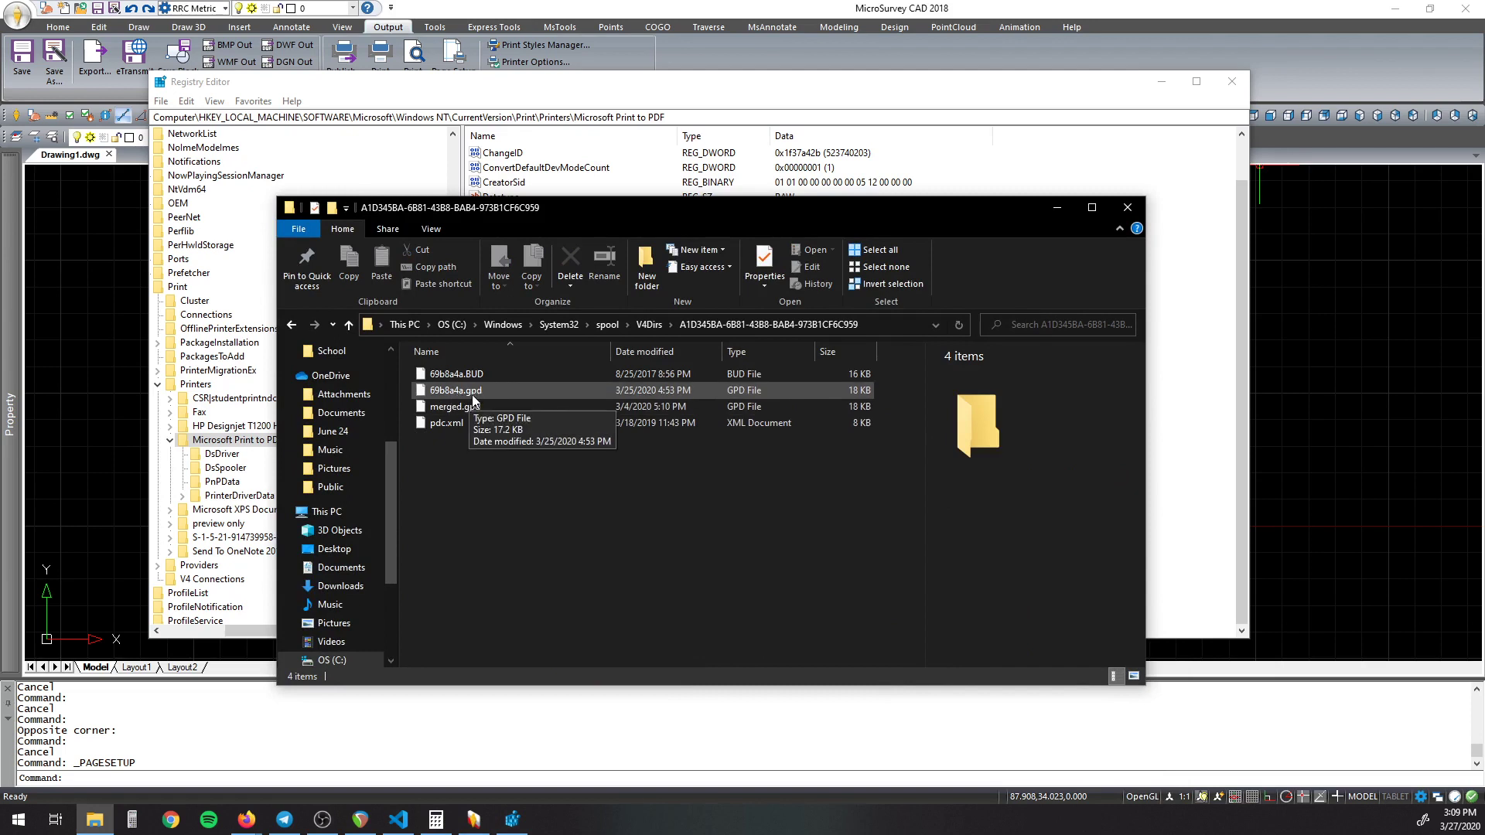
click(454, 407)
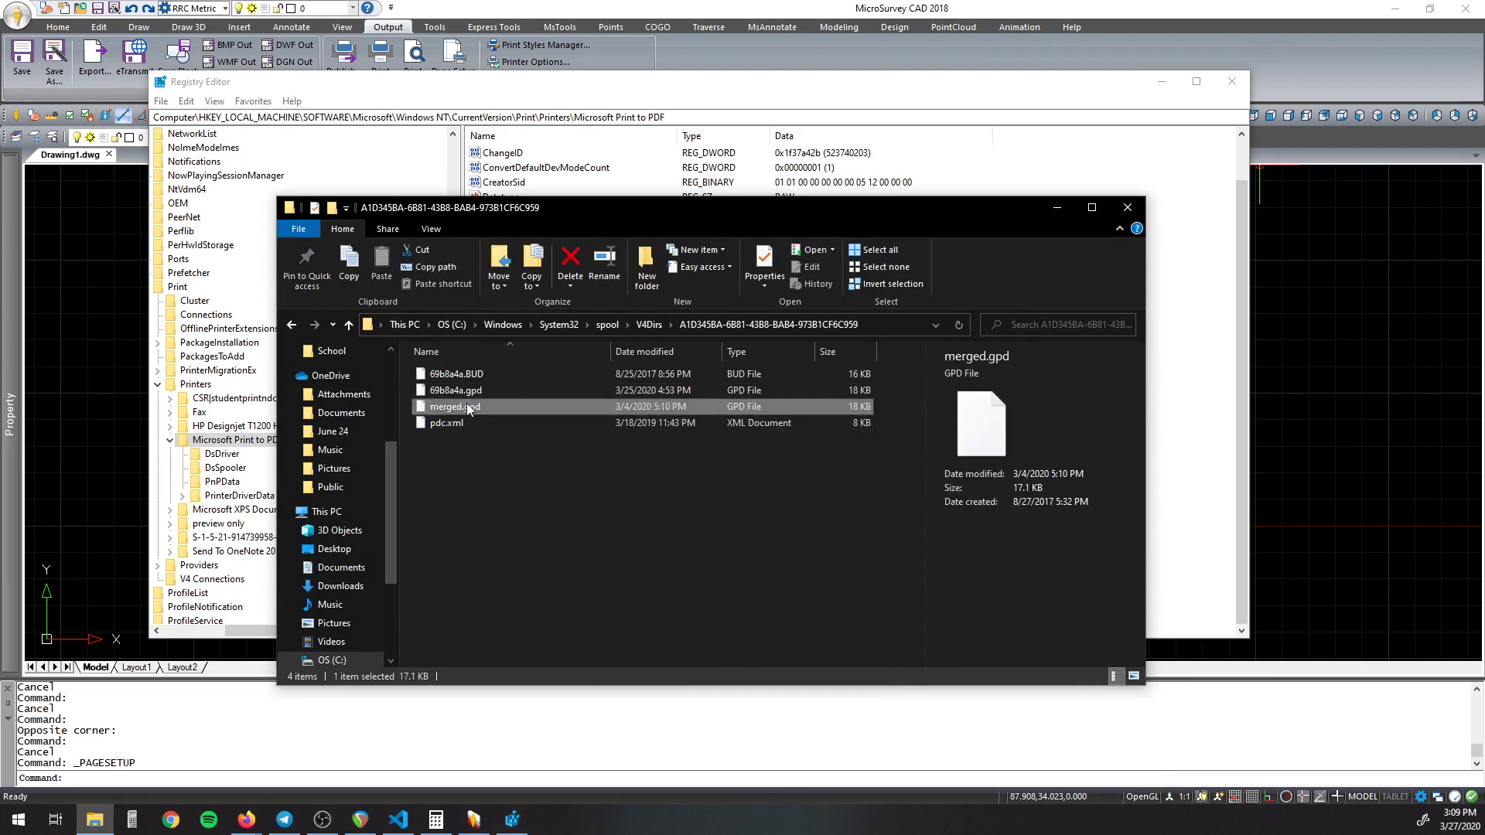
Step: Choose Visual Studio Code via Open with > More apps for 69b8a4a.gpd
right_click(455, 390)
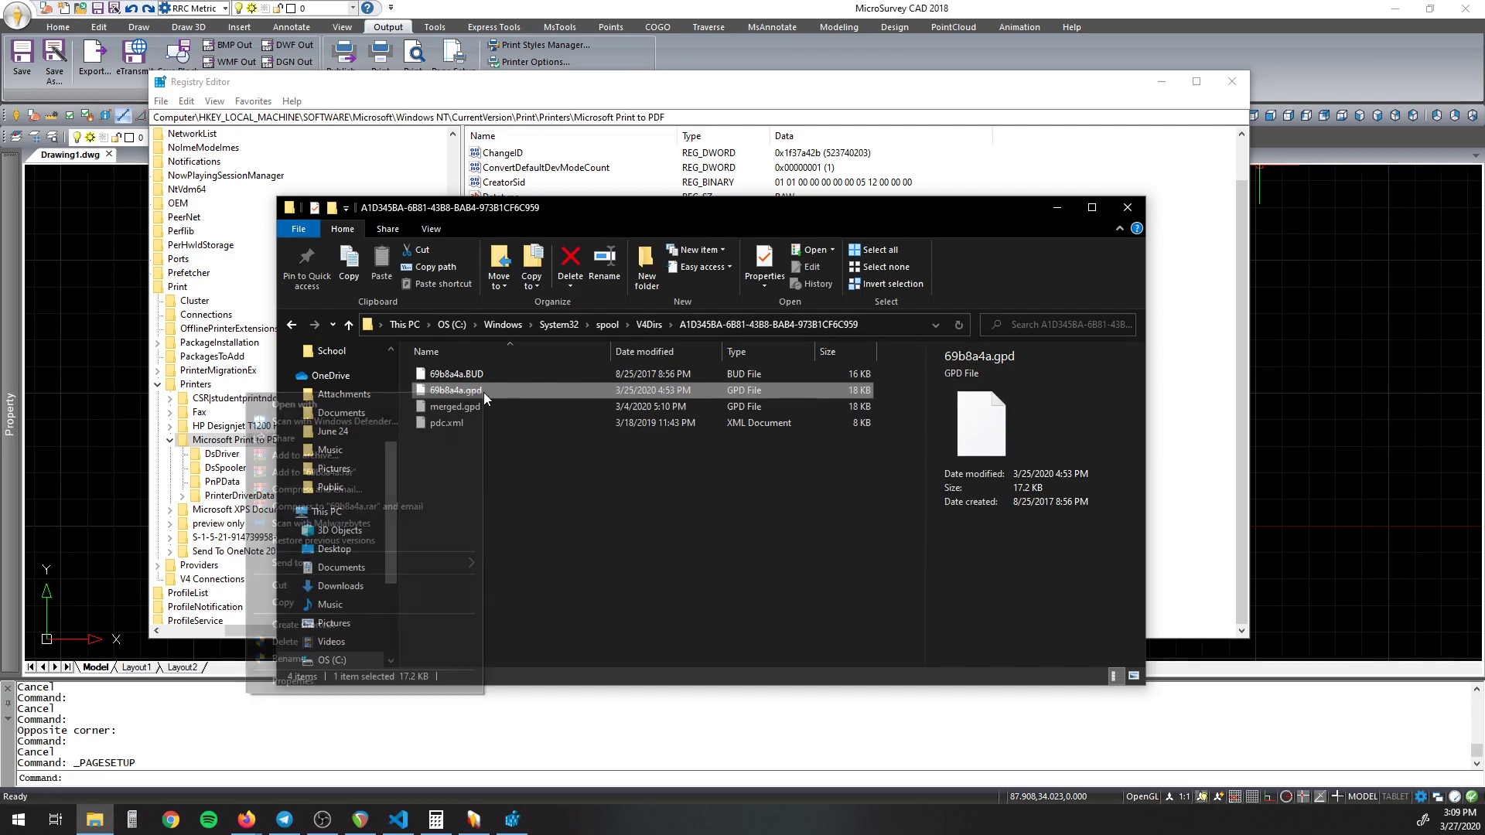
right_click(456, 390)
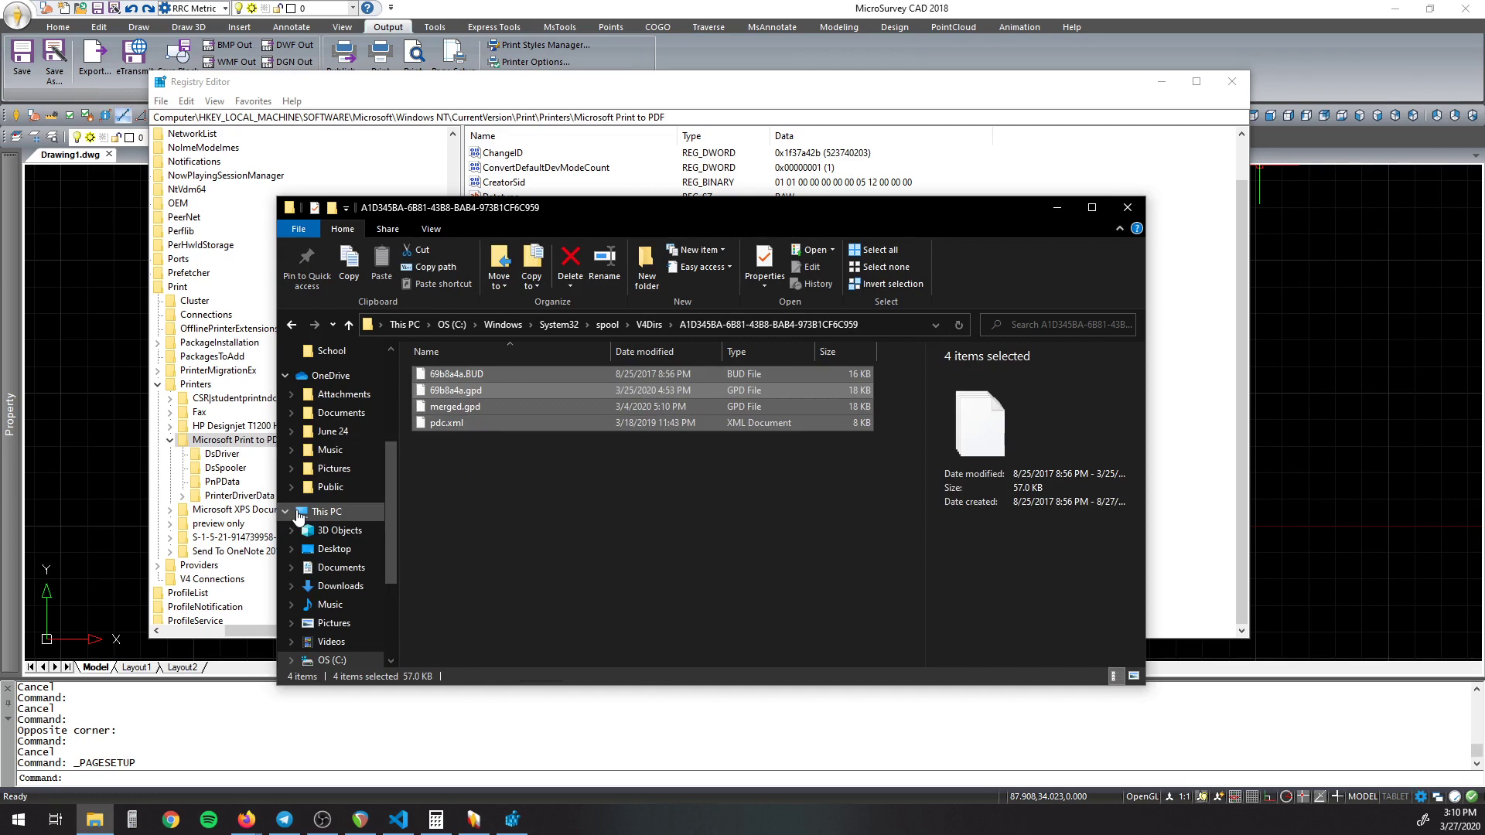
click(516, 466)
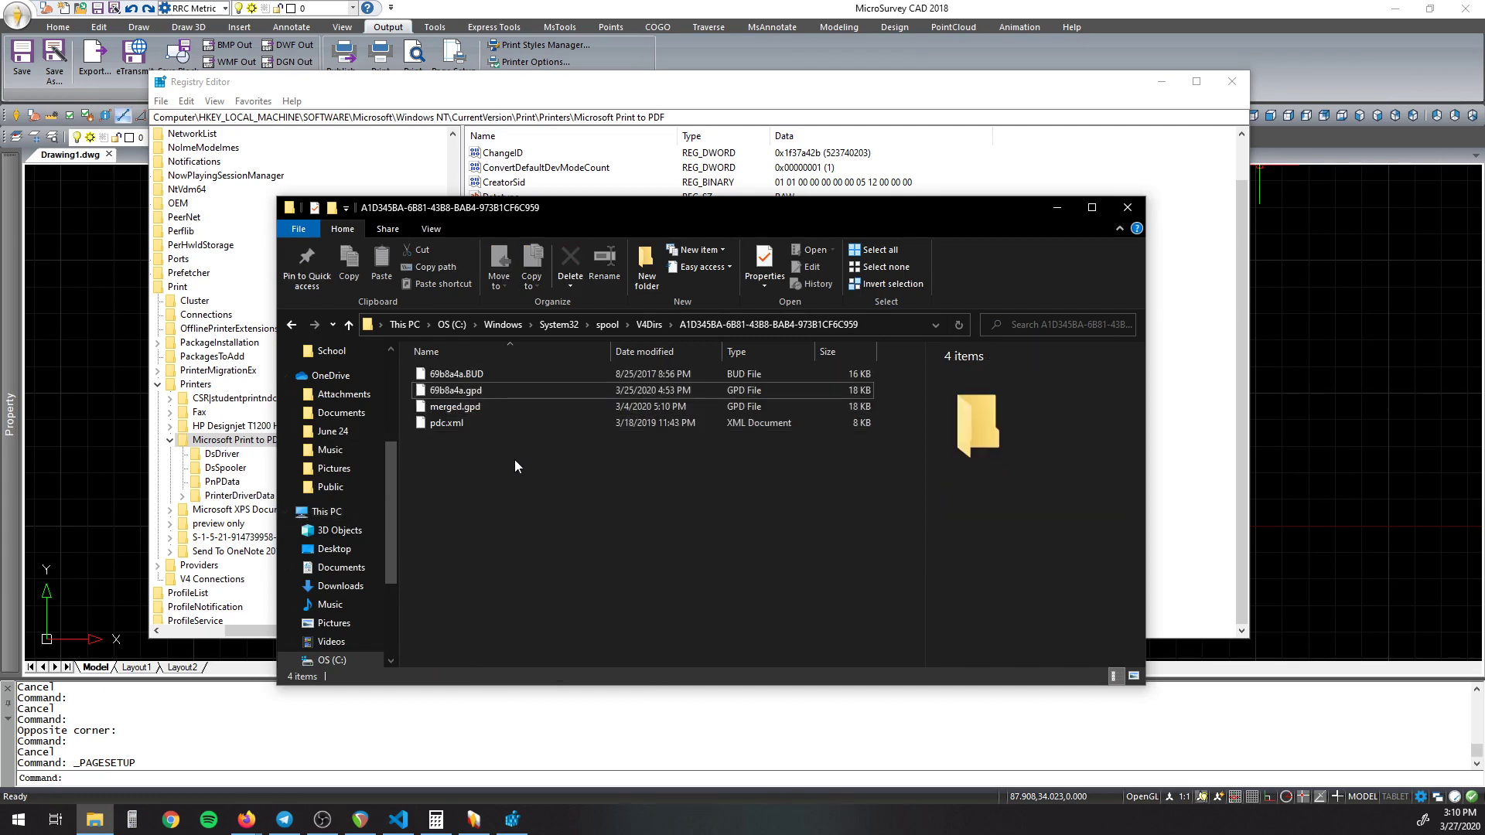
right_click(517, 466)
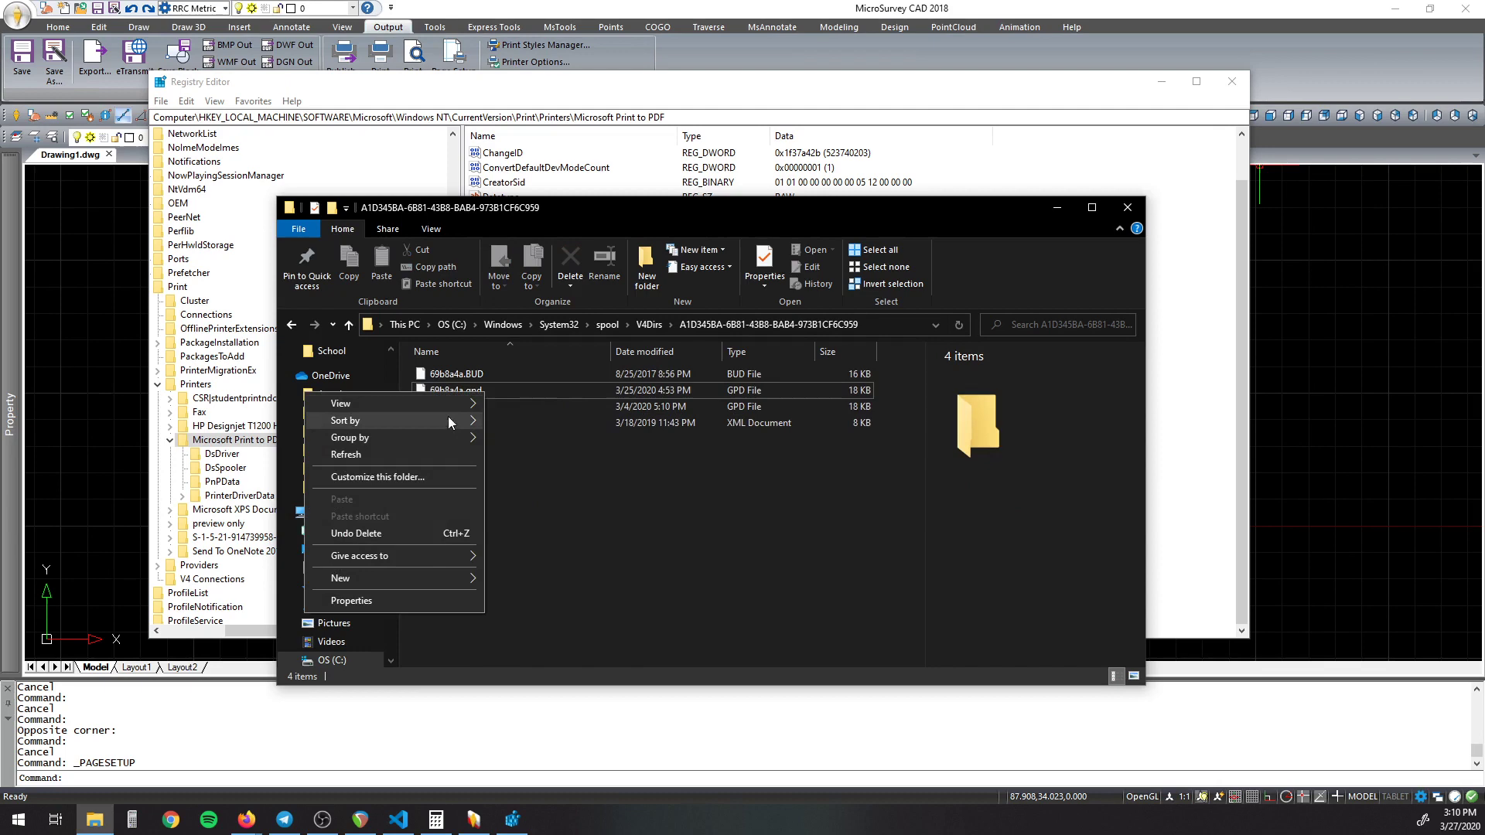
mouse_move(632, 460)
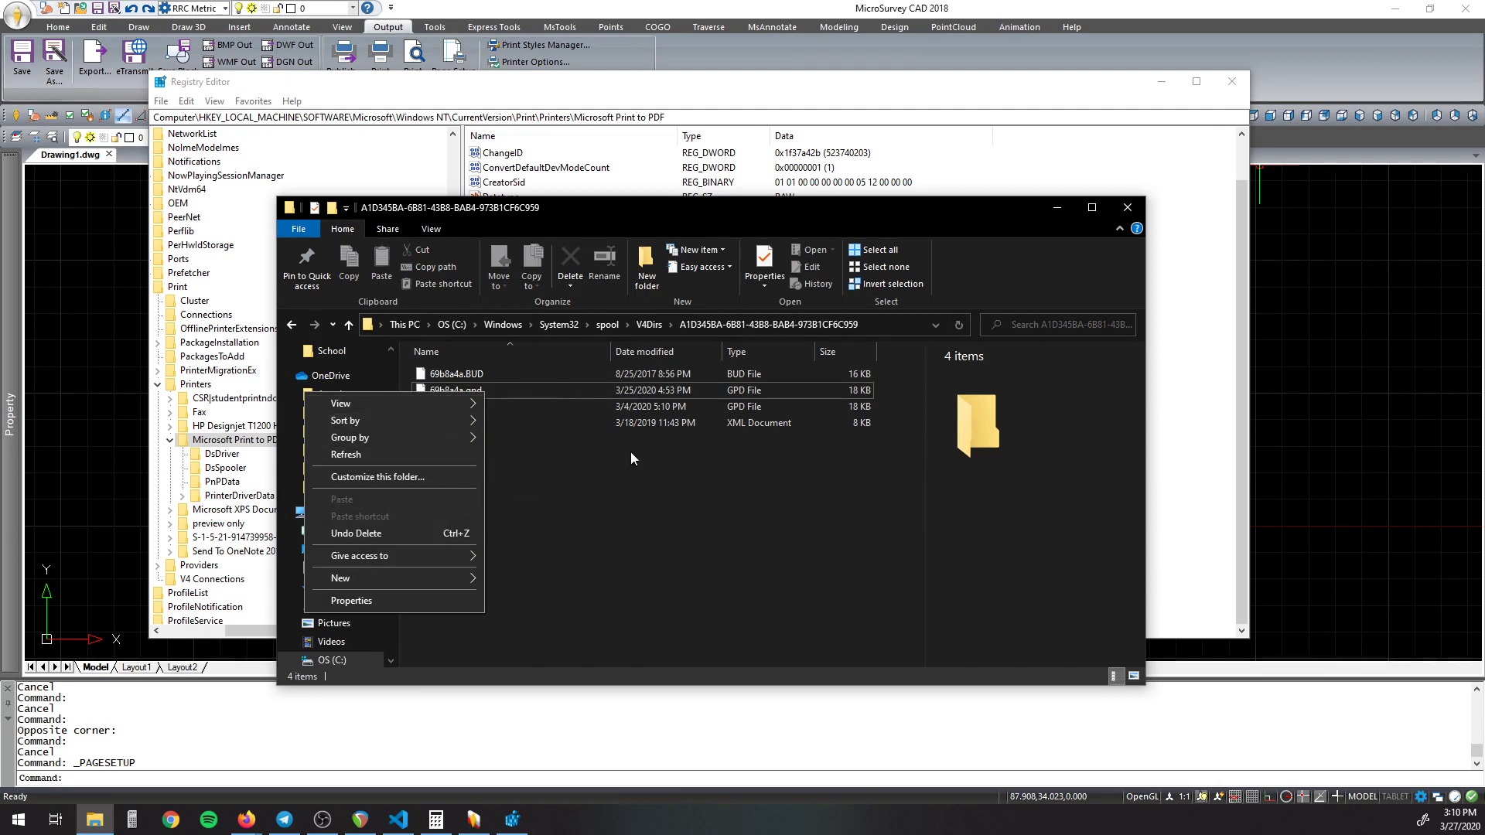
right_click(454, 390)
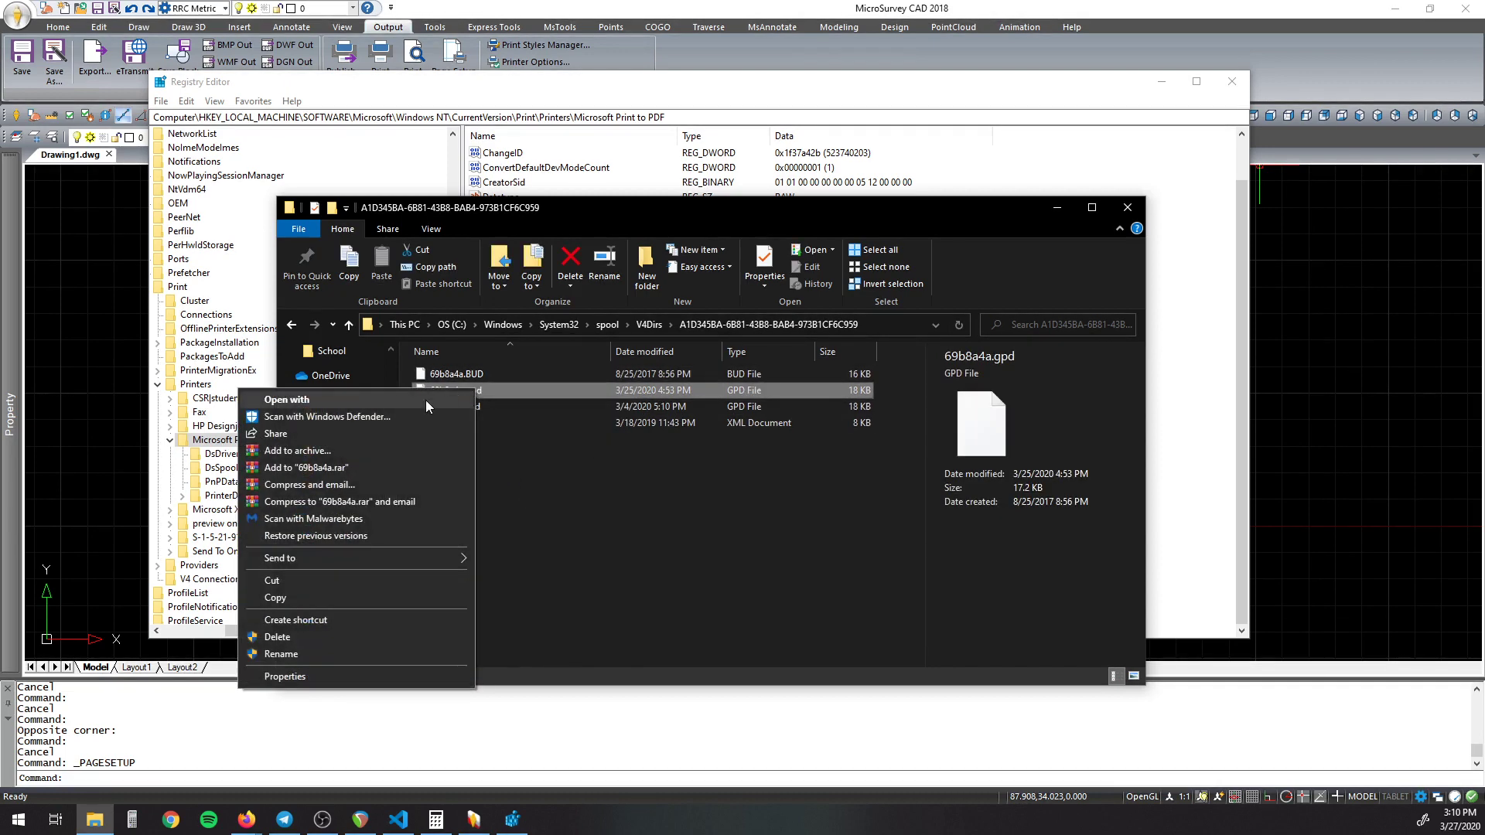
click(286, 400)
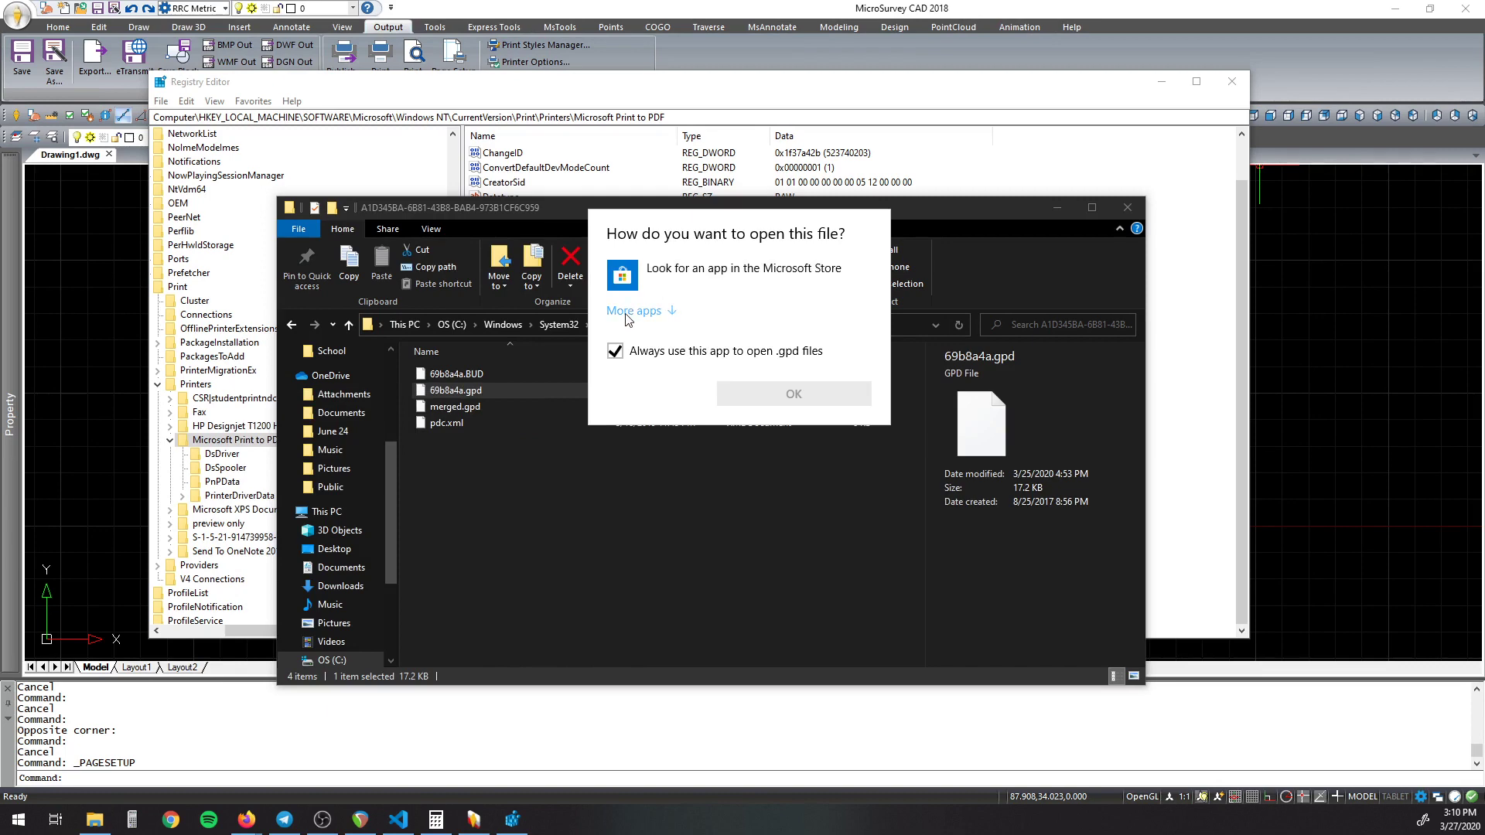
click(634, 311)
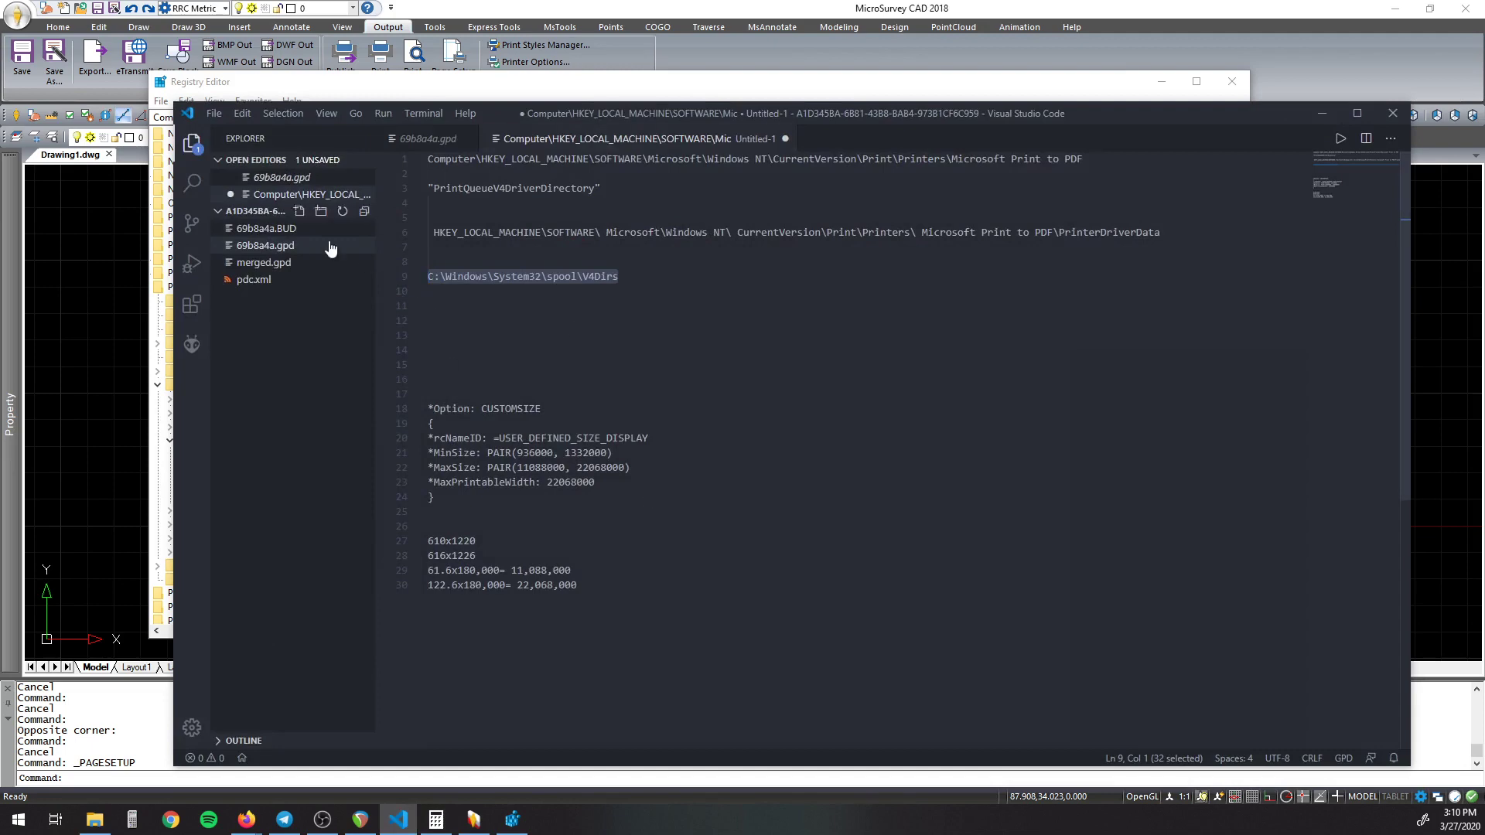
Step: Select the *Option: CUSTOMSIZE paper block in 69b8a4a.gpd
click(1196, 81)
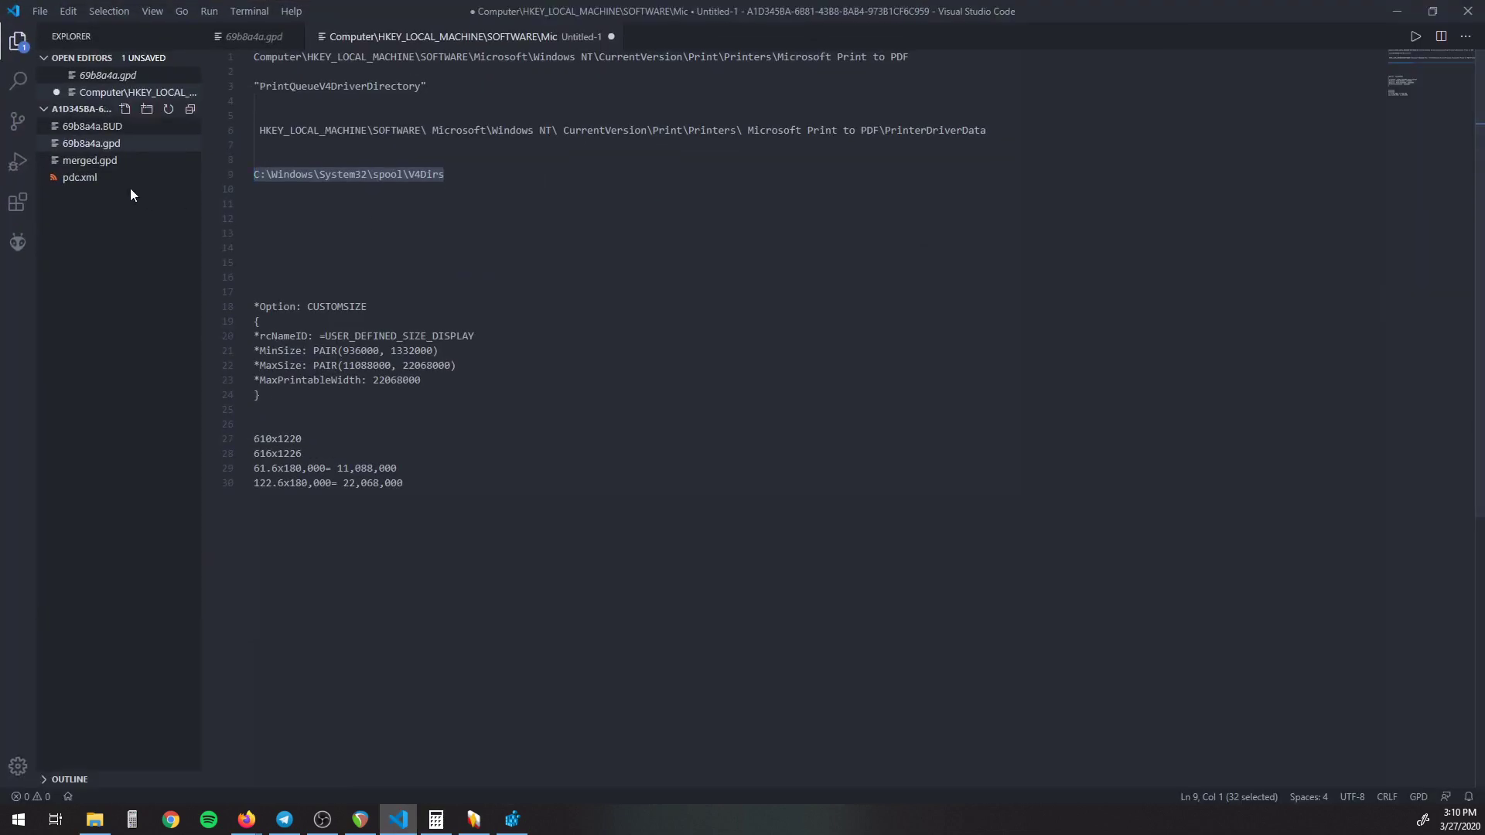
click(253, 36)
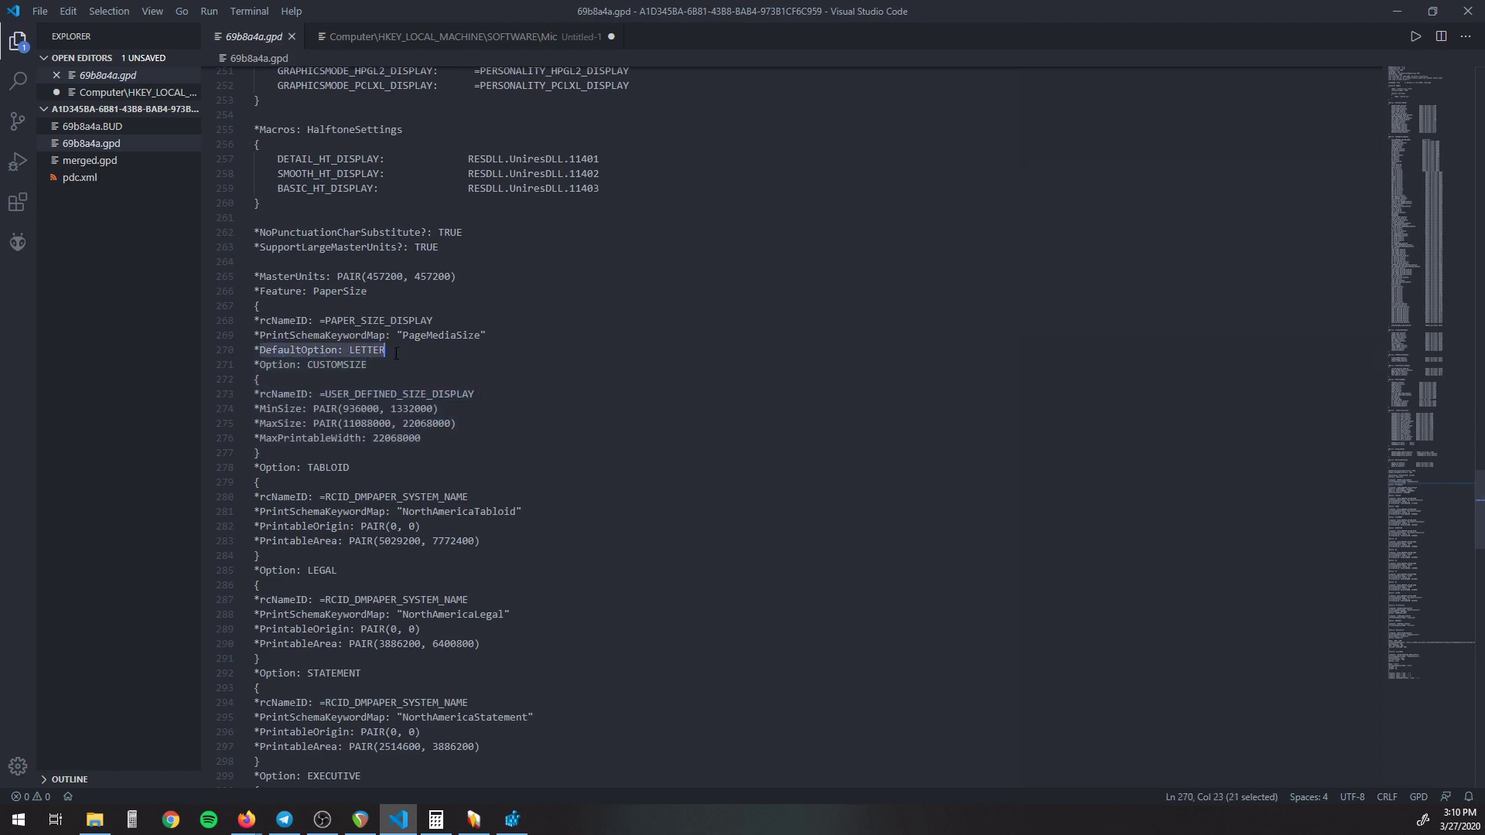
double_click(336, 366)
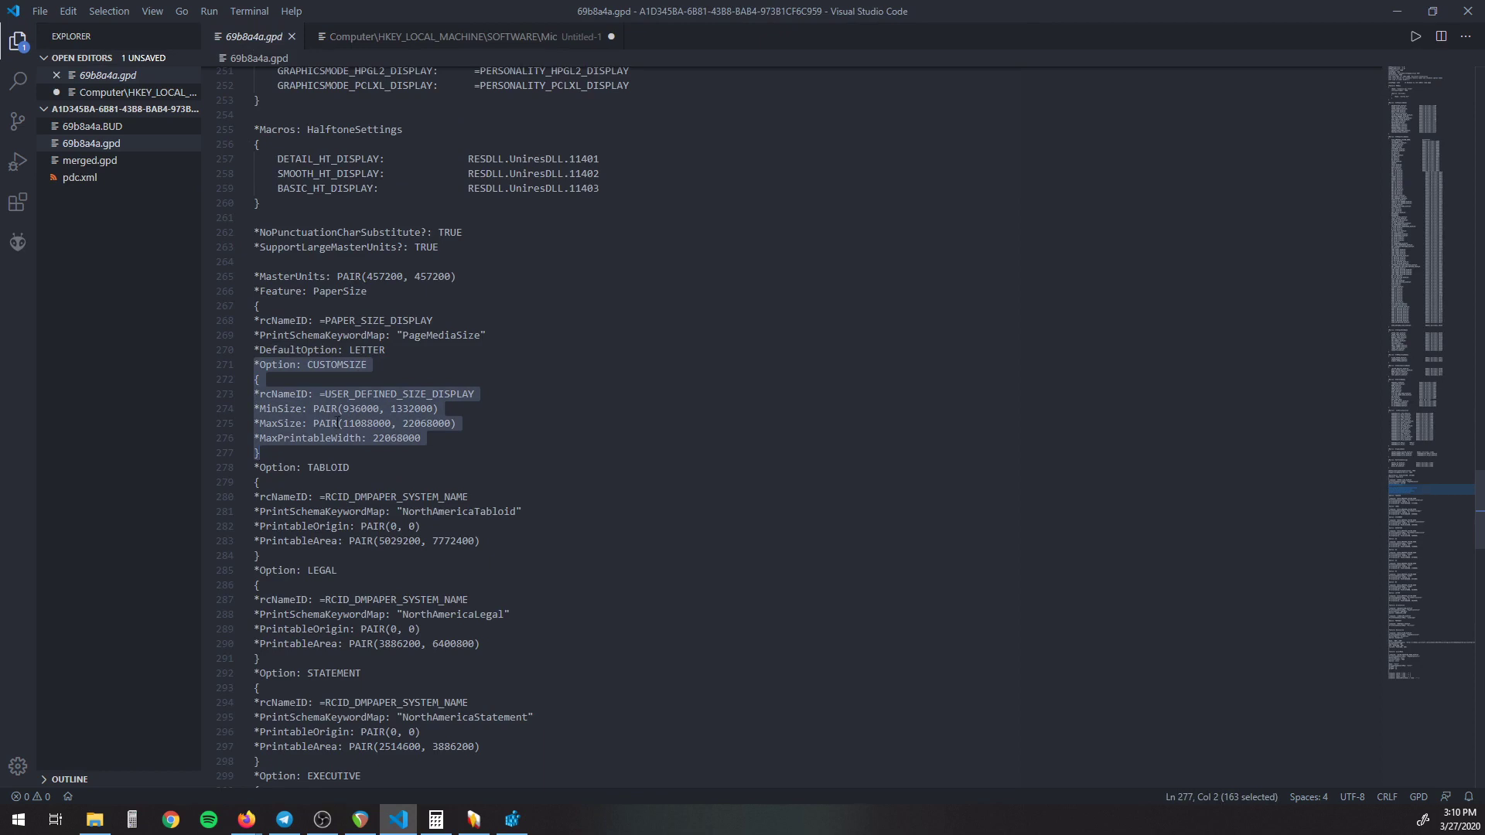
Step: Return to the Untitled-1 notes and select the 1220 height in the 610x1220 size
click(464, 35)
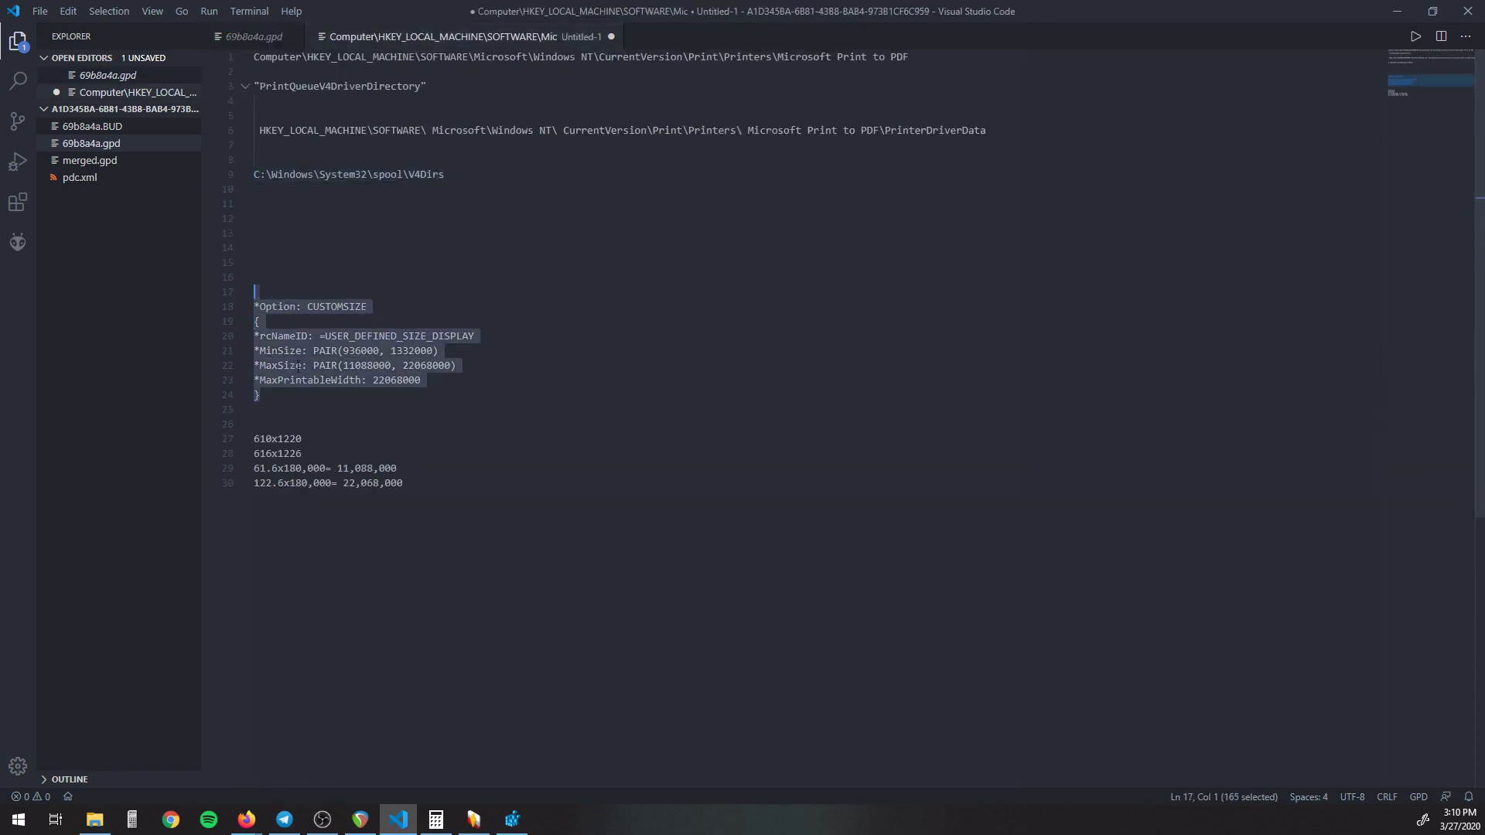
click(325, 247)
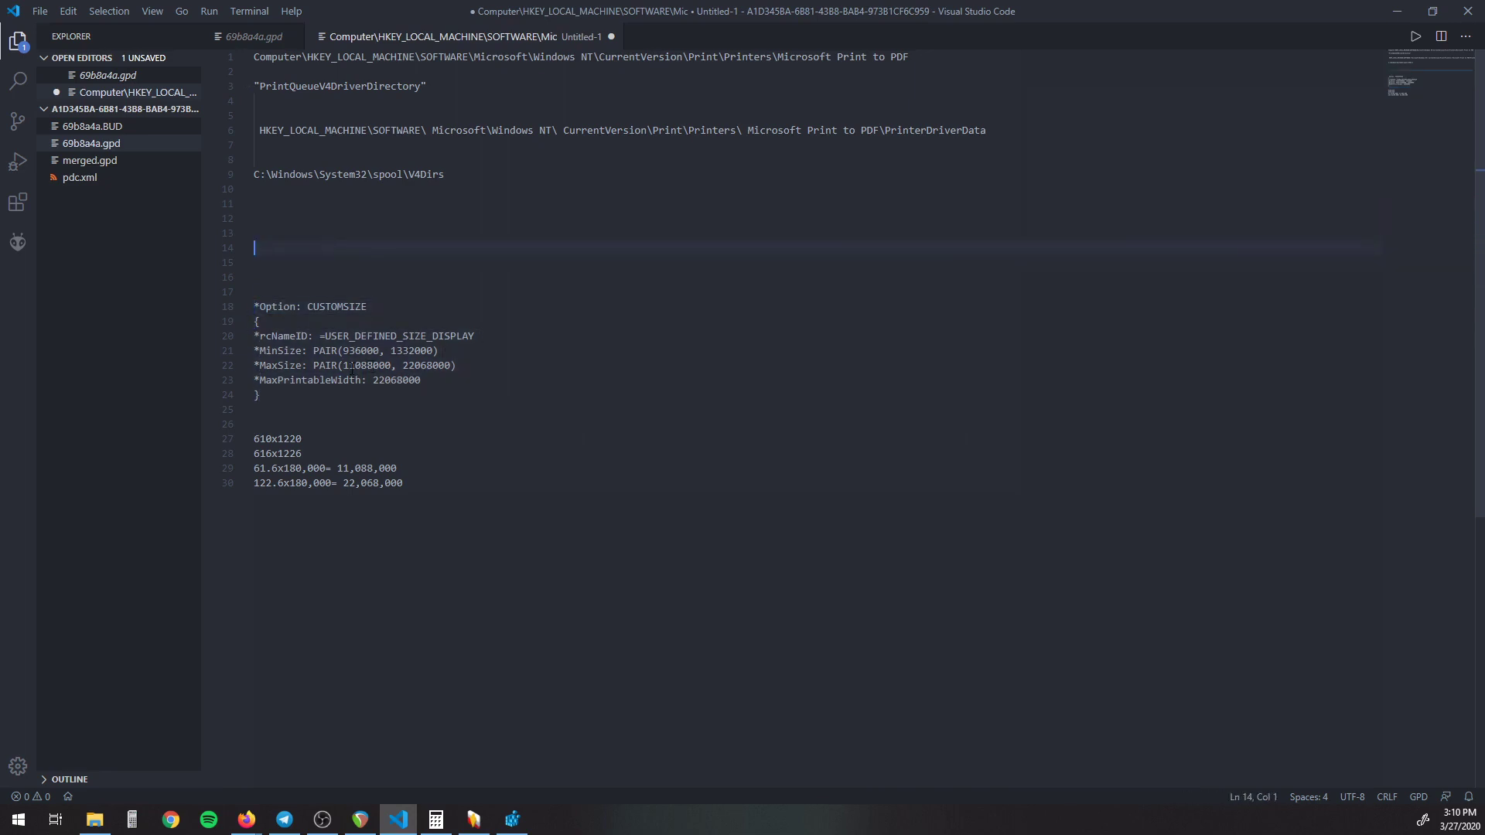
double_click(362, 368)
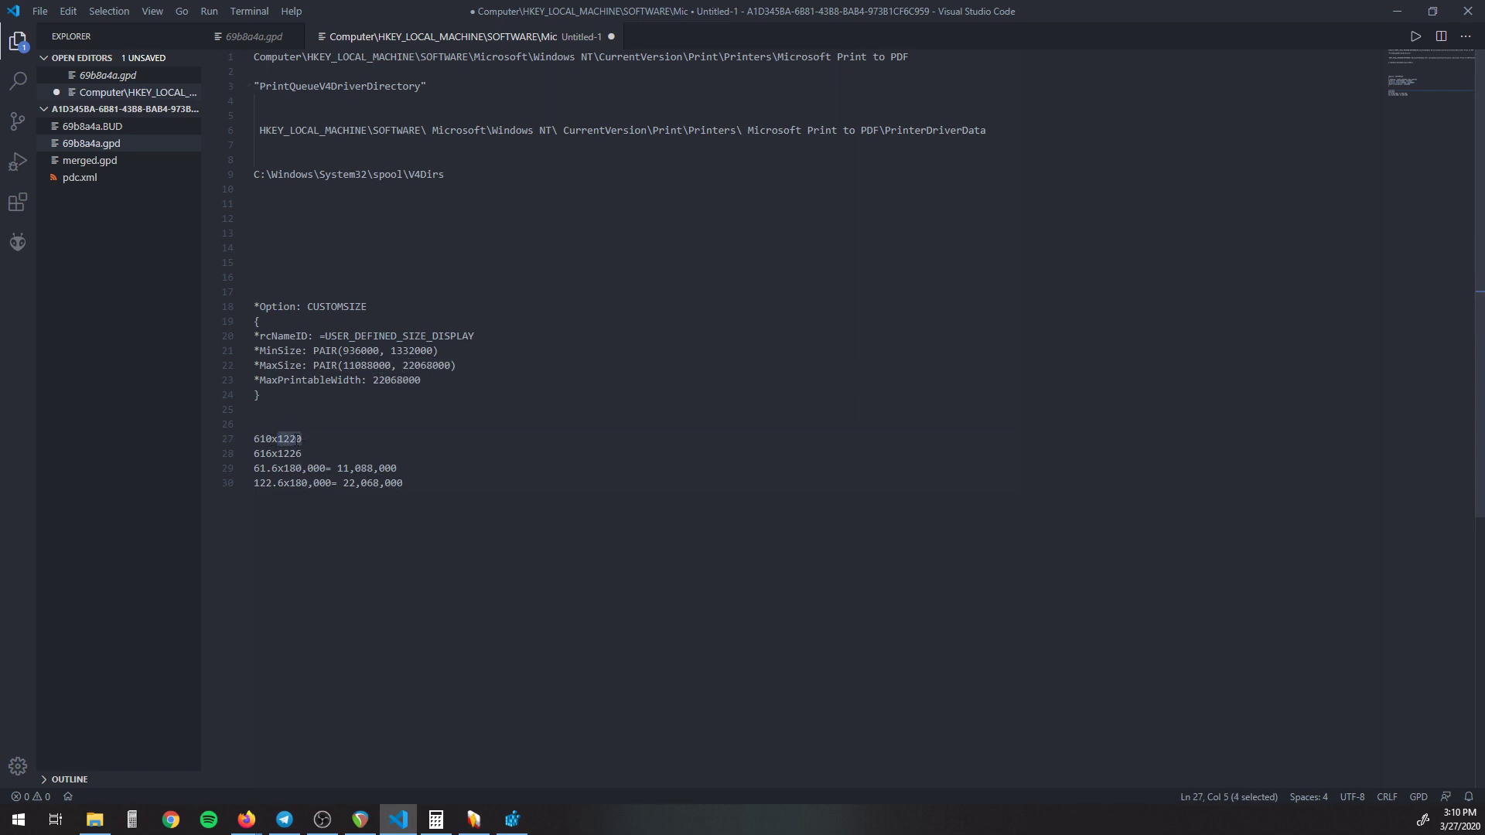
text(0)
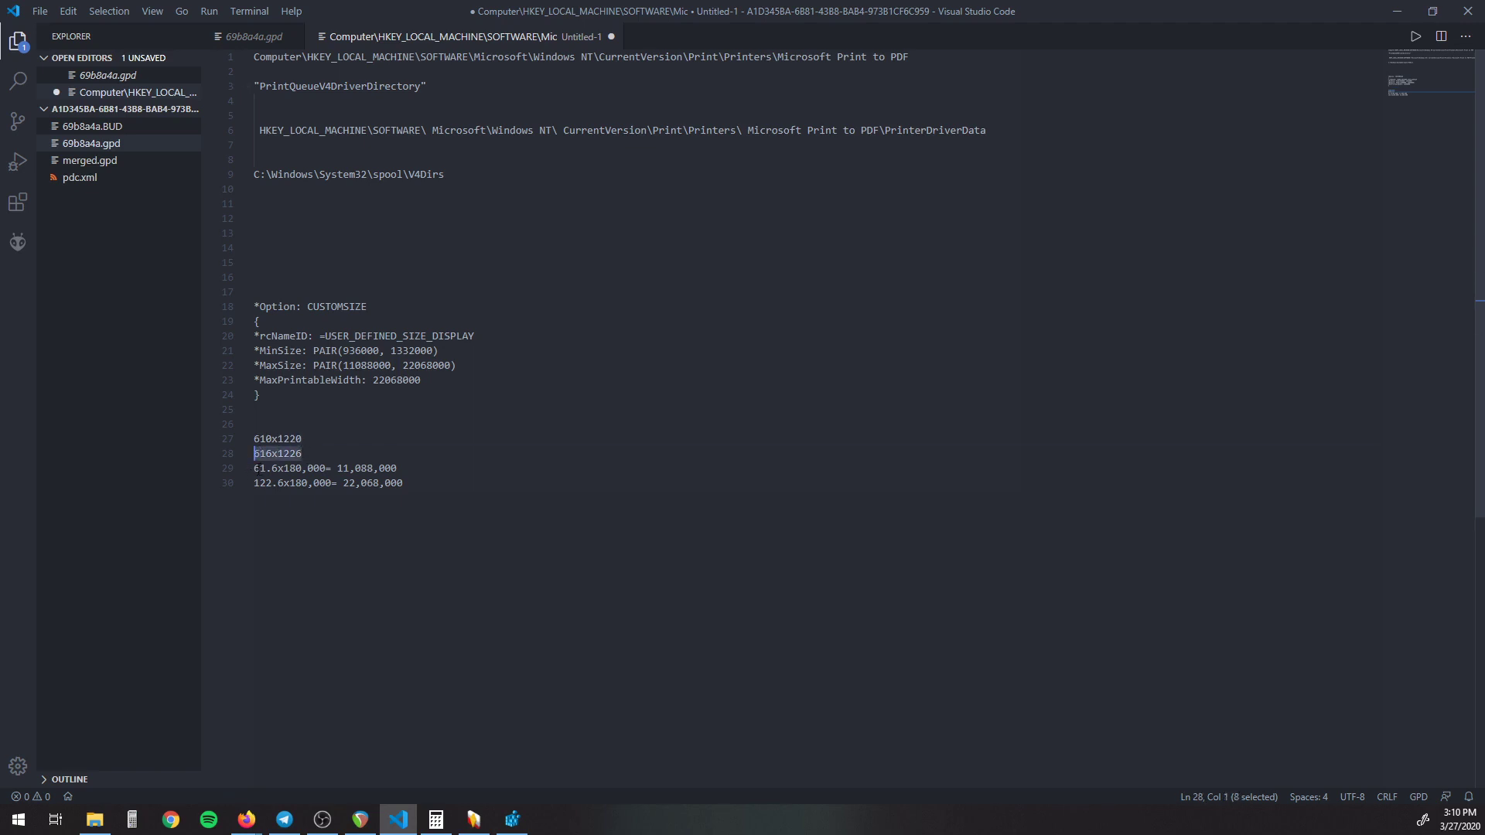
click(402, 483)
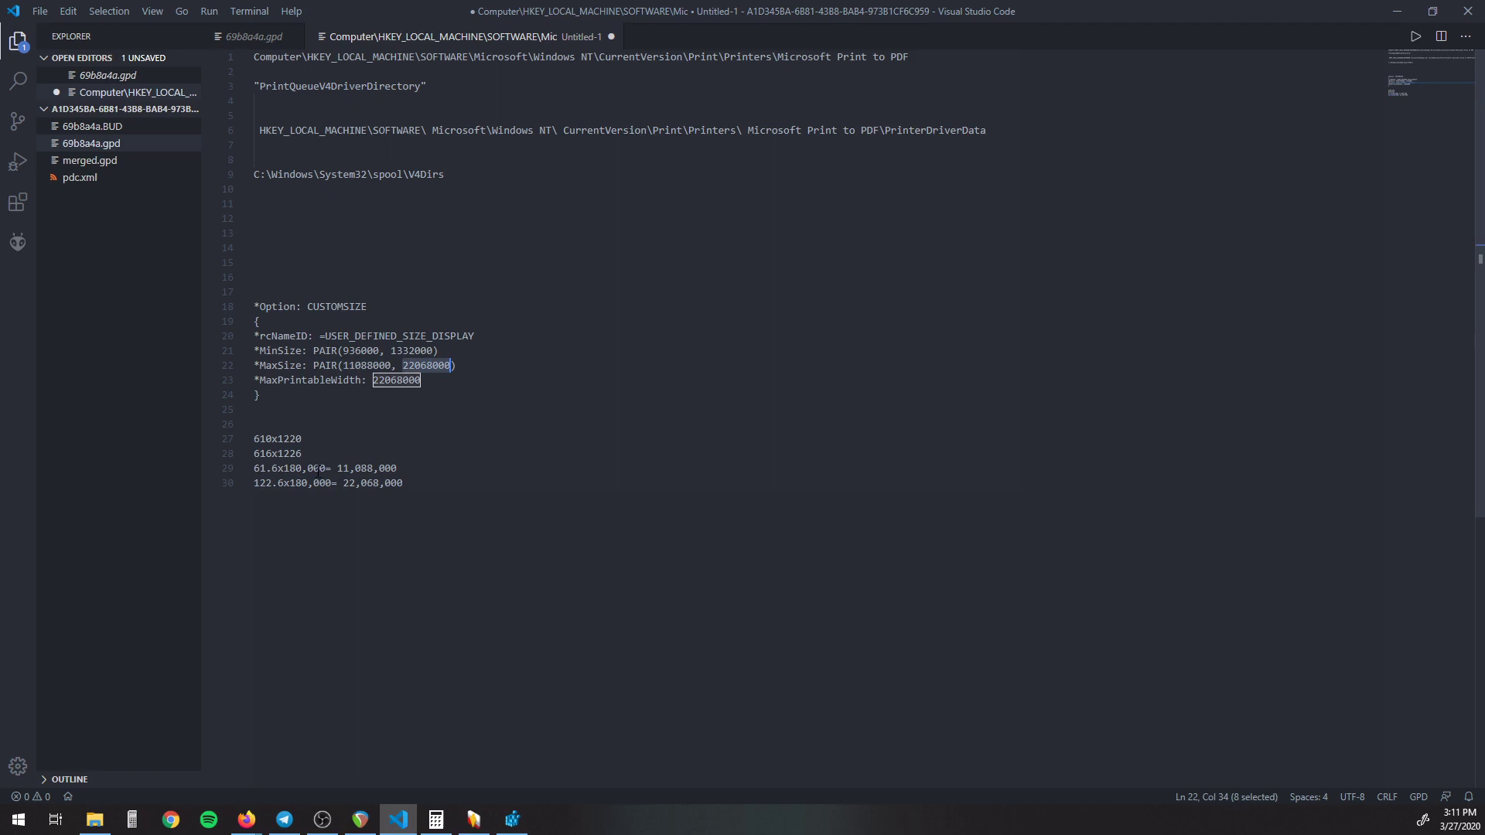
click(396, 380)
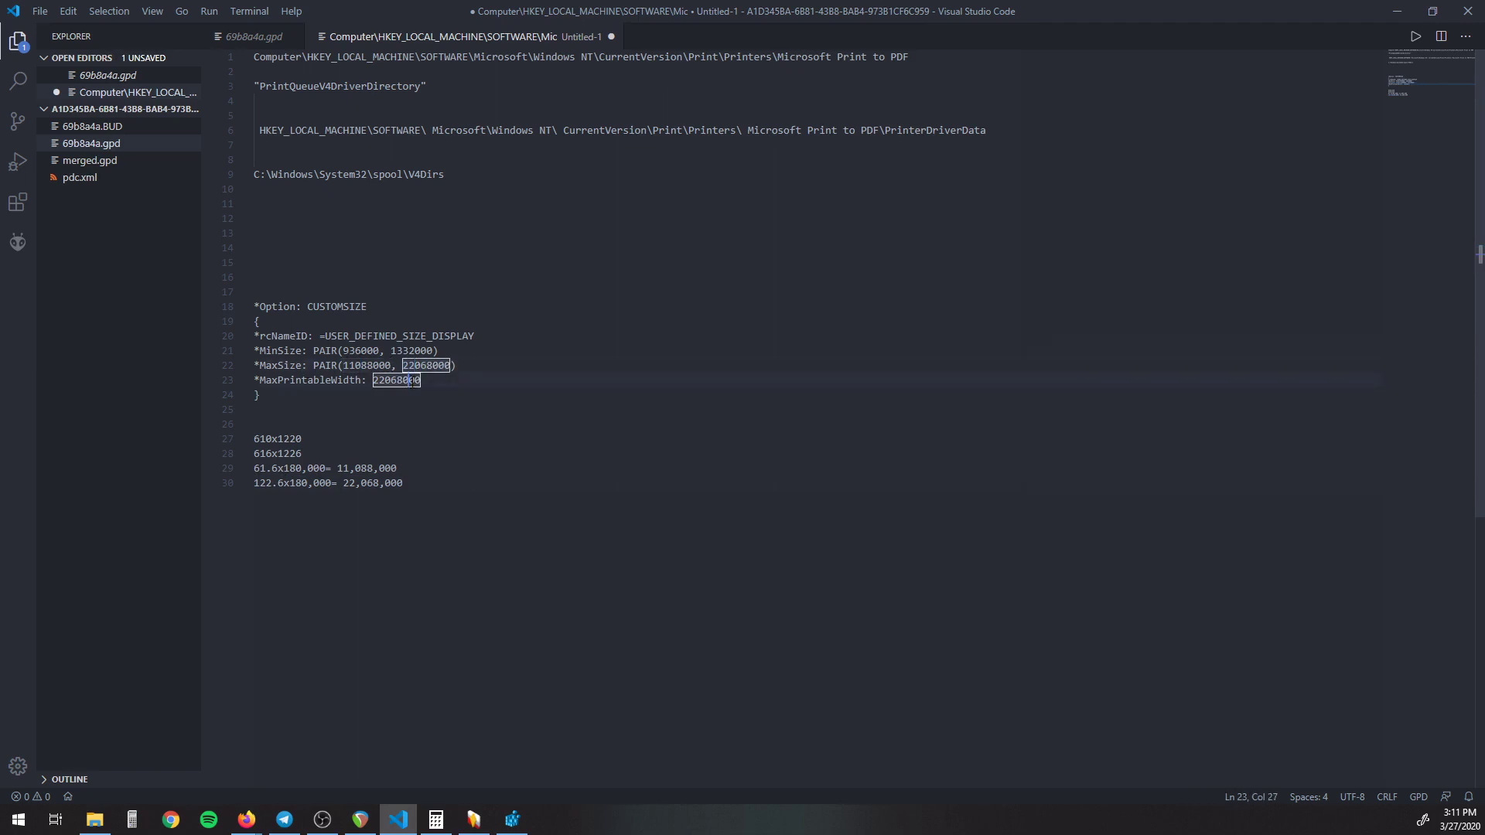
mouse_move(241, 147)
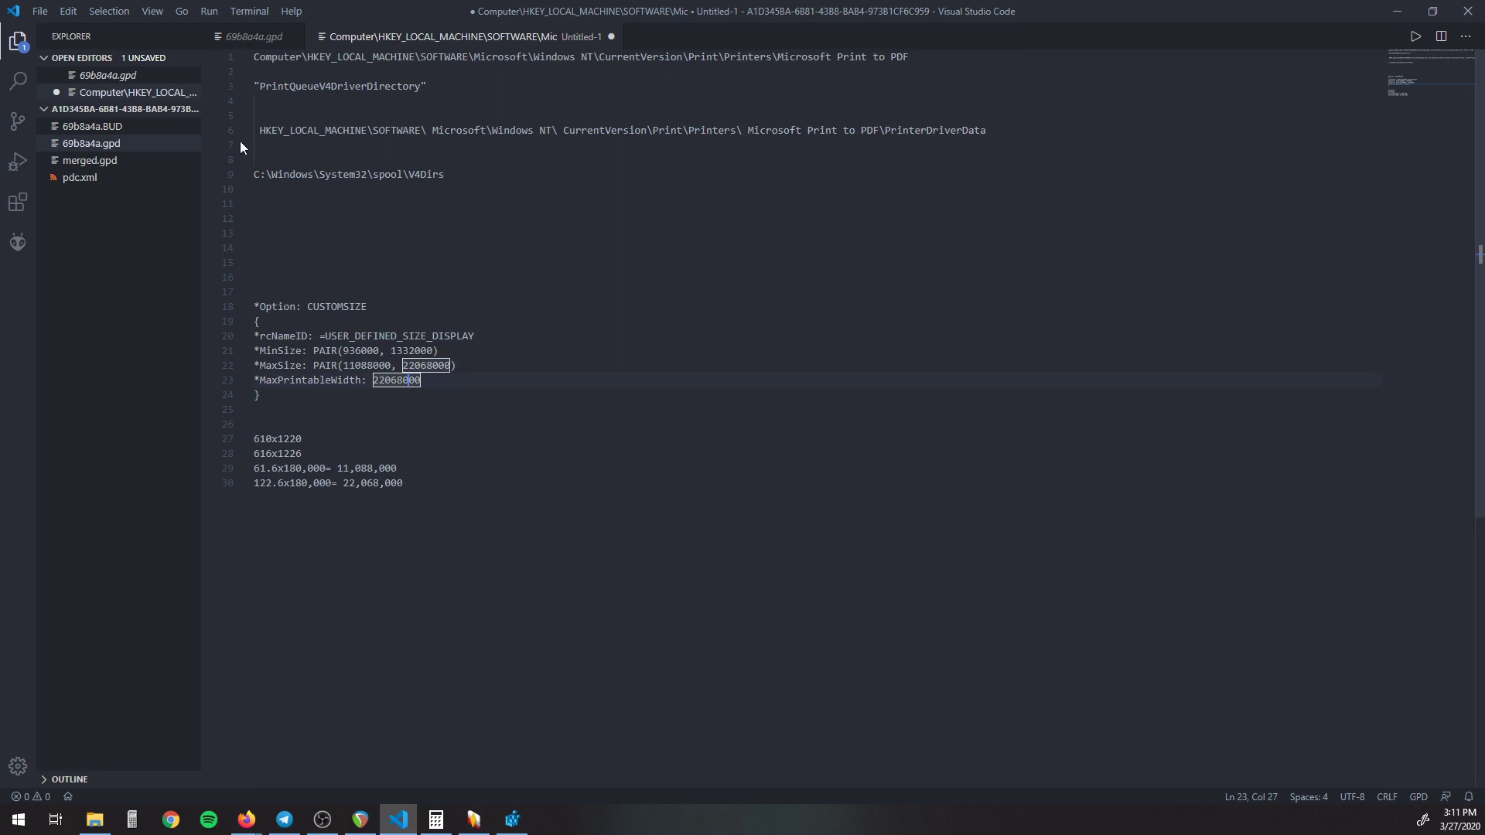
click(252, 36)
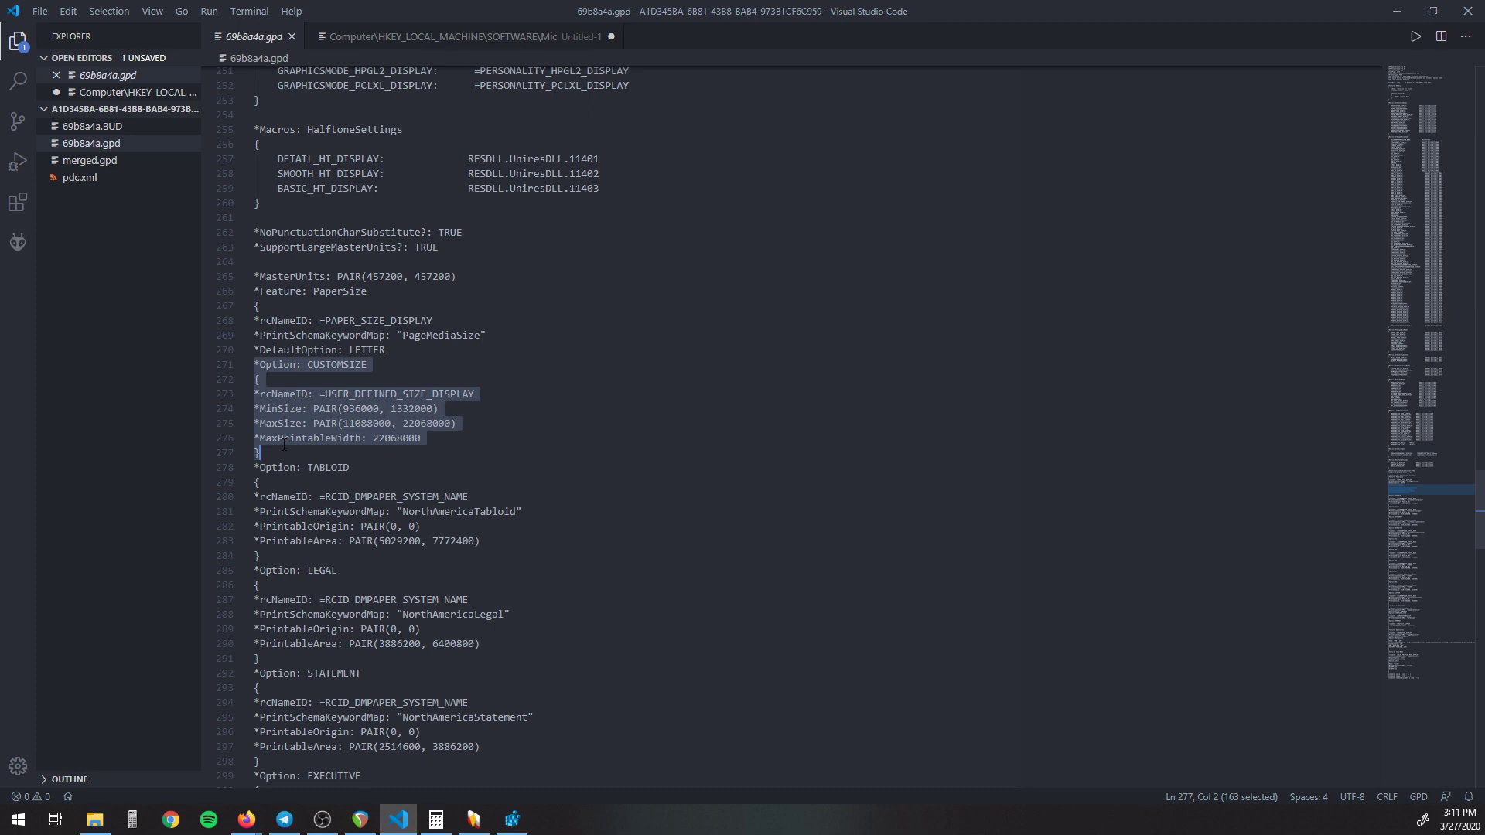
mouse_move(1394, 11)
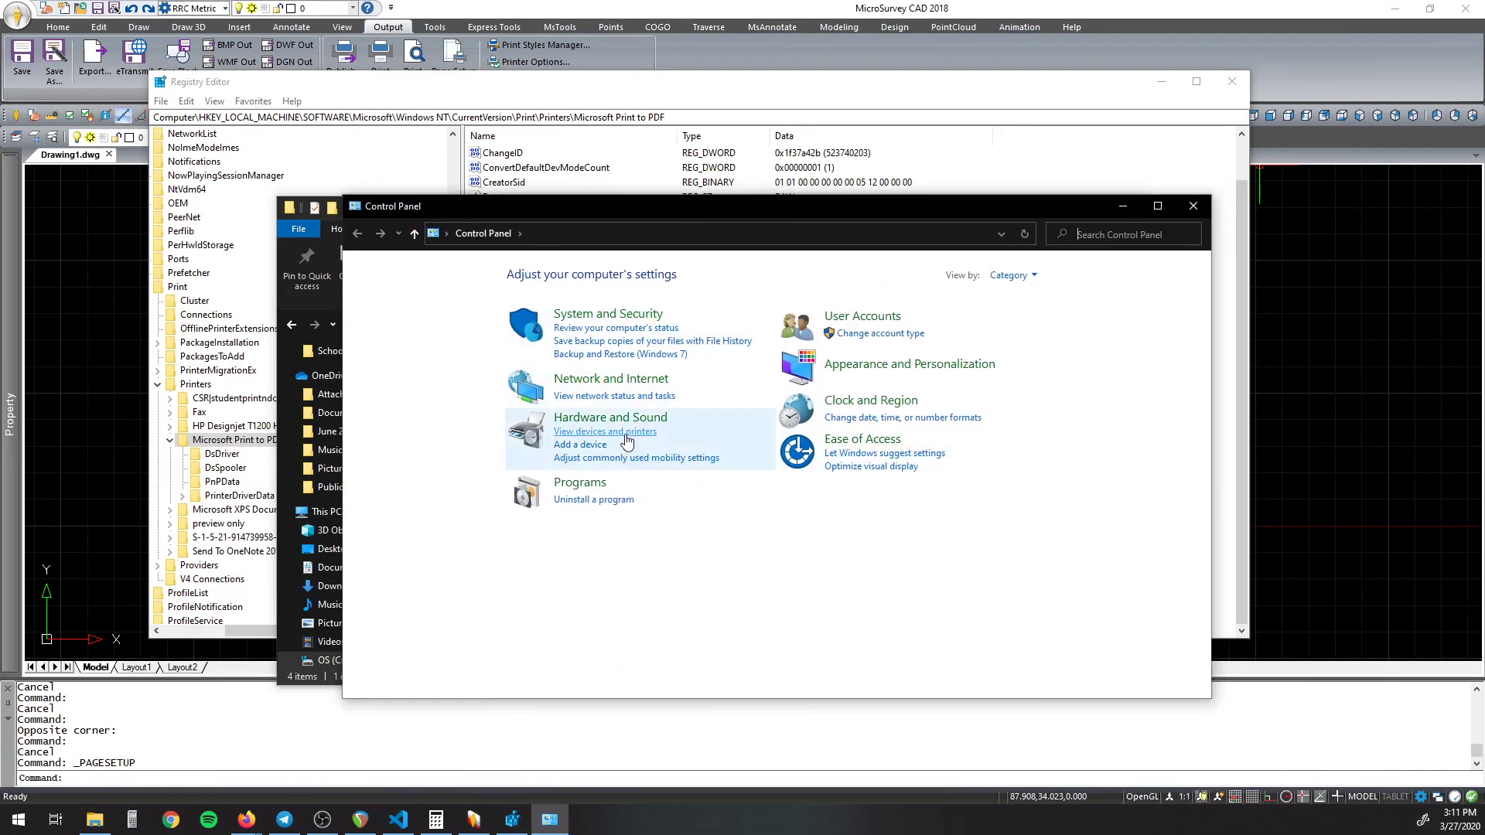
mouse_move(611, 441)
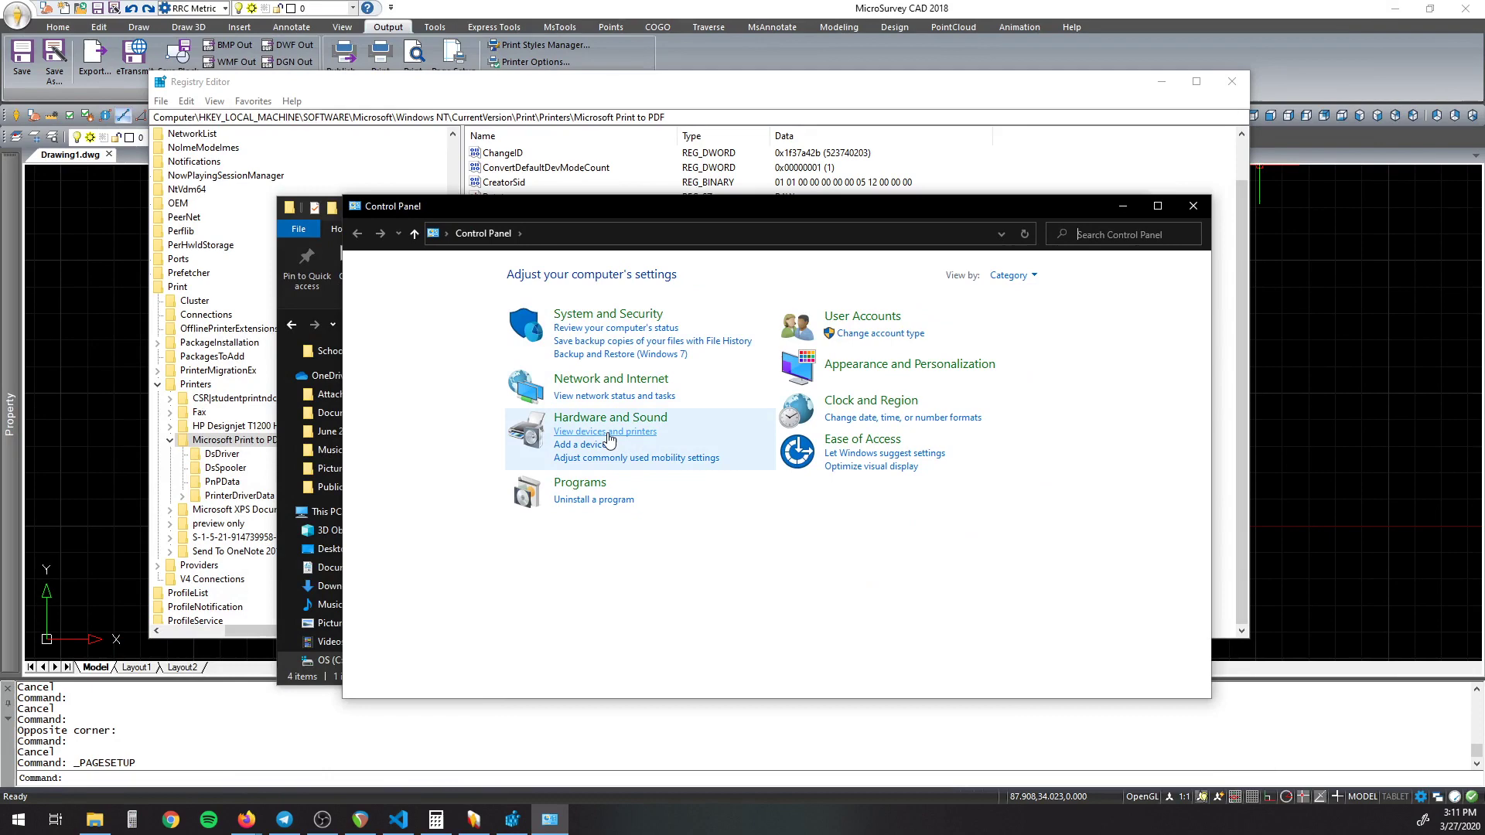
Step: Select Microsoft Print to PDF in Devices and Printers and bring up Print server properties
click(605, 432)
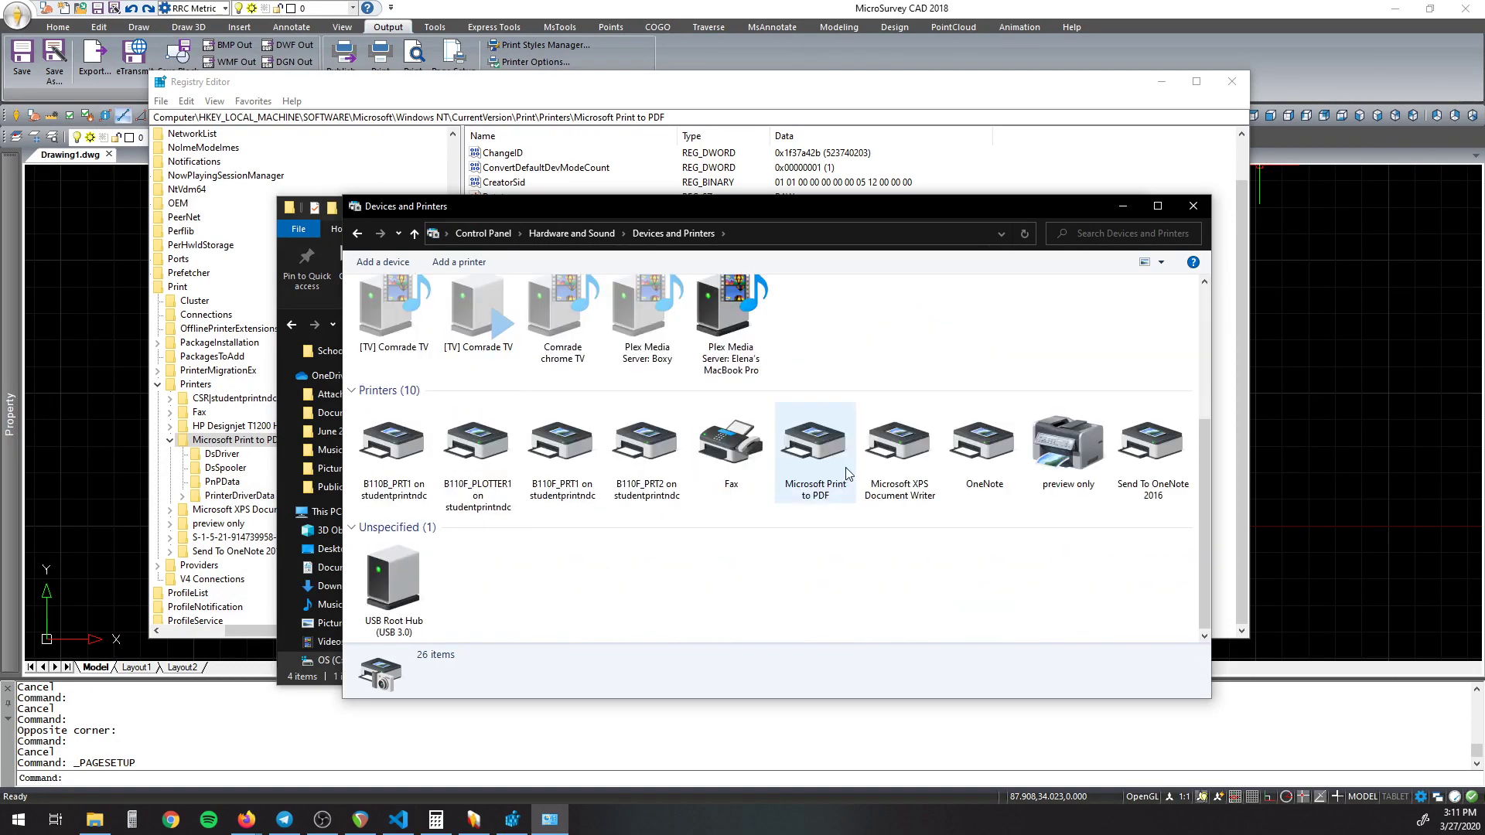
click(813, 441)
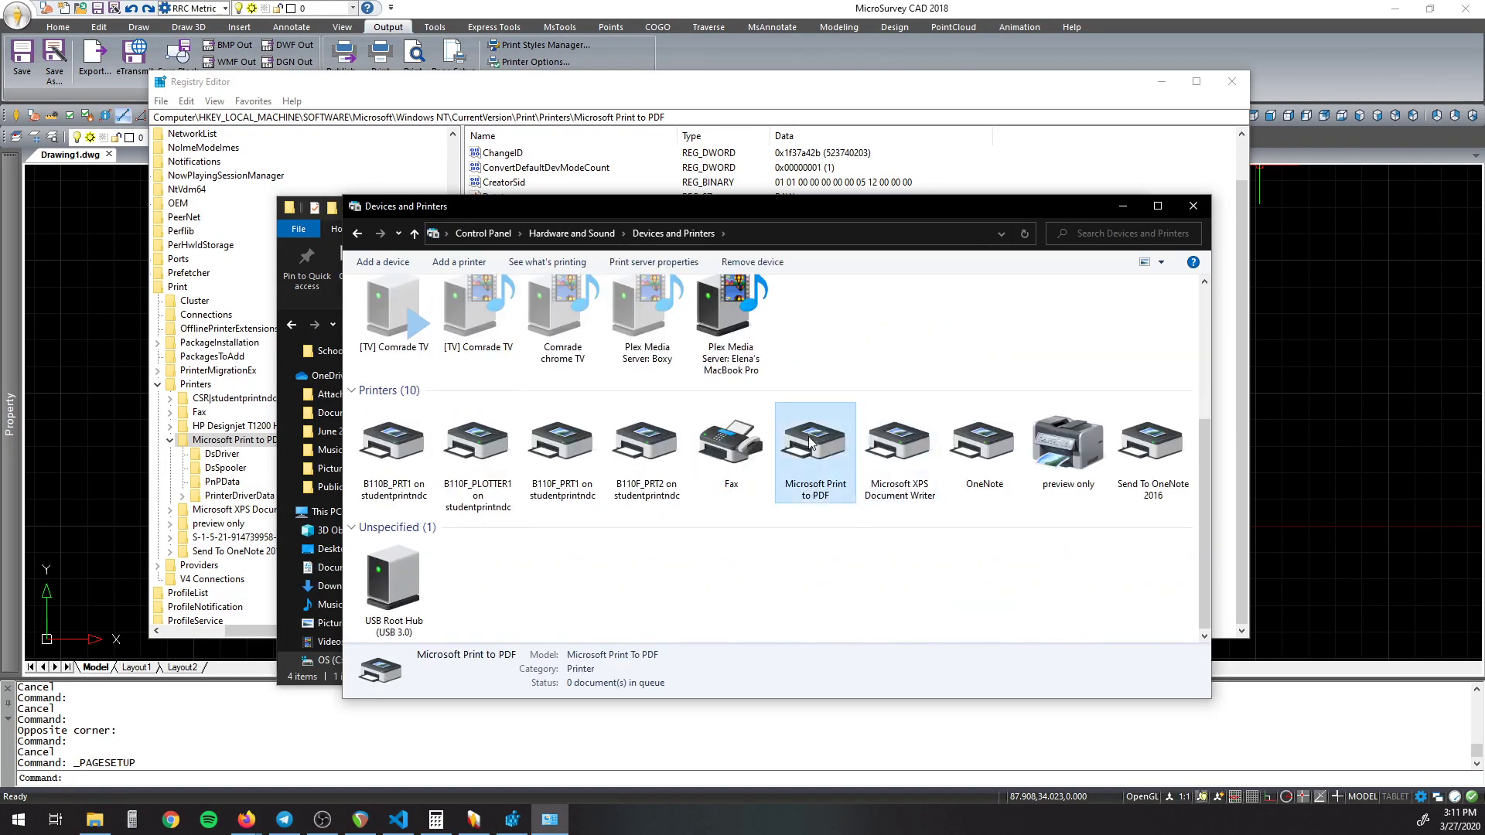
mouse_move(653, 263)
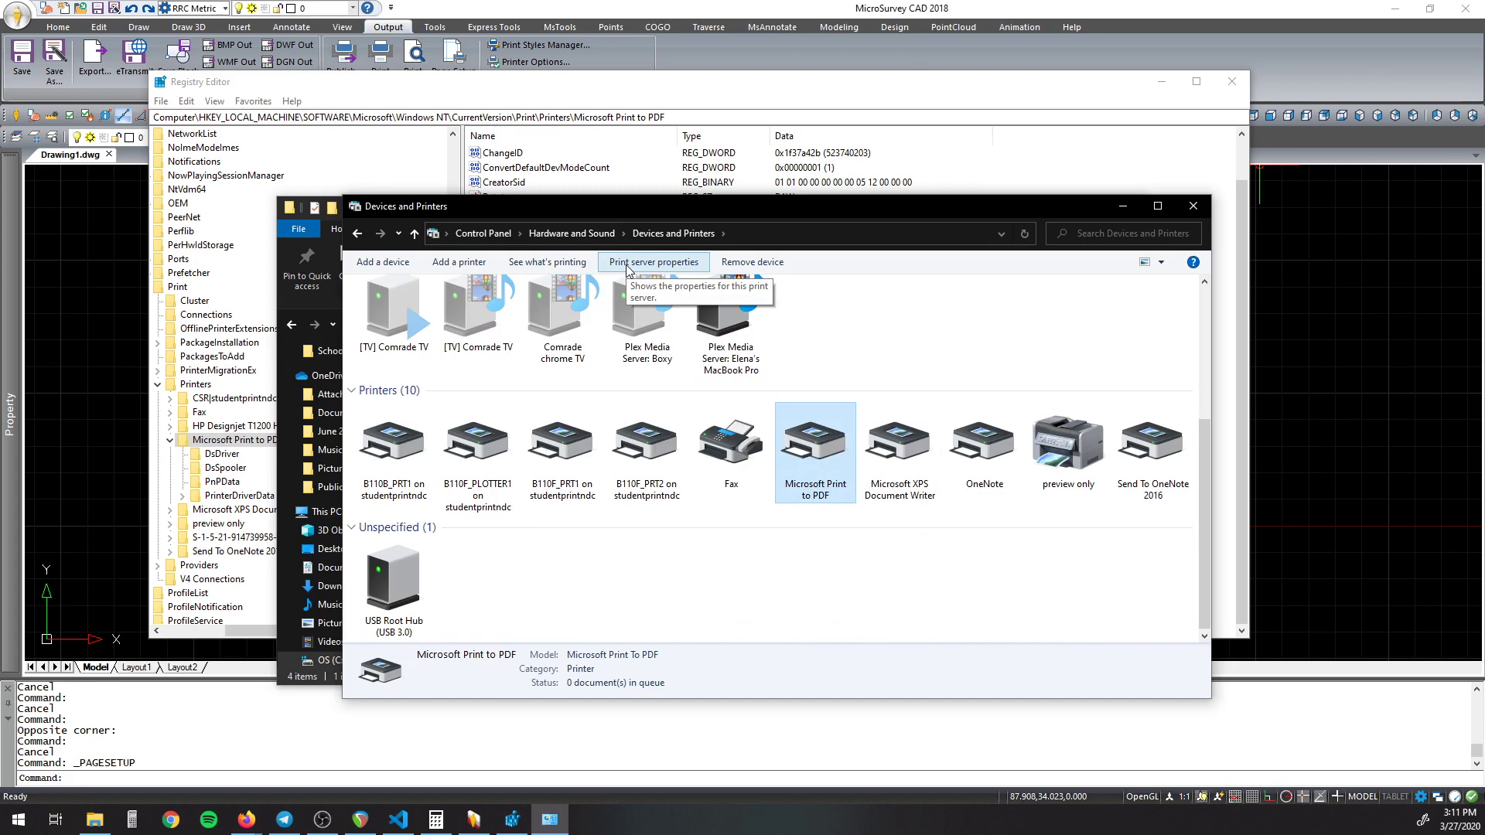
click(653, 263)
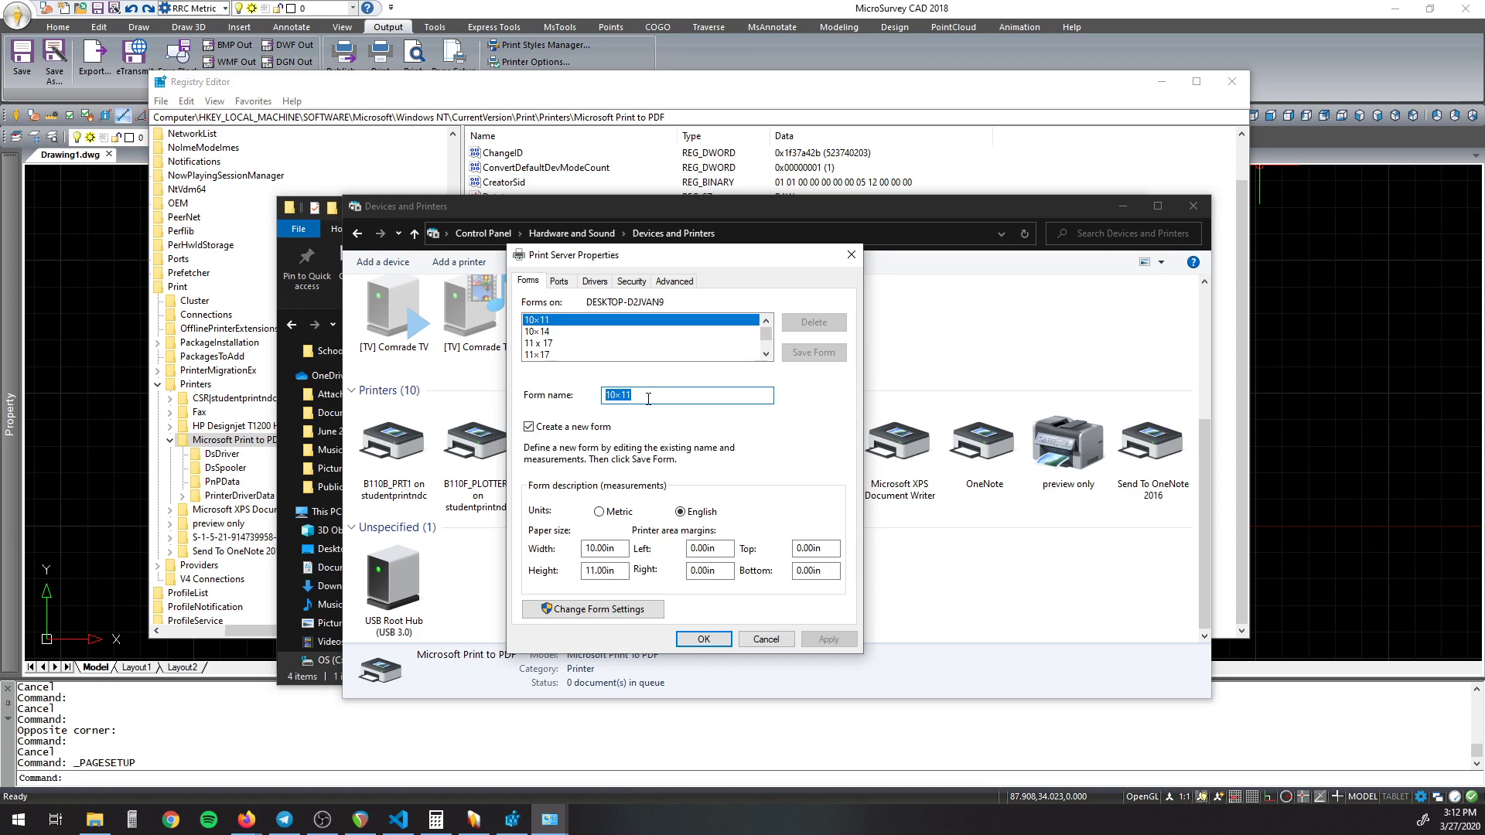
Step: Switch the Forms tab to Metric units and review the paper height and form list
click(599, 512)
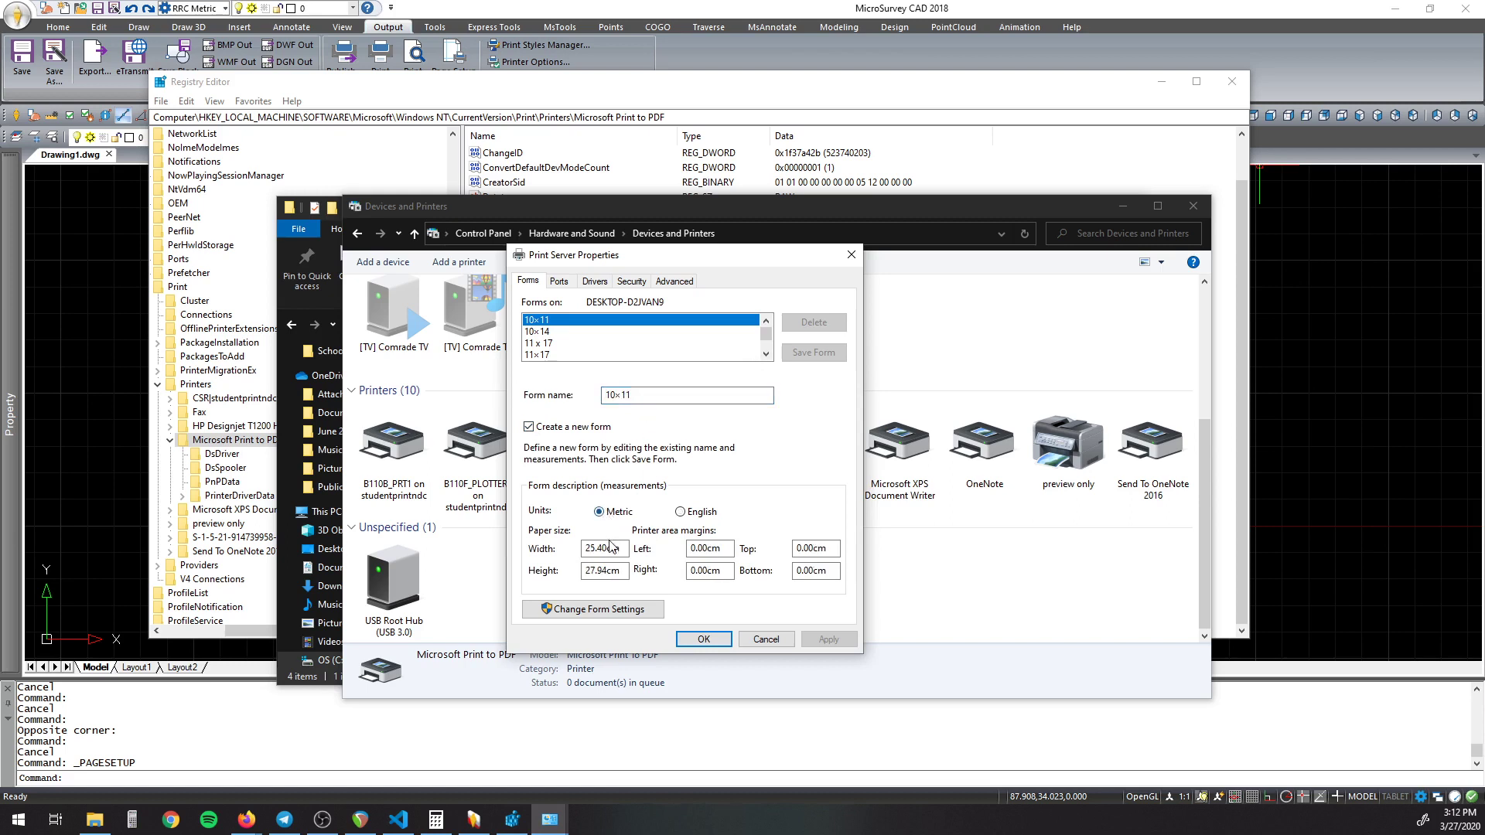
triple_click(602, 571)
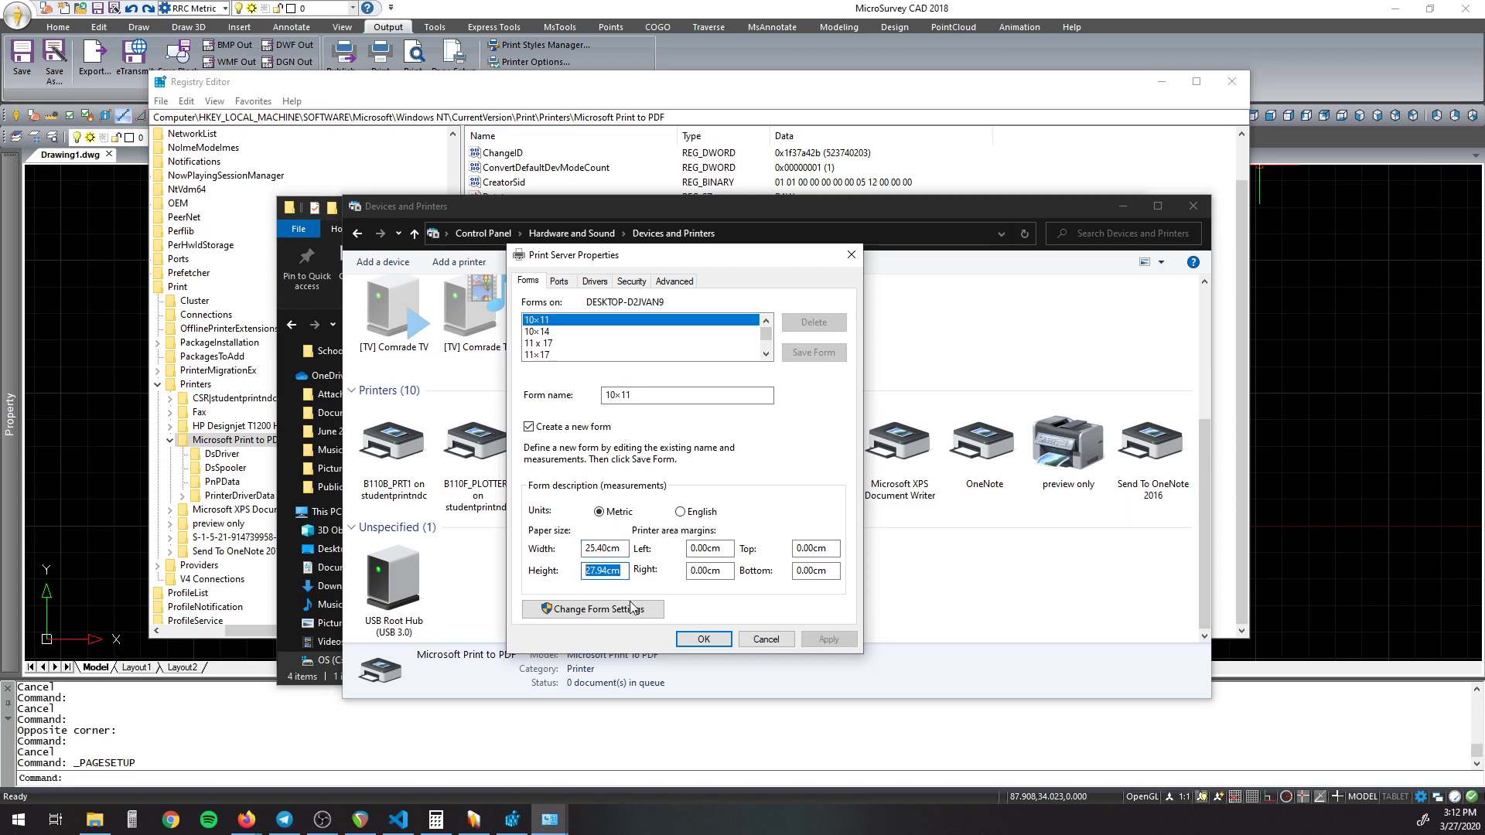
mouse_move(791, 424)
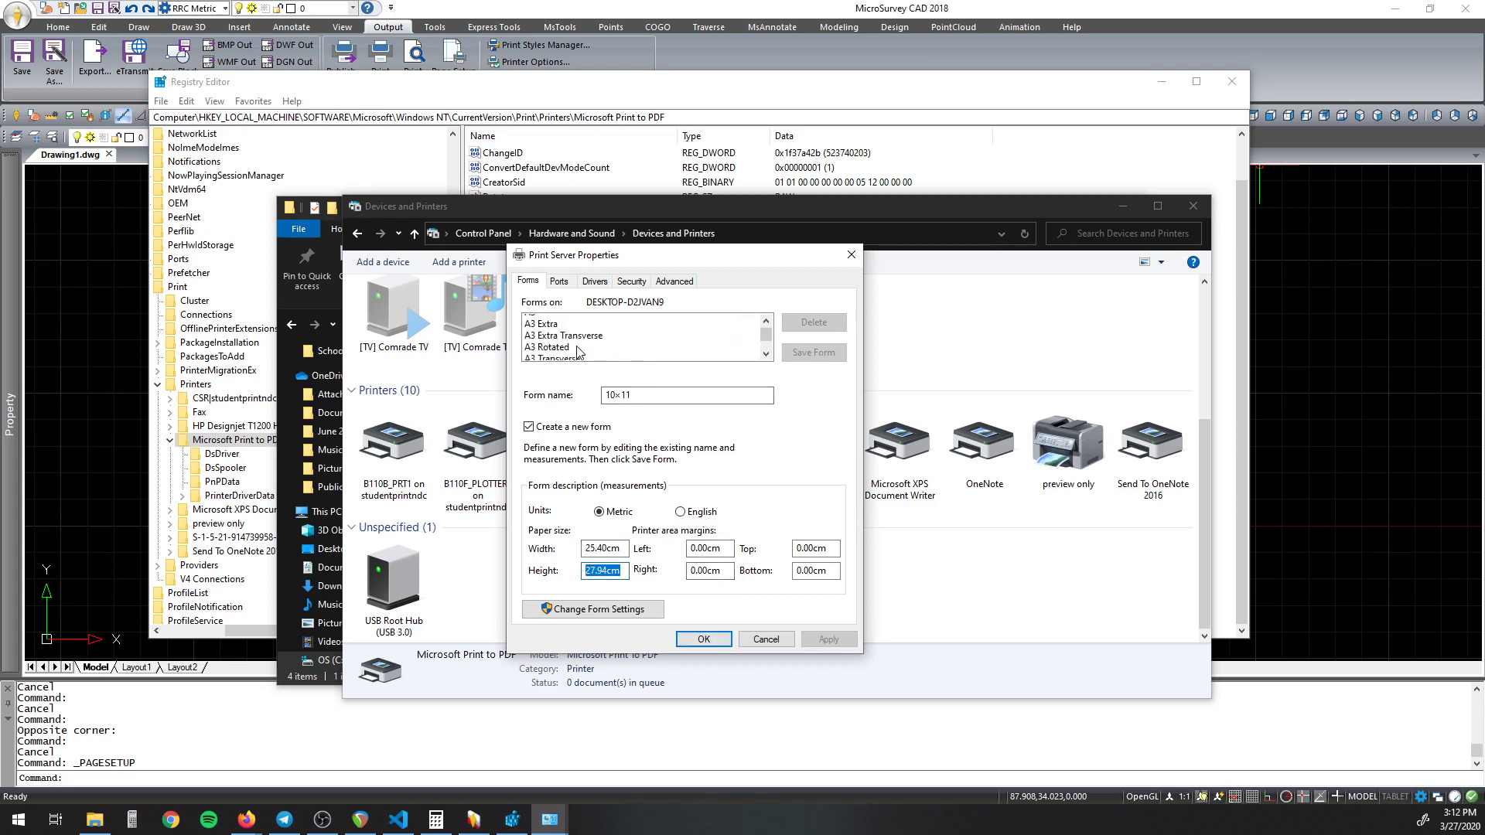
scroll(down, 3)
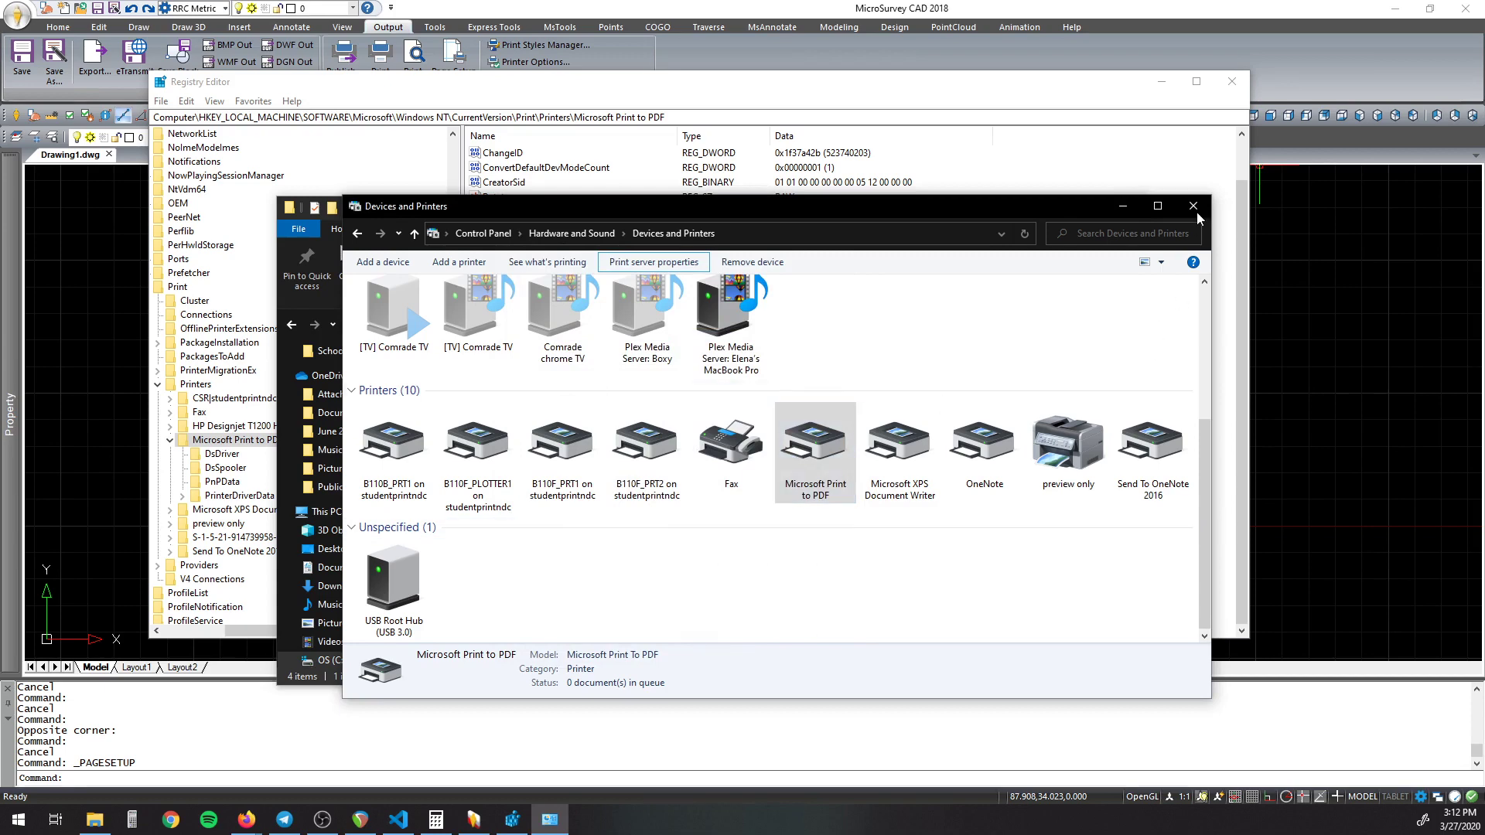
Step: Leave Devices and Printers and choose Microsoft Print to PDF in Modify Page Setup
click(1193, 206)
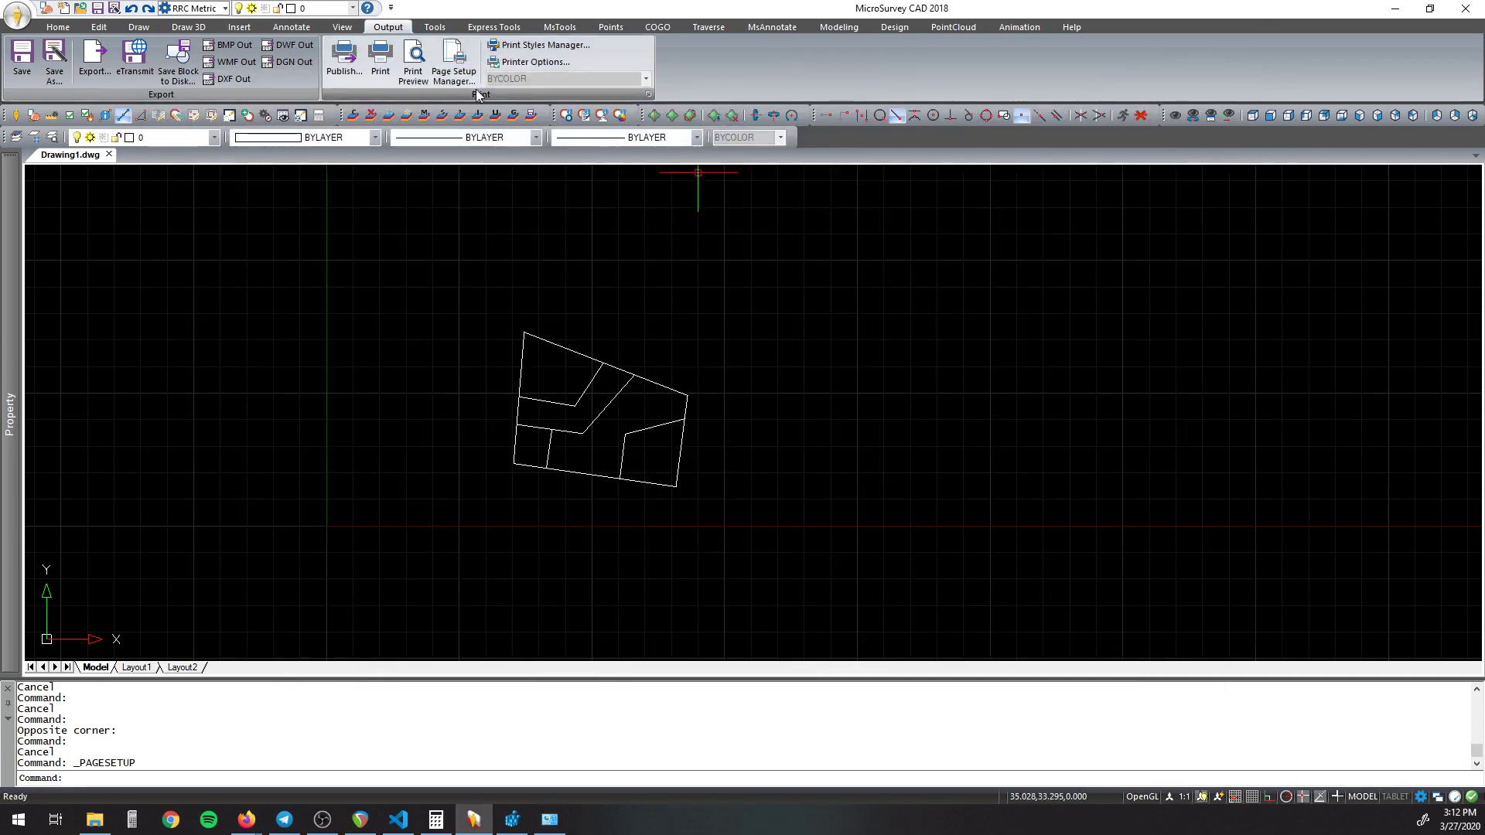
click(453, 66)
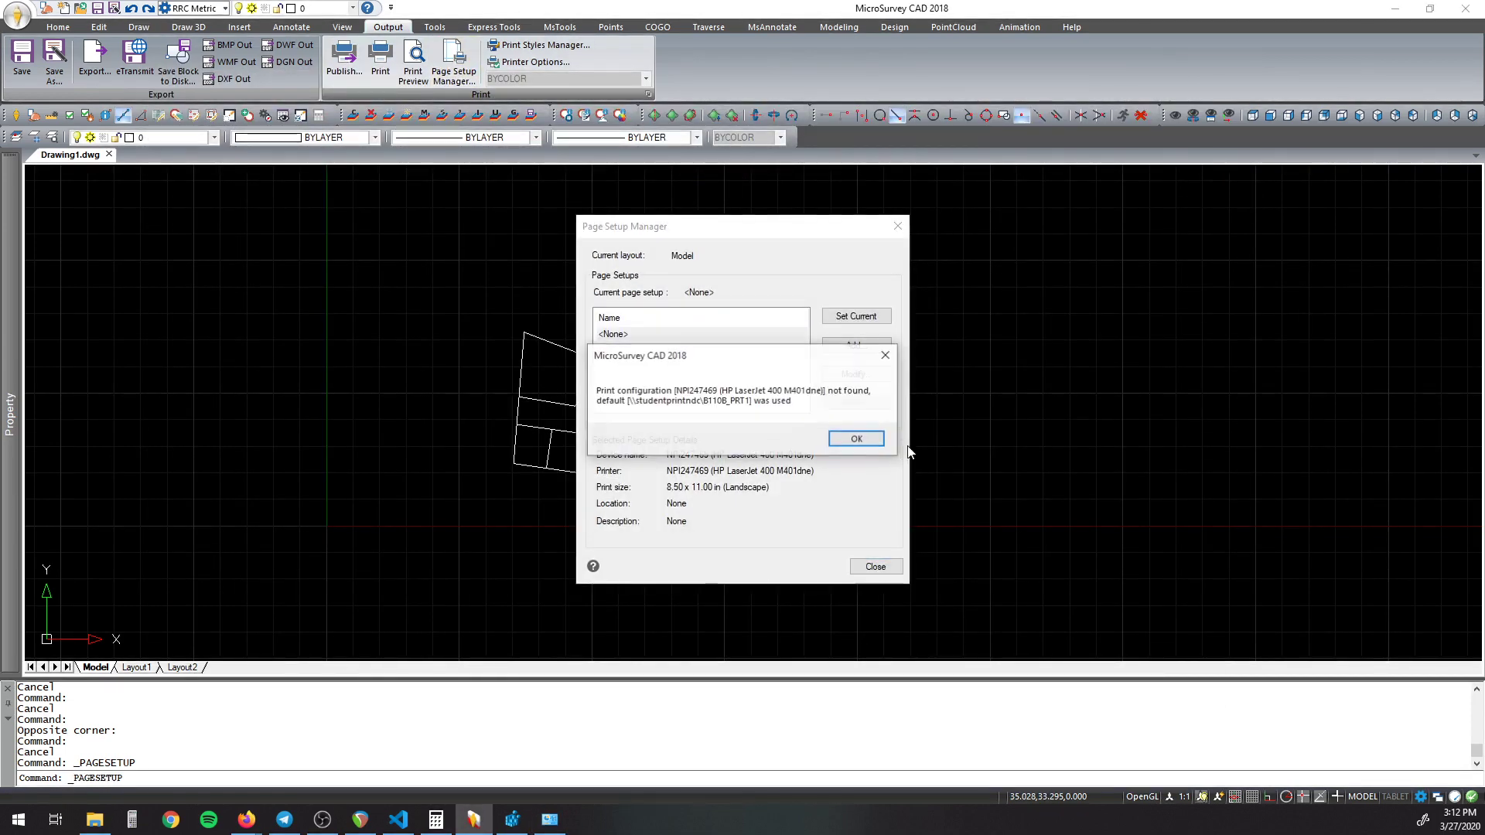
click(854, 437)
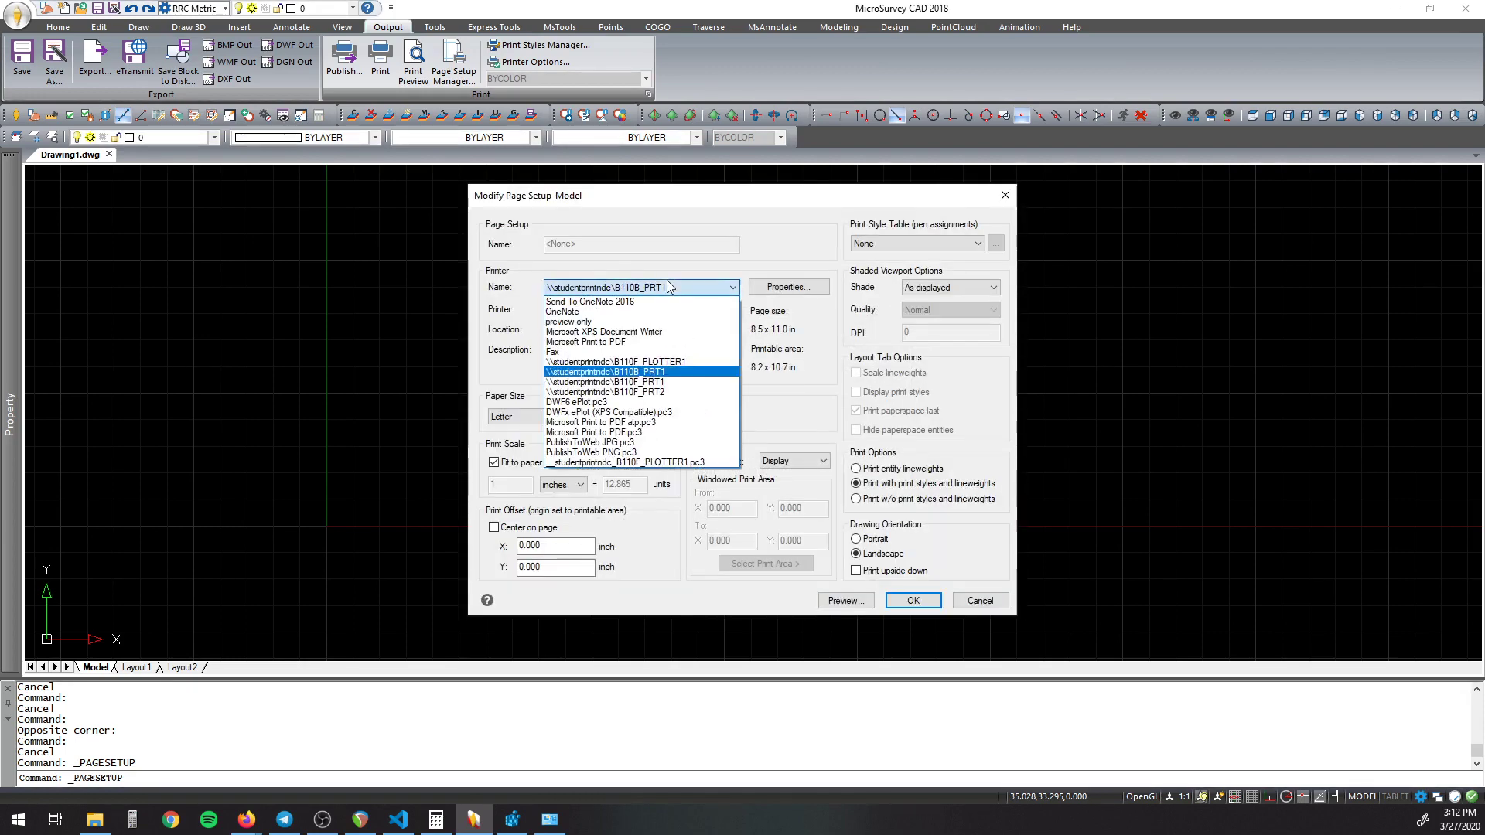
click(585, 340)
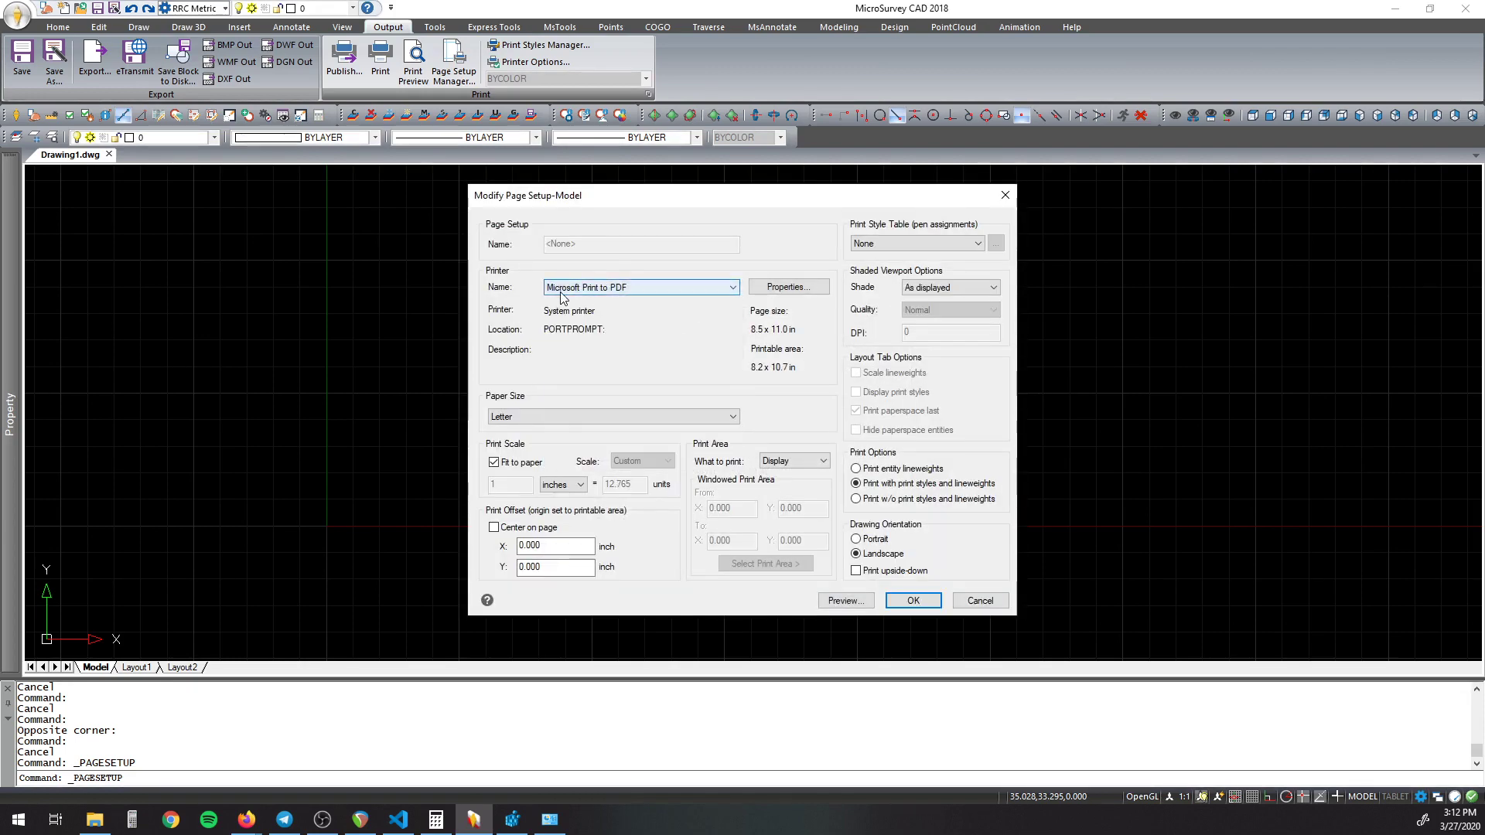
Step: Set the printer's document properties to Landscape orientation and confirm them
click(787, 288)
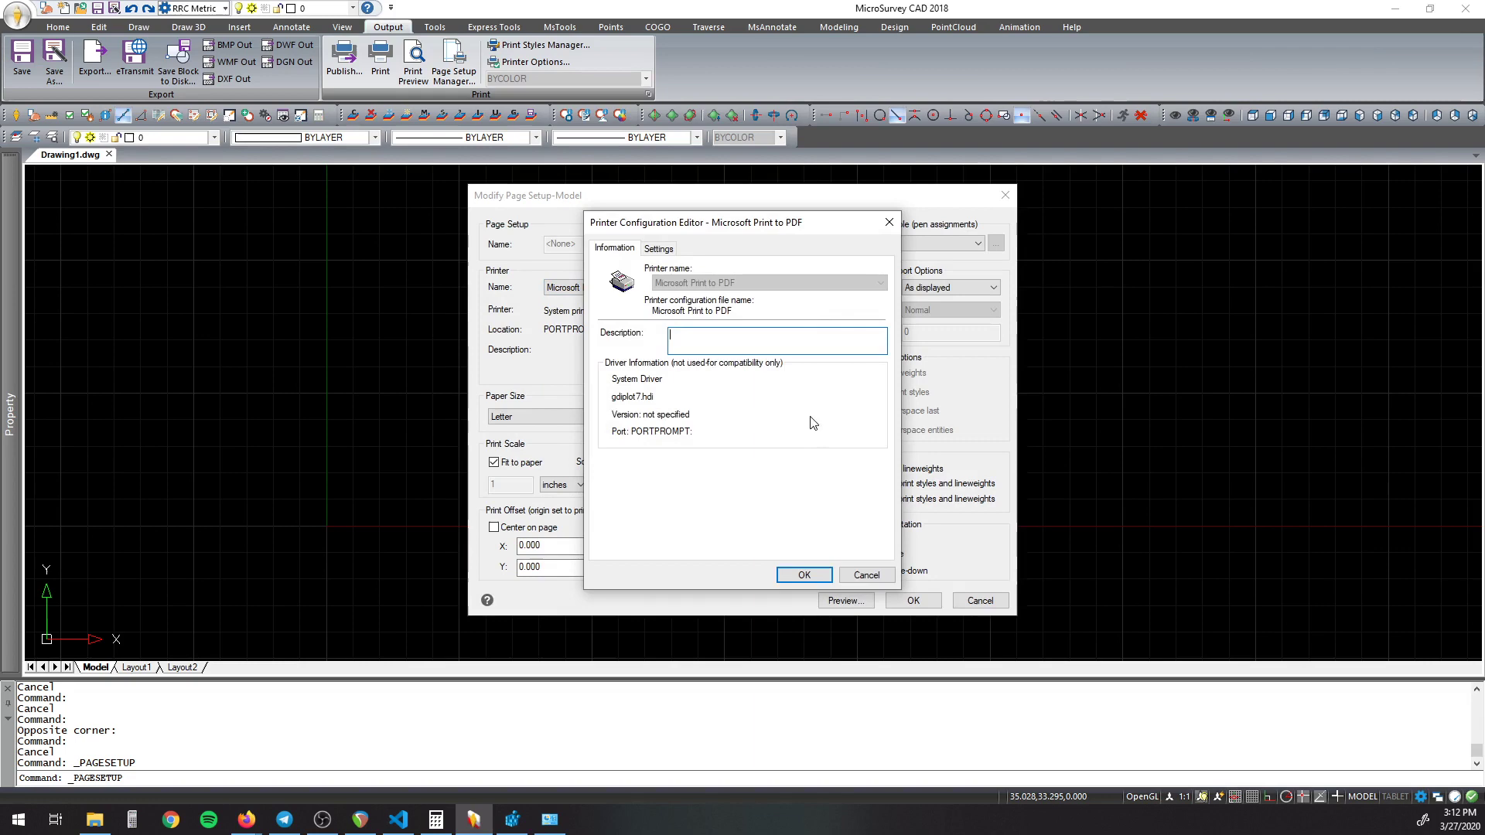
click(658, 247)
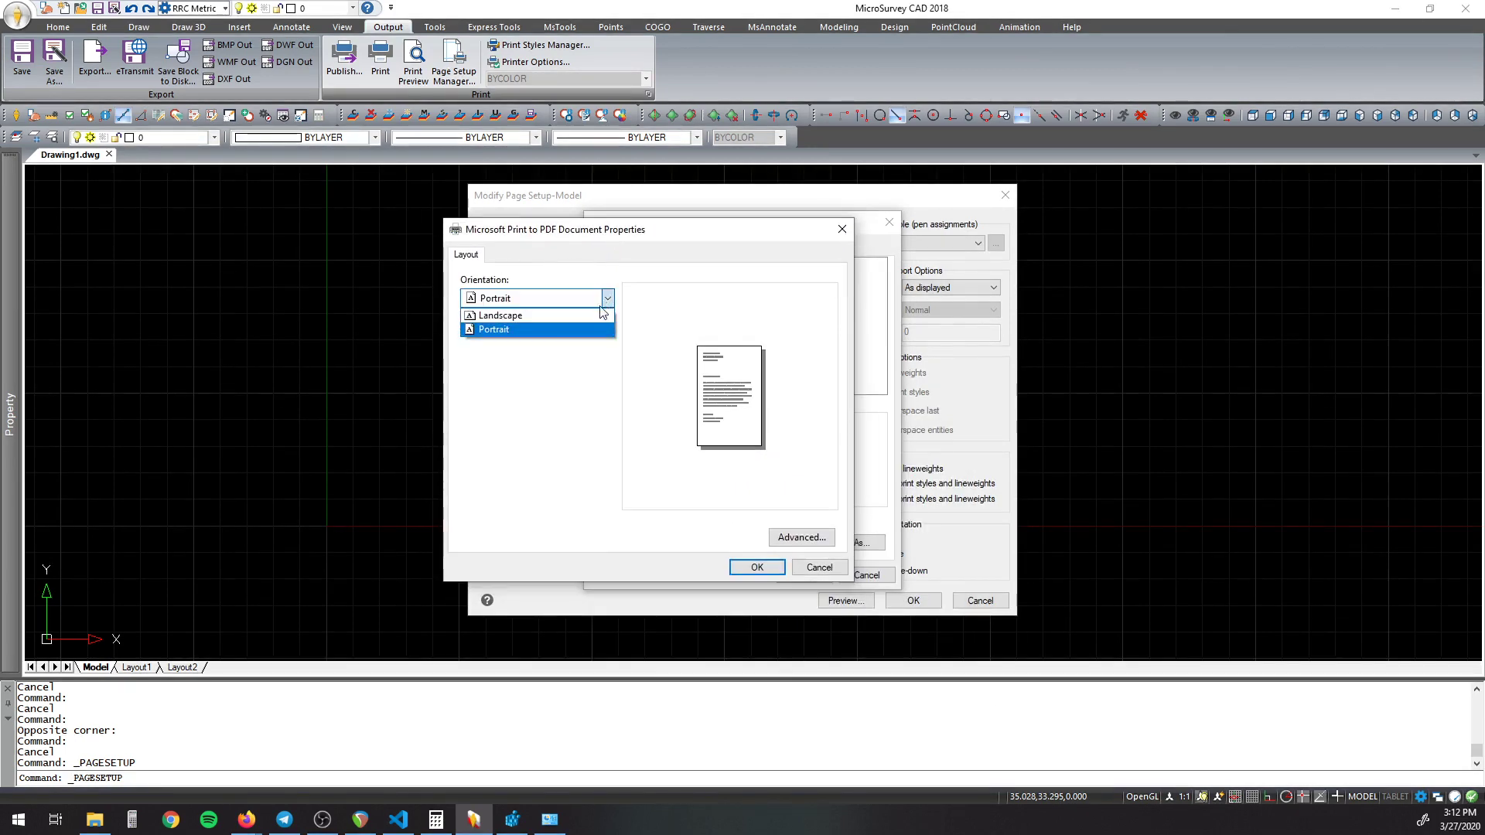
click(800, 537)
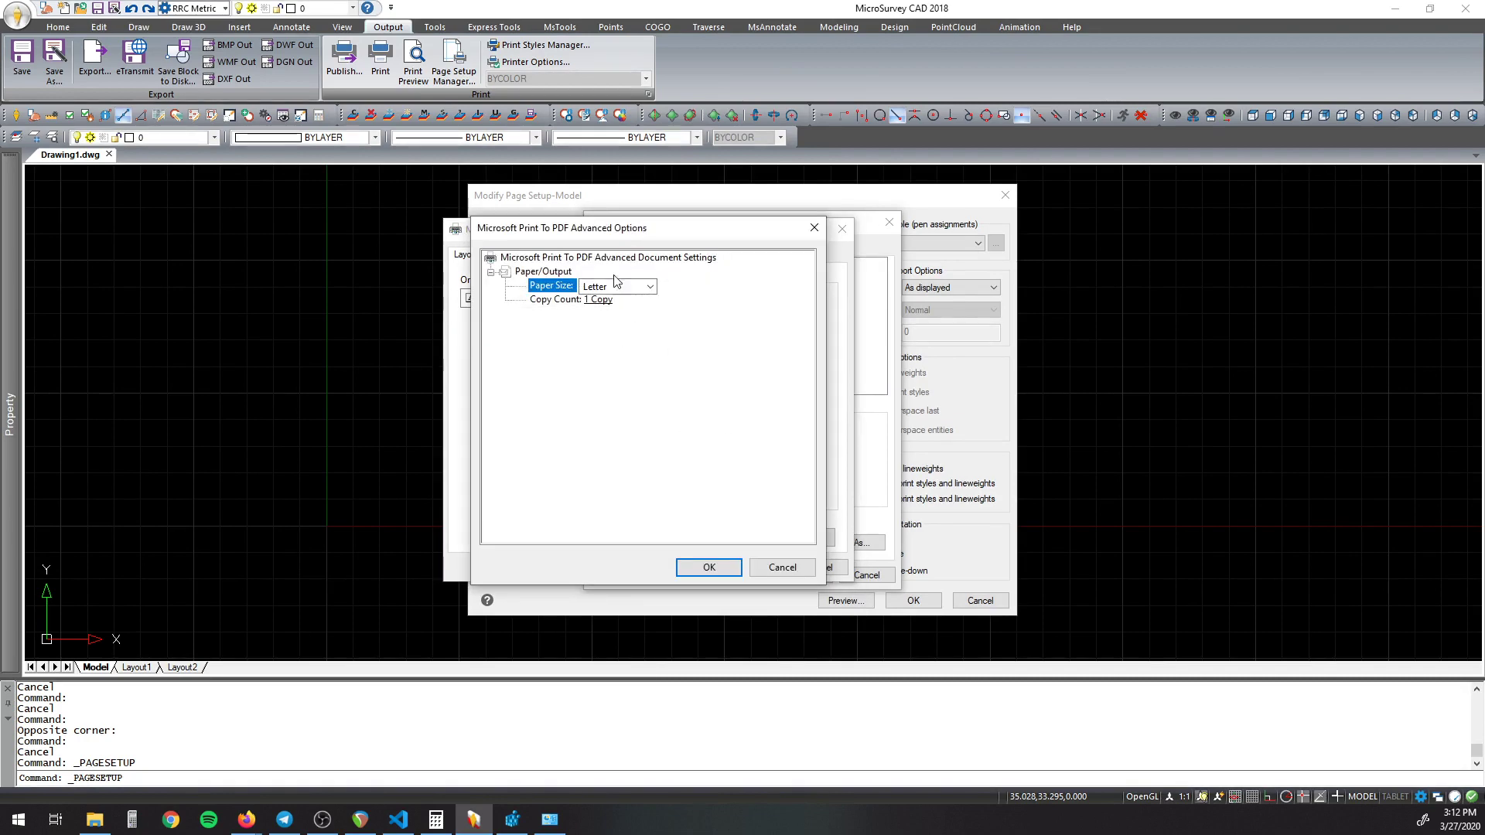
click(650, 286)
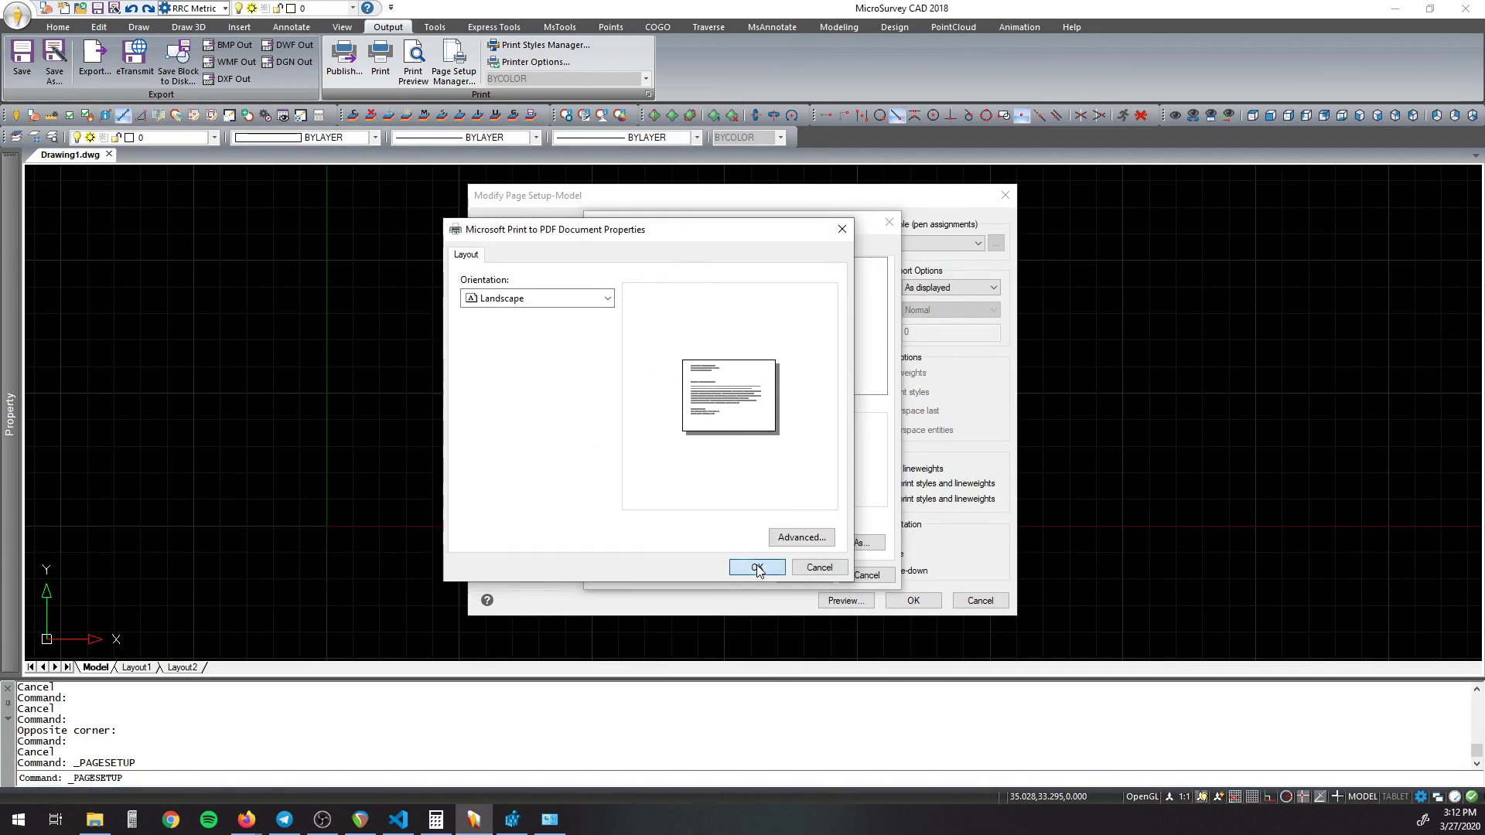
click(756, 568)
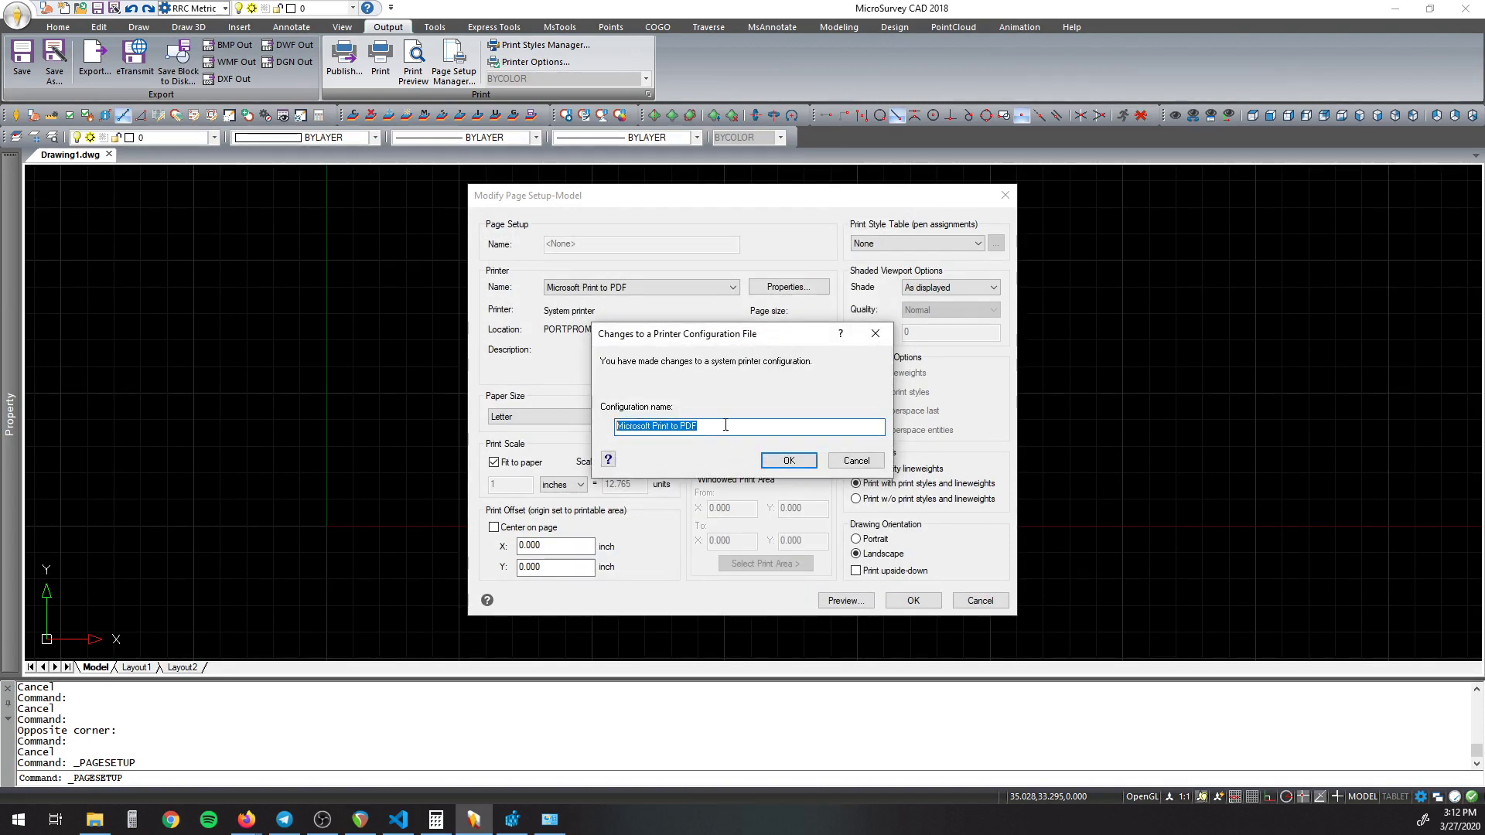
Step: Save the Microsoft Print to PDF pc3 configuration and select the ATP 610x1220 paper size
click(787, 461)
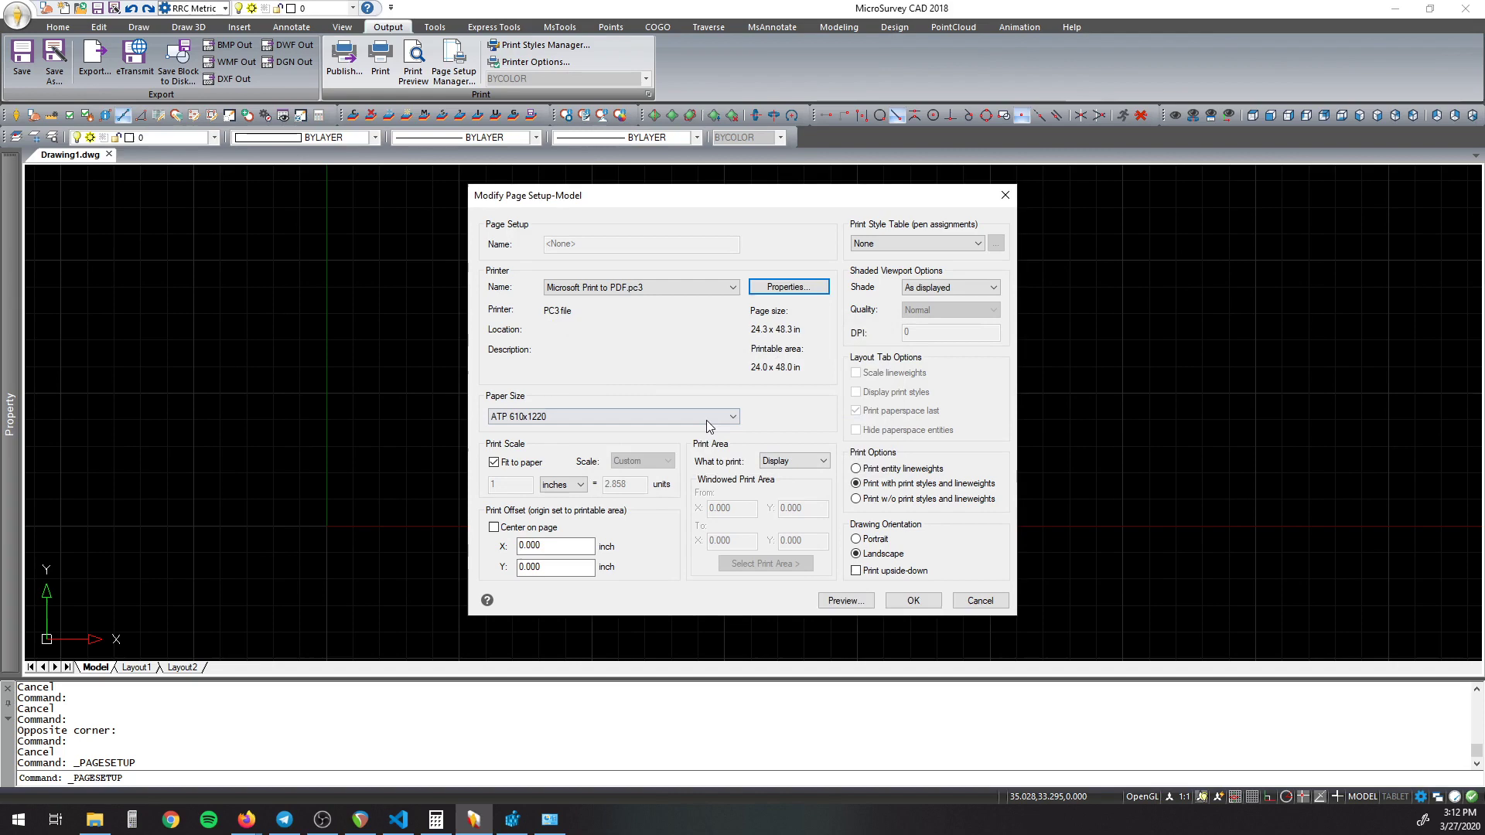
click(730, 417)
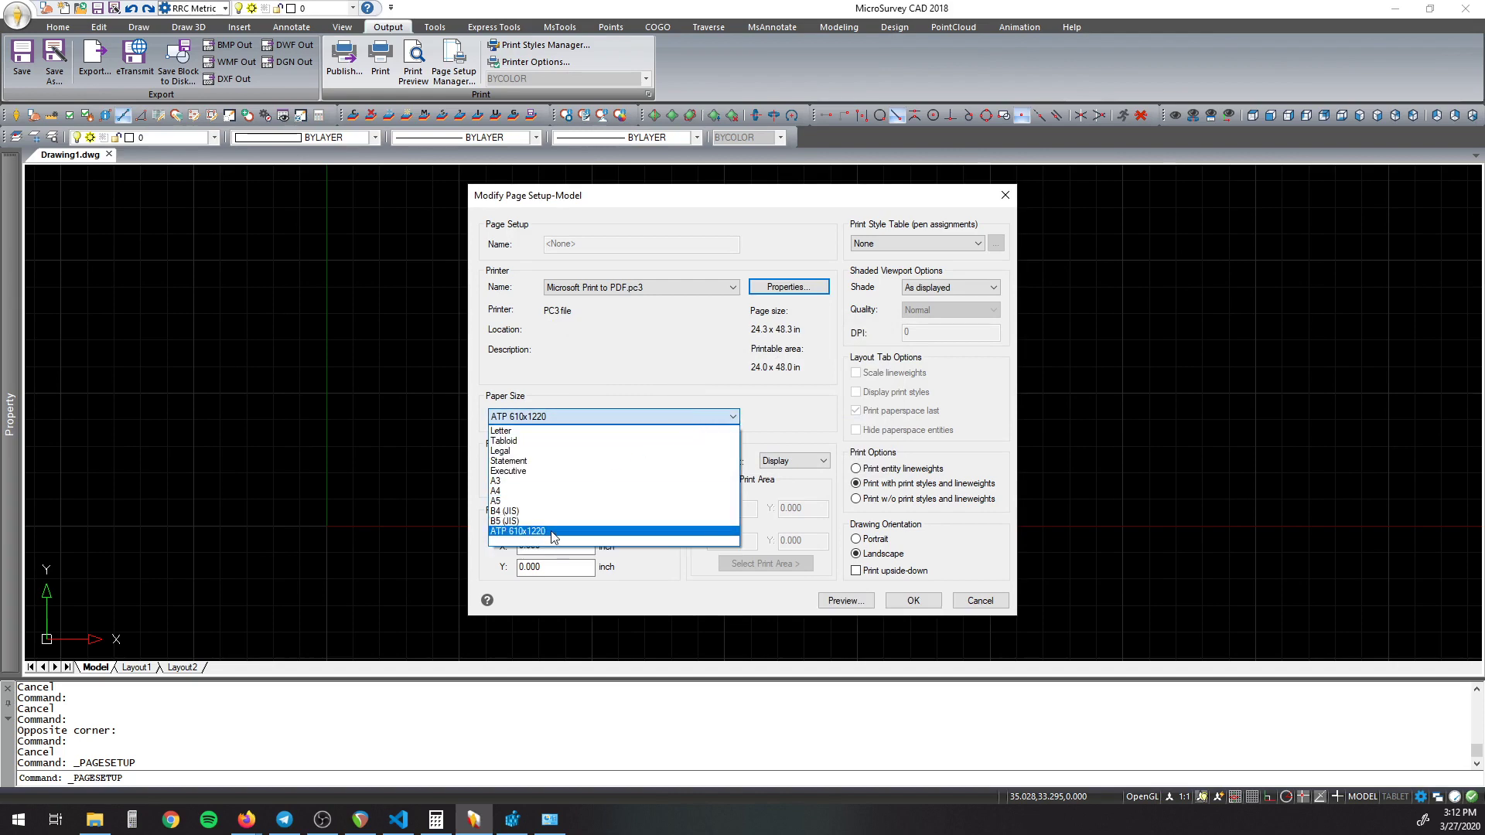
click(516, 530)
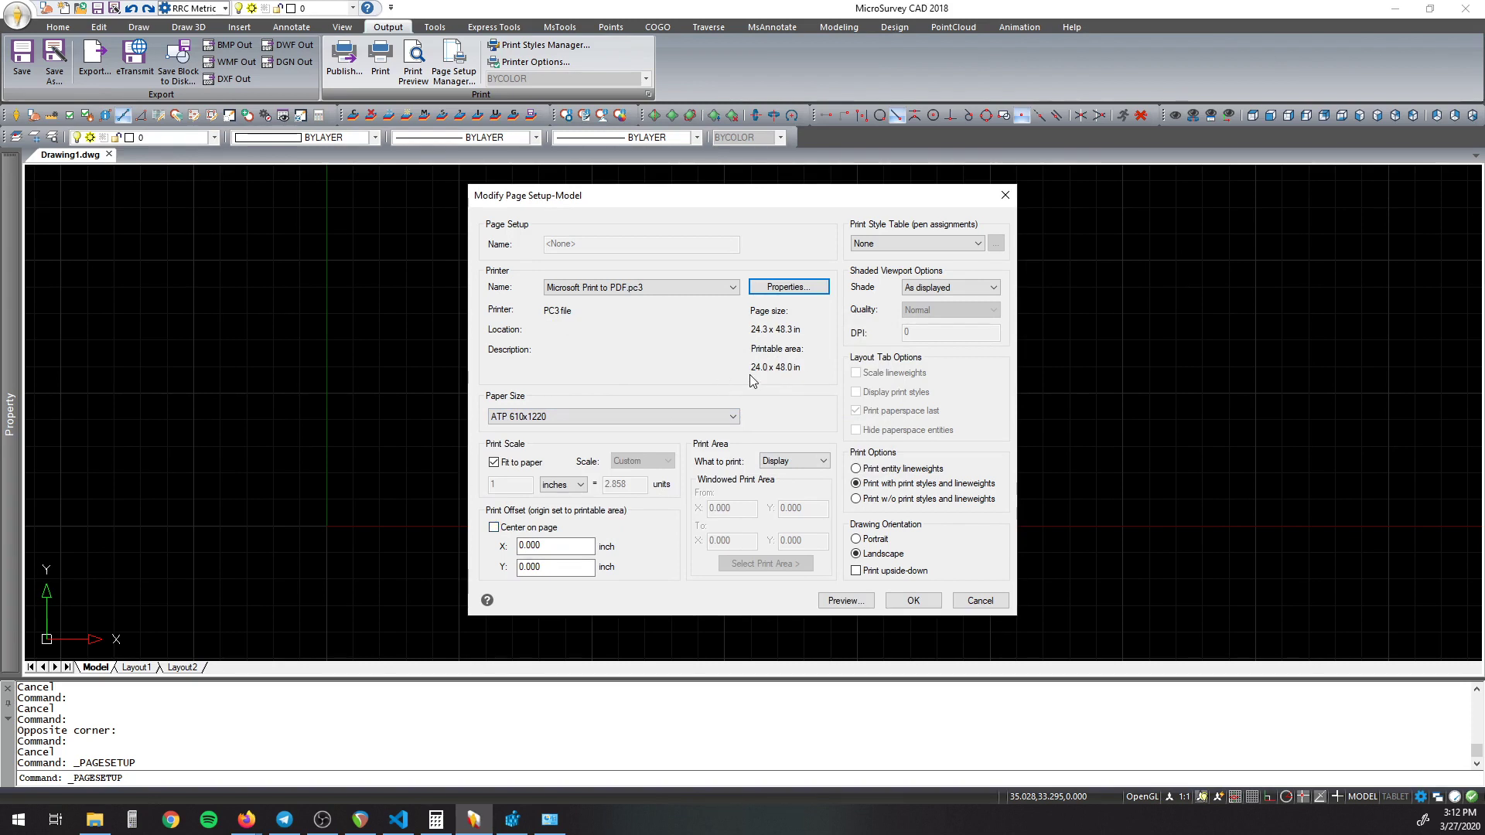
mouse_move(844, 601)
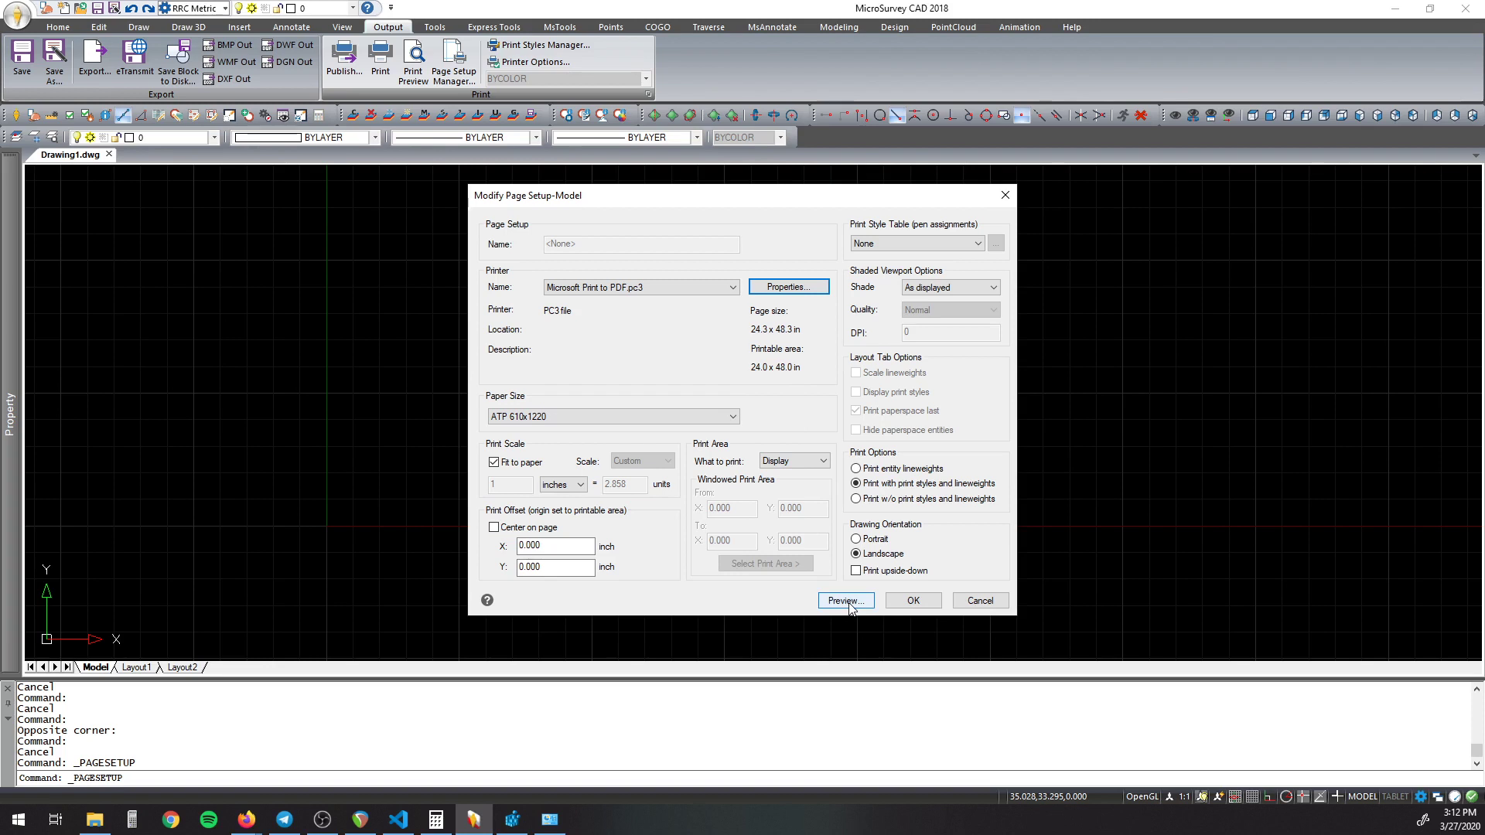
mouse_move(884, 603)
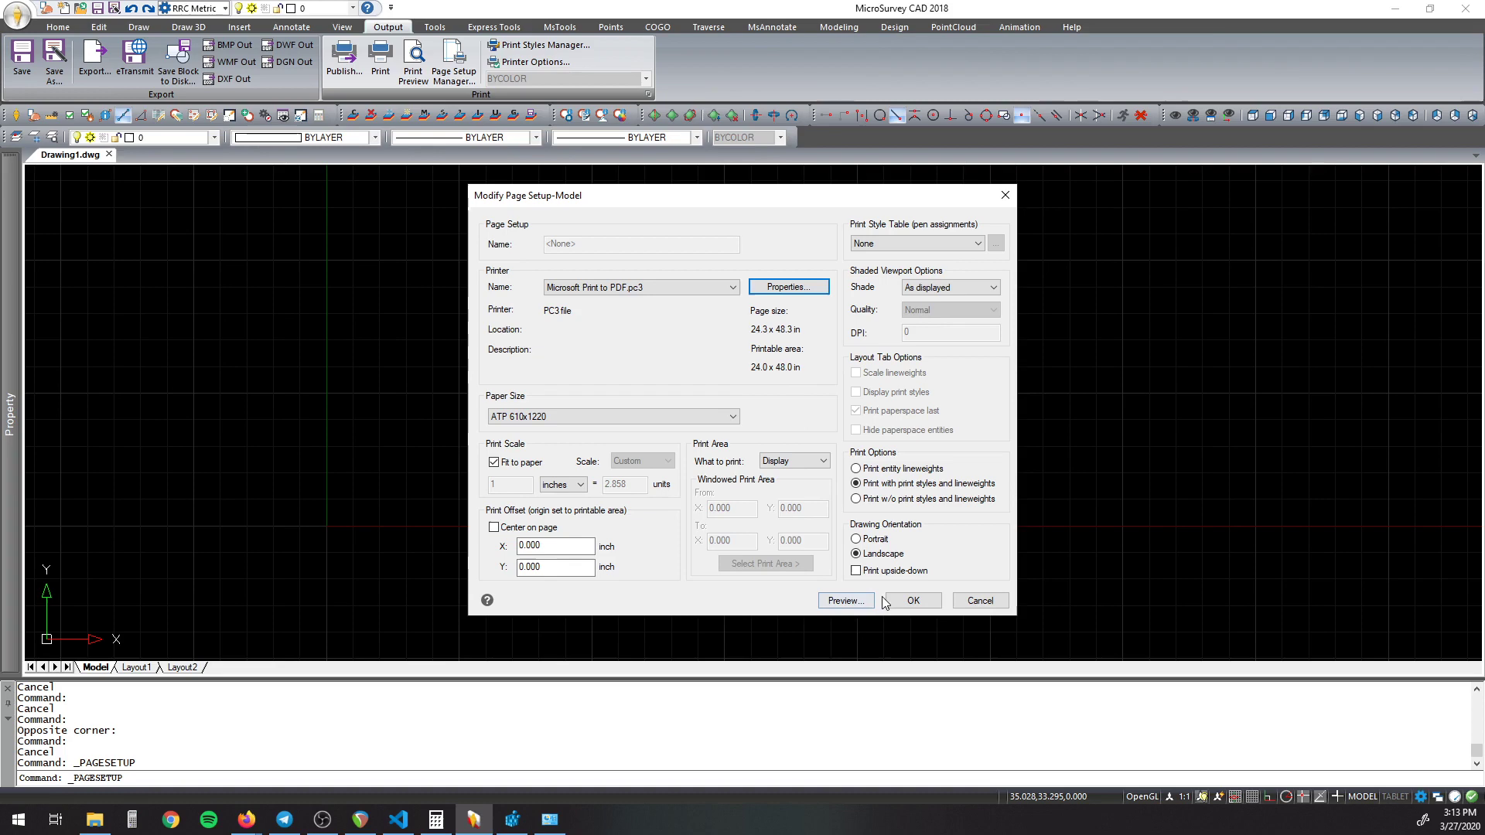
Step: Accept Modify Page Setup and close the Page Setup Manager to return to the drawing
click(980, 601)
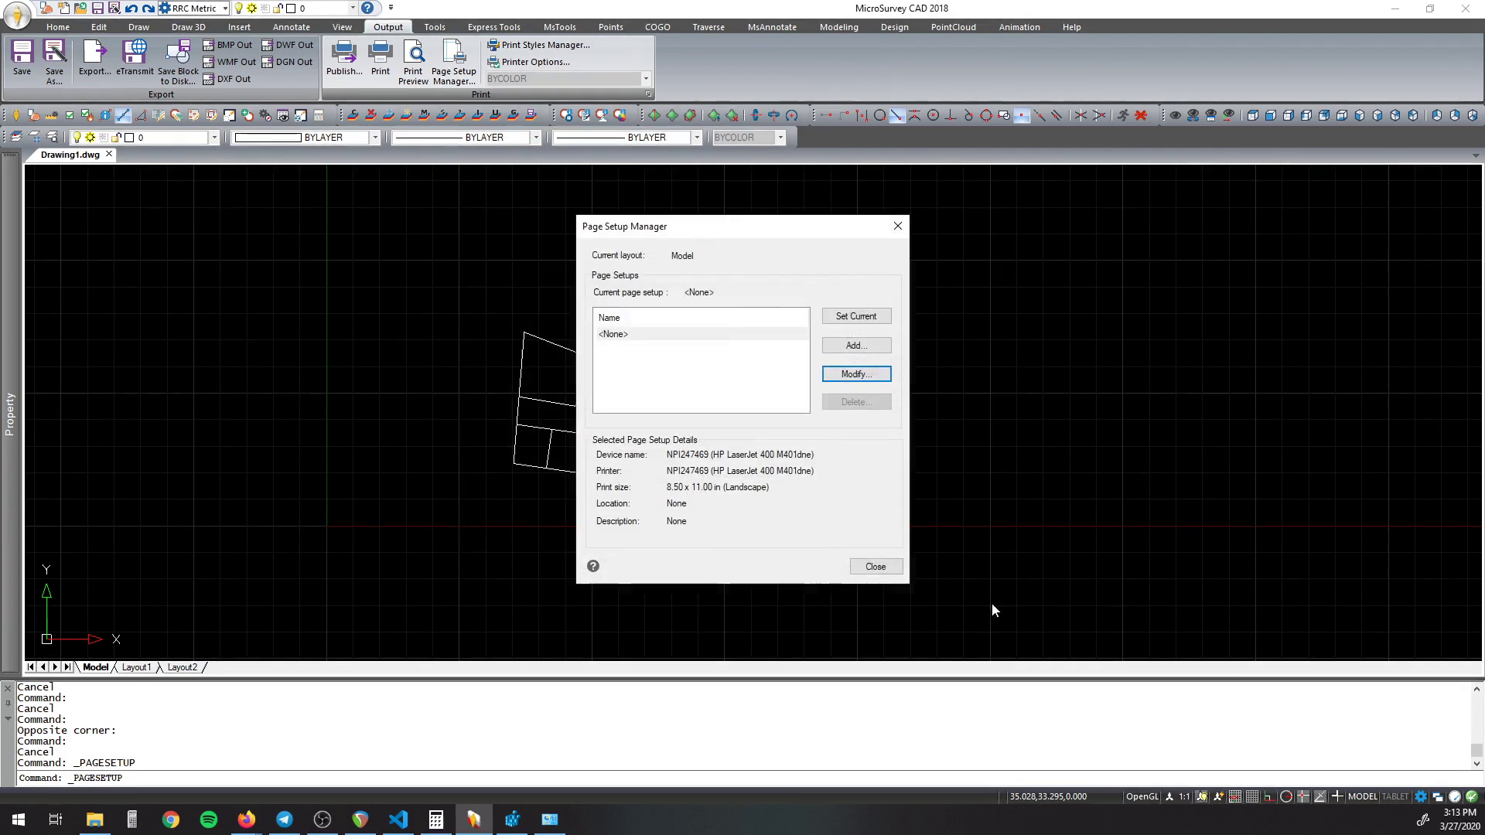
click(873, 567)
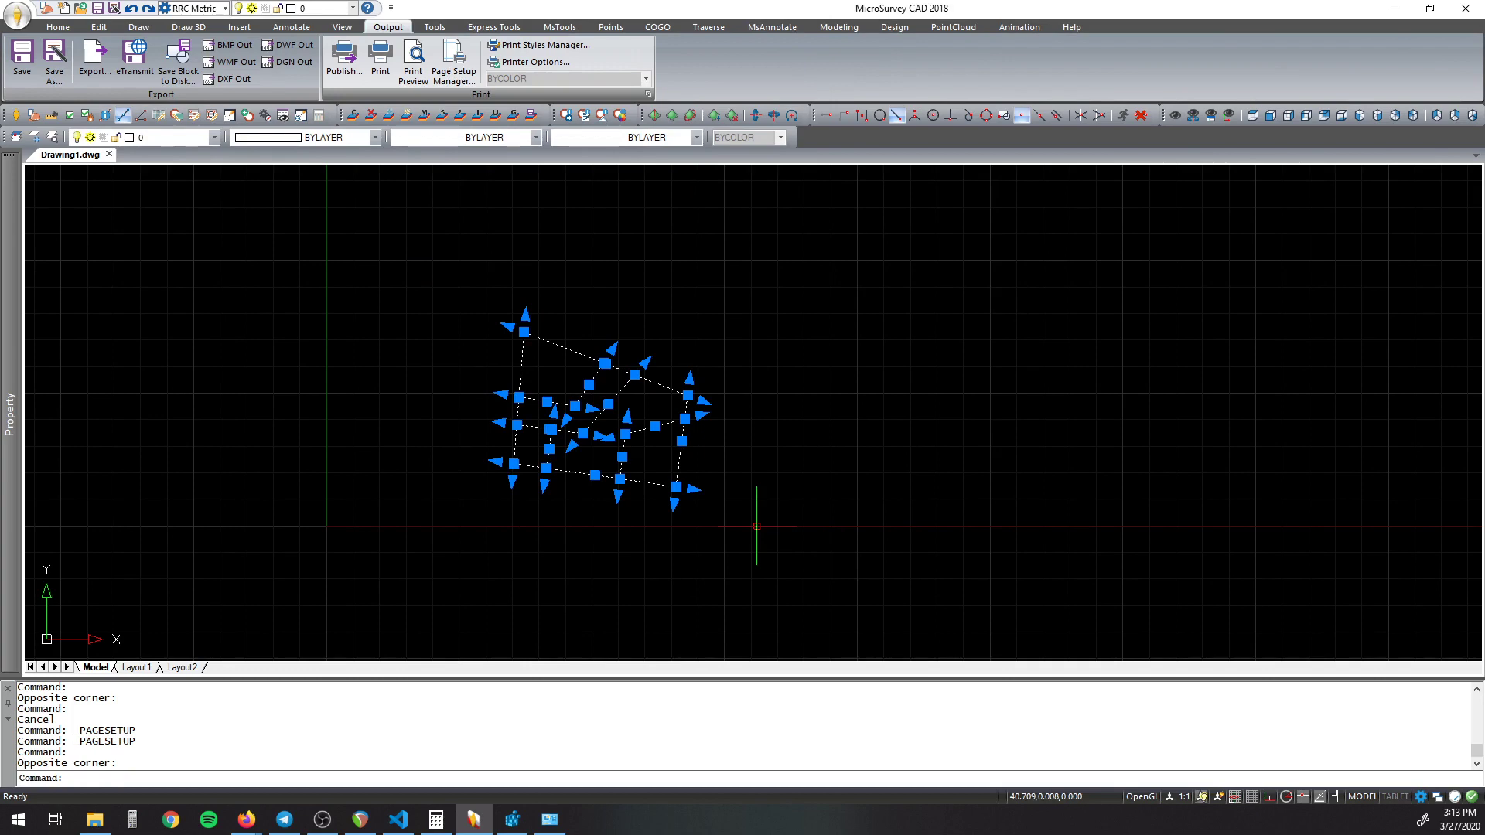
mouse_move(445, 252)
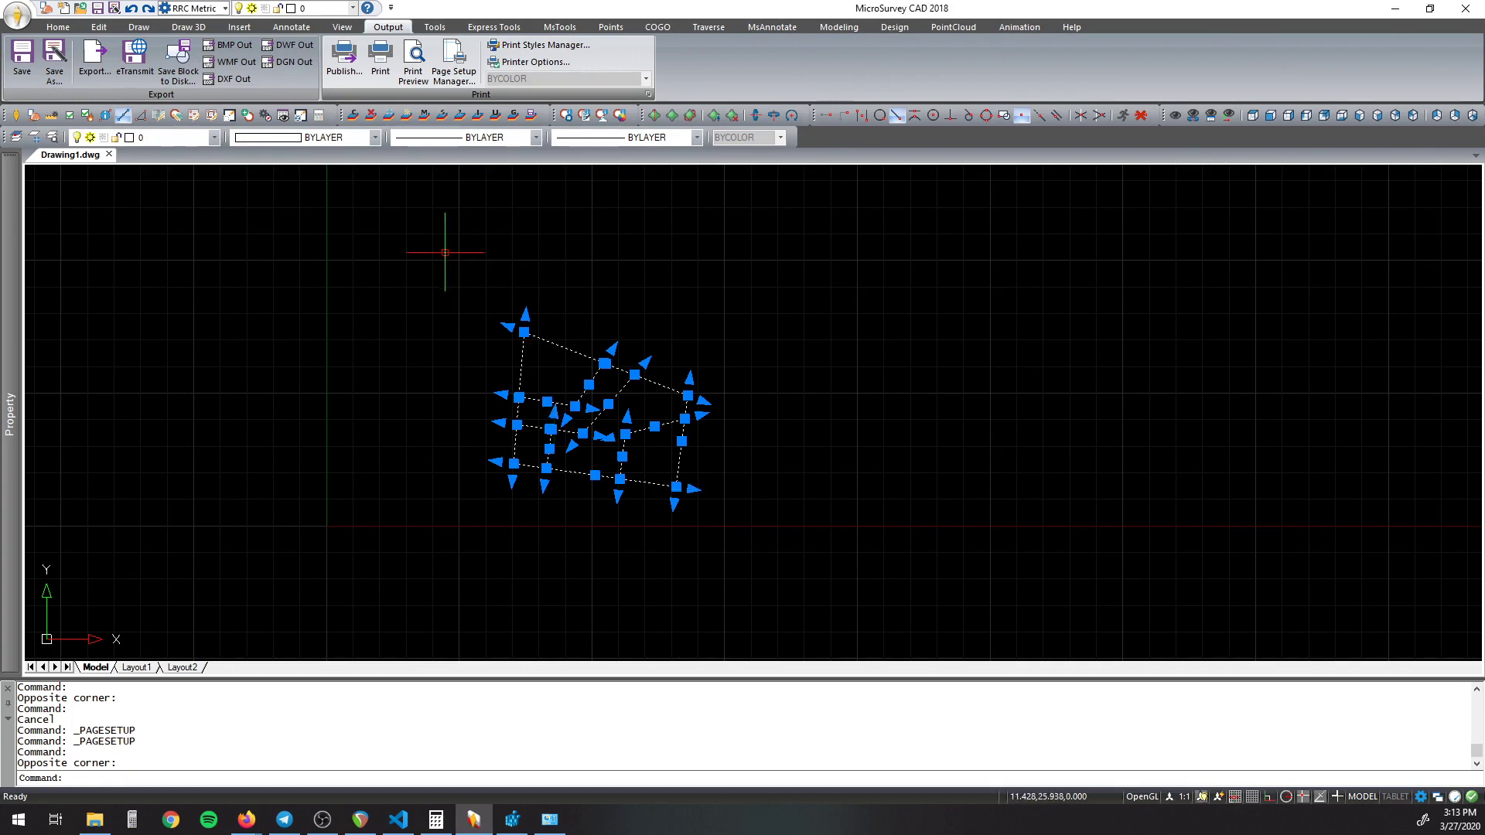